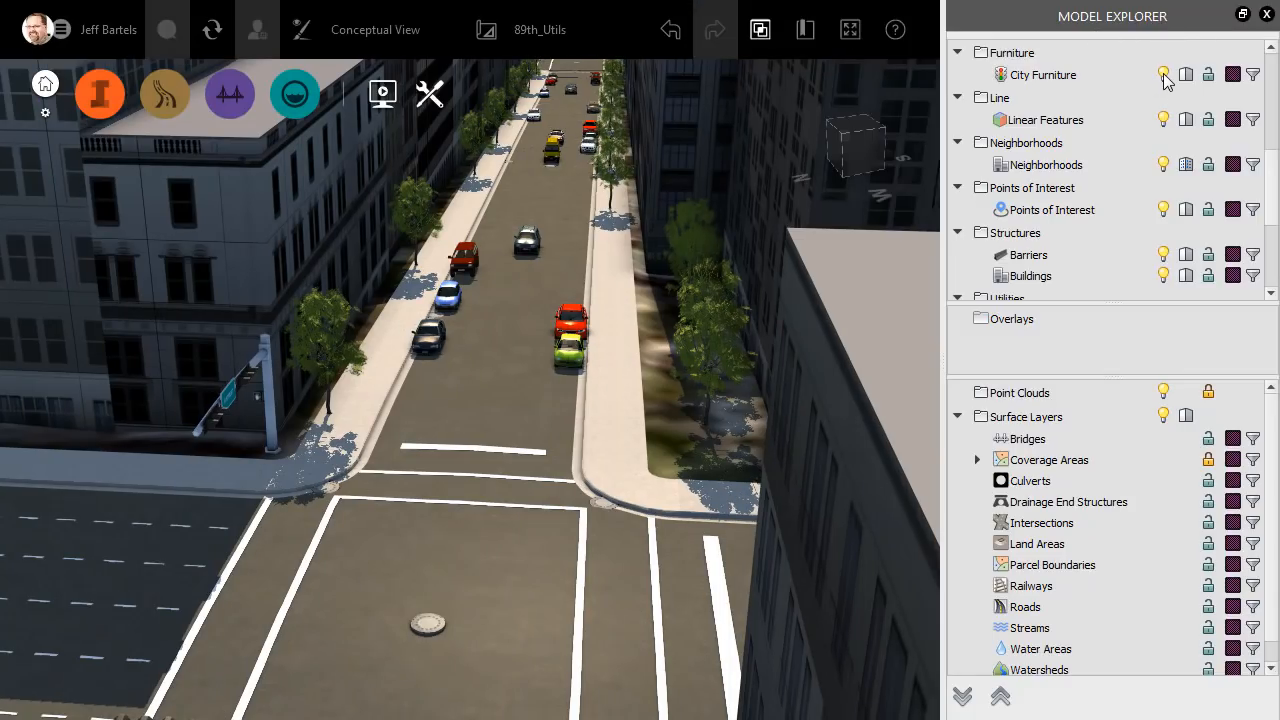
# Hide the City Furniture layer and switch the model to the saved Utility View.
pyautogui.click(1163, 74)
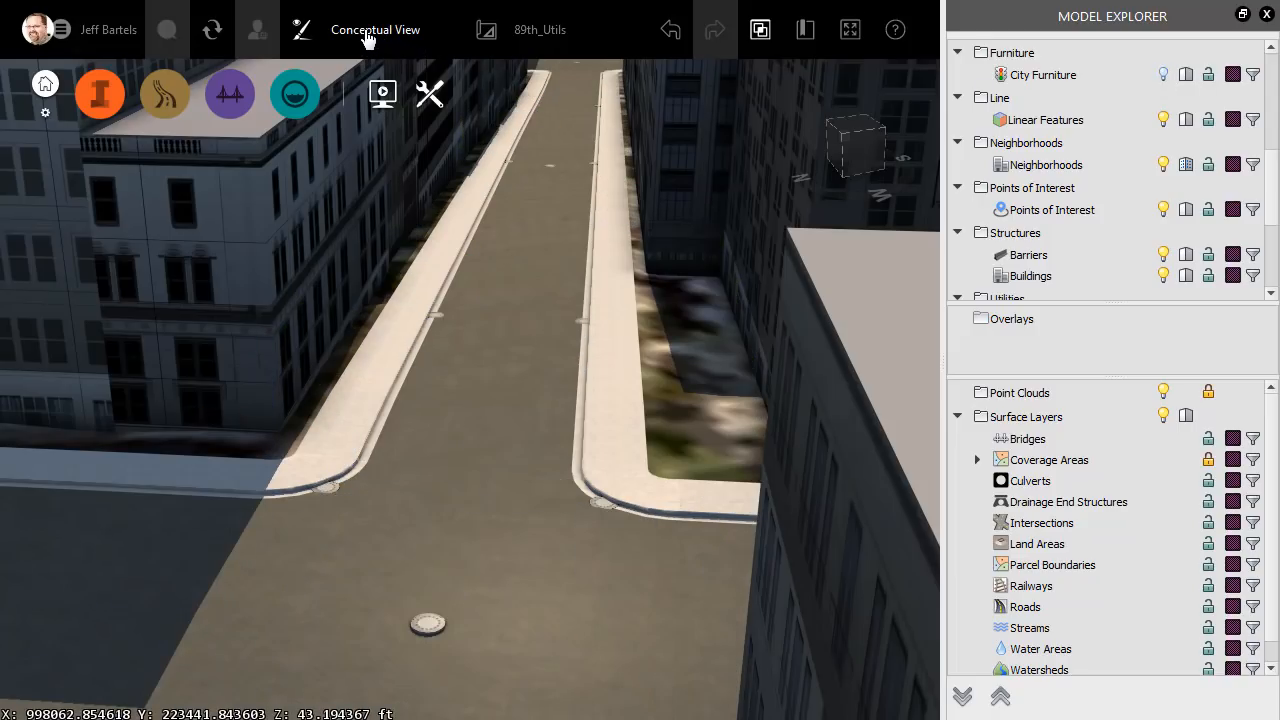
pyautogui.click(375, 29)
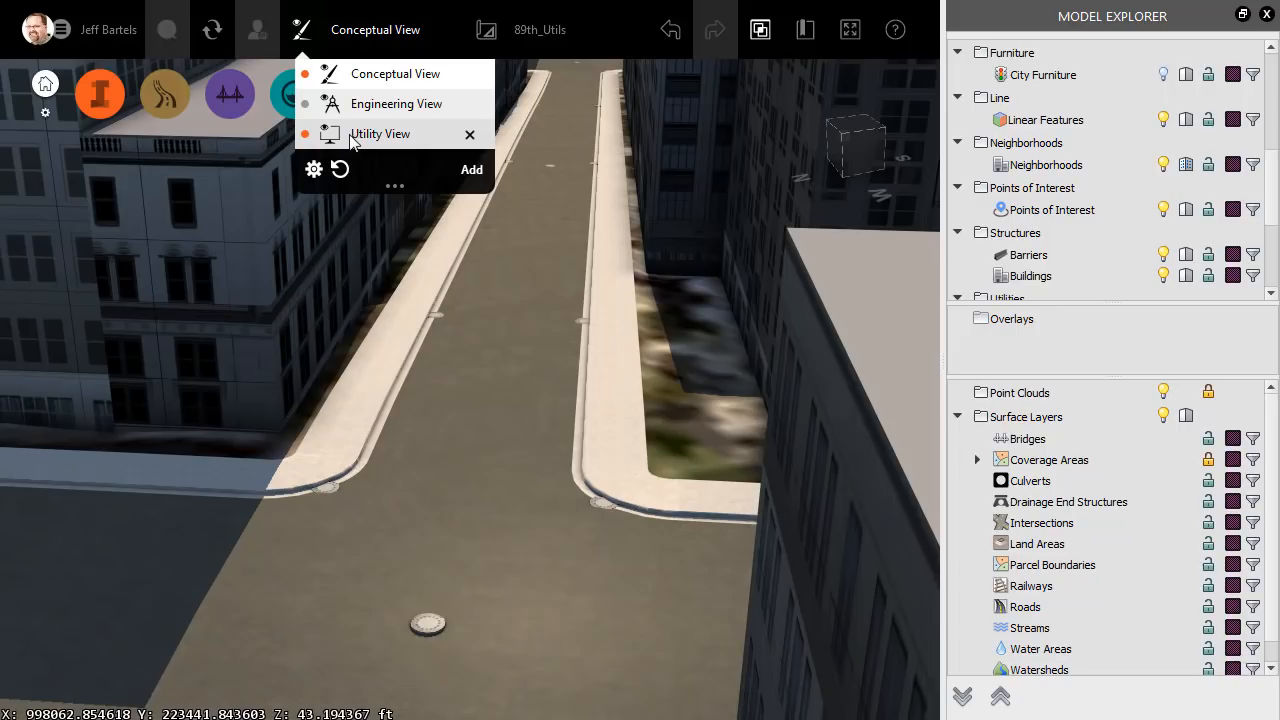
pyautogui.click(380, 133)
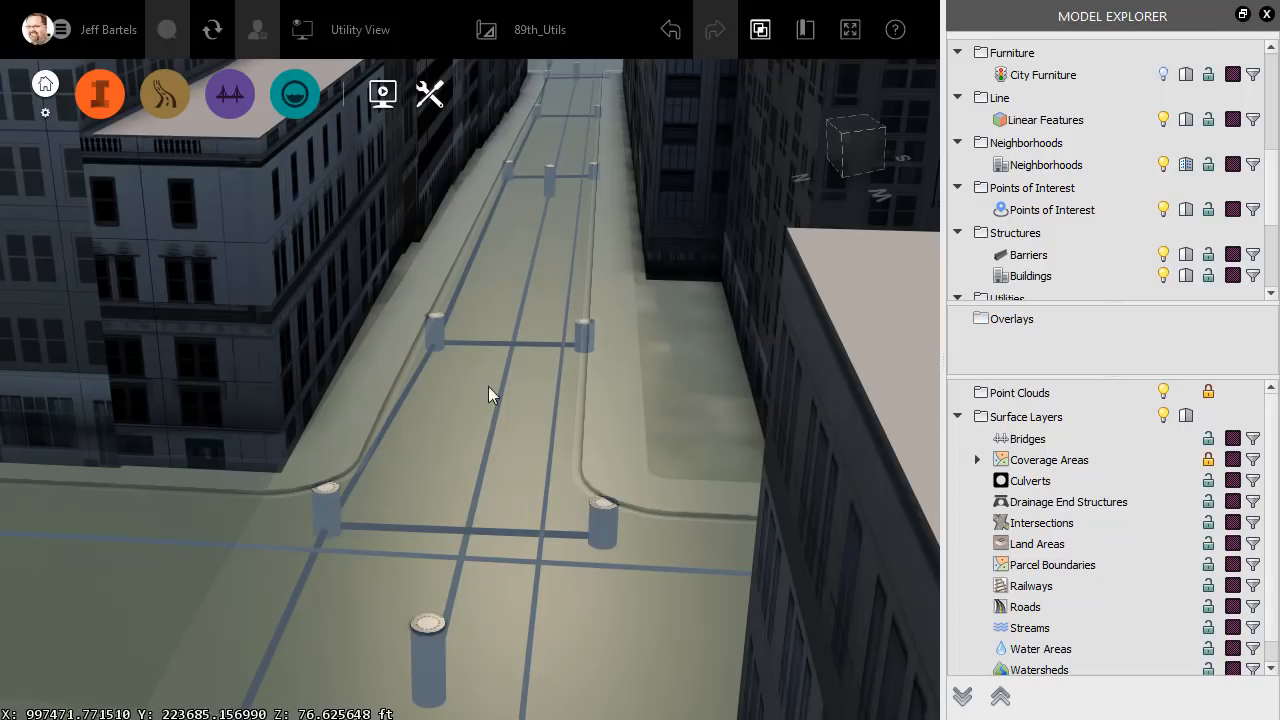
pyautogui.moveTo(567, 491)
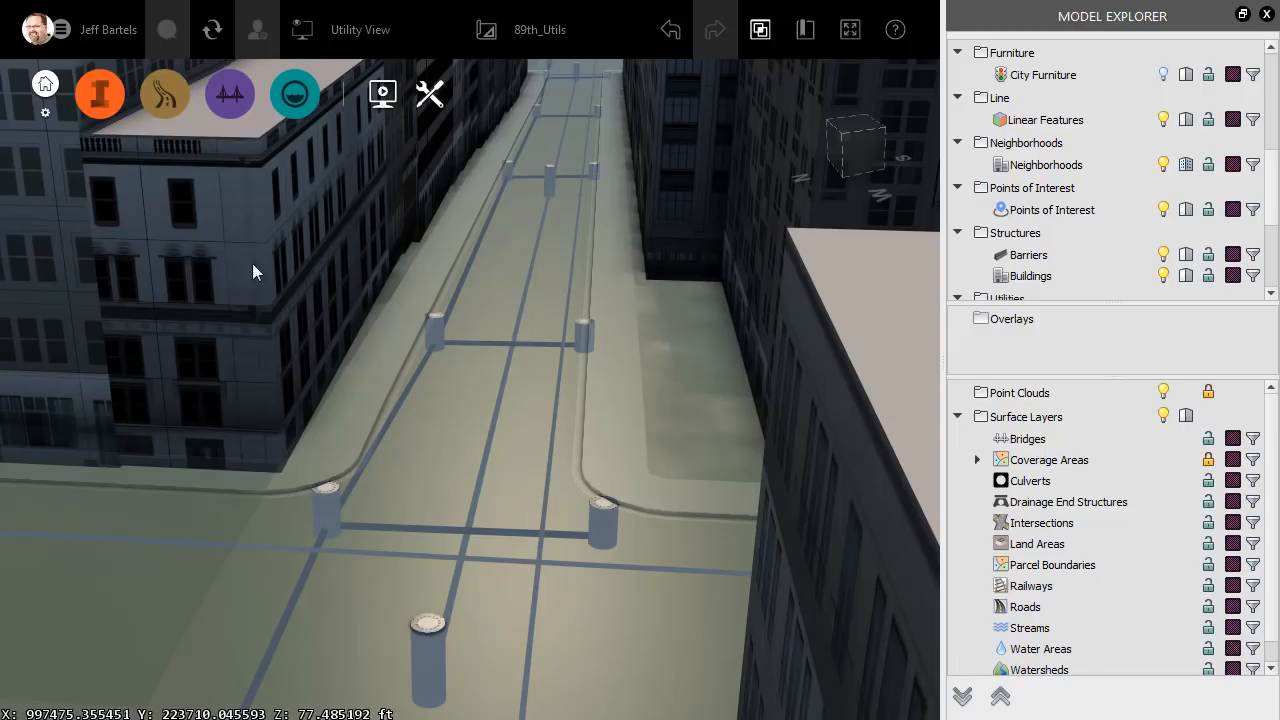
# Show the Data Sources panel and bring up the actions for the StormPipes source.
pyautogui.click(99, 93)
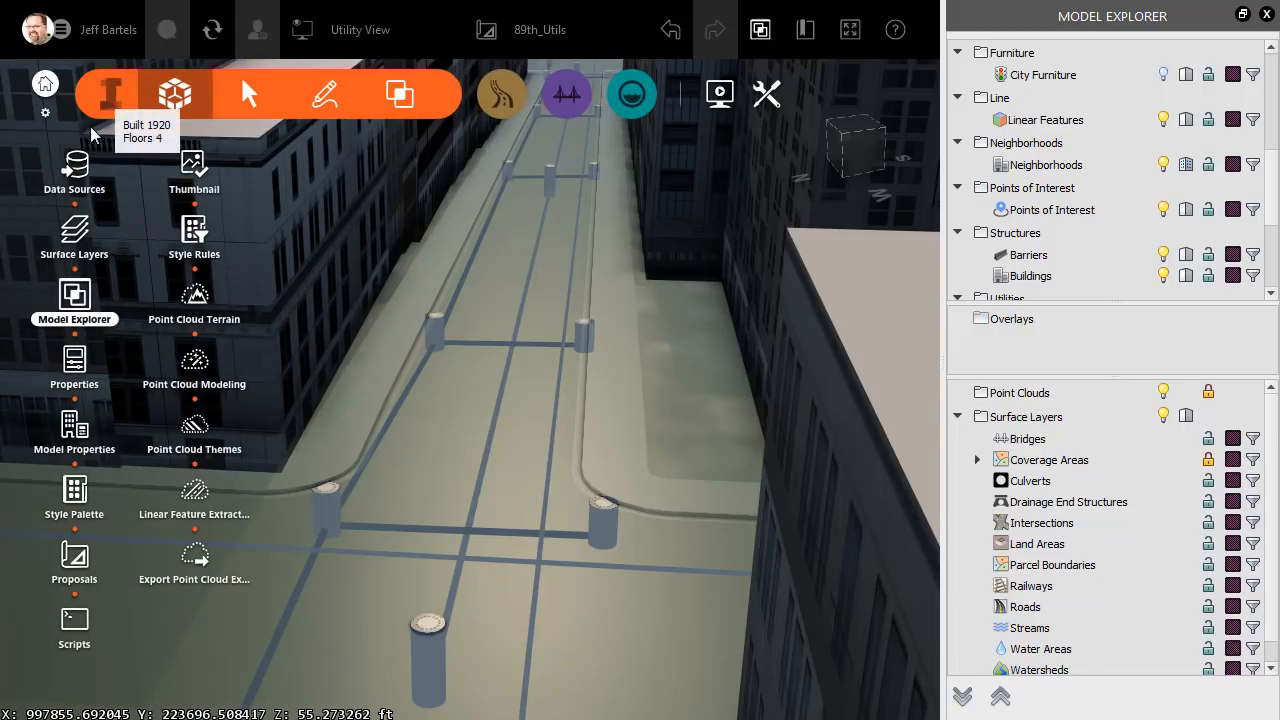
pyautogui.click(74, 170)
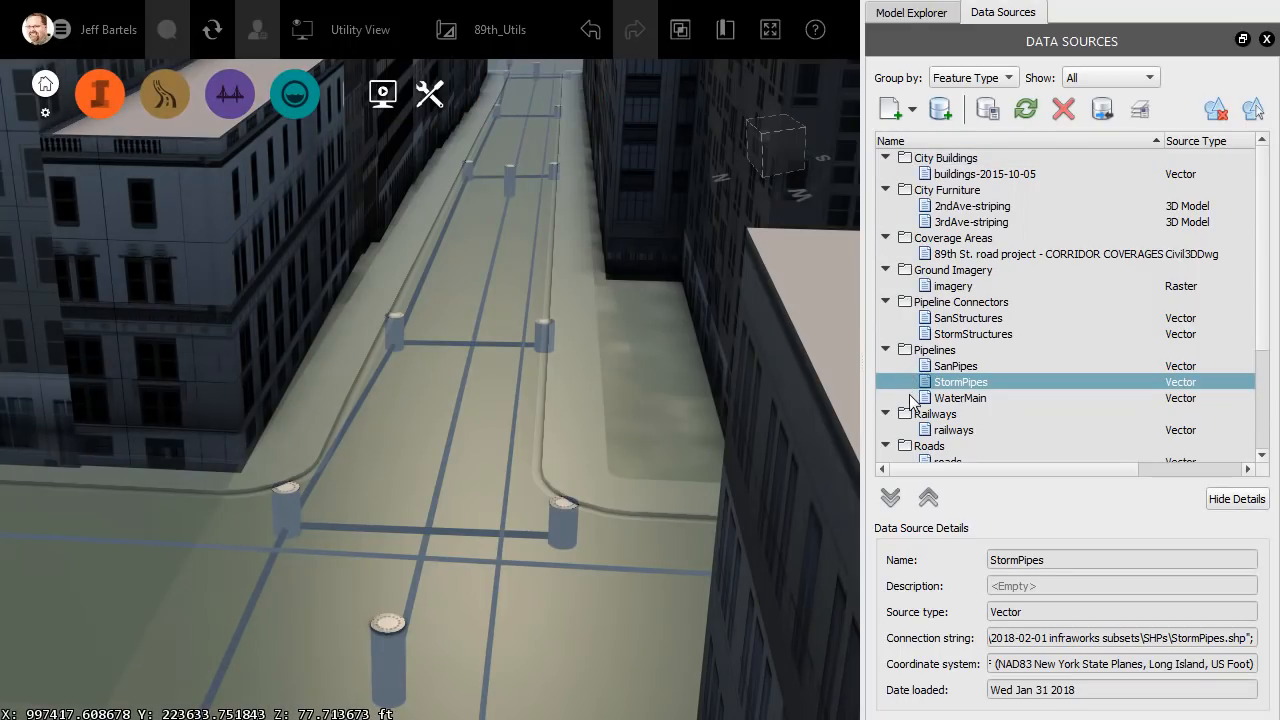
pyautogui.moveTo(938, 398)
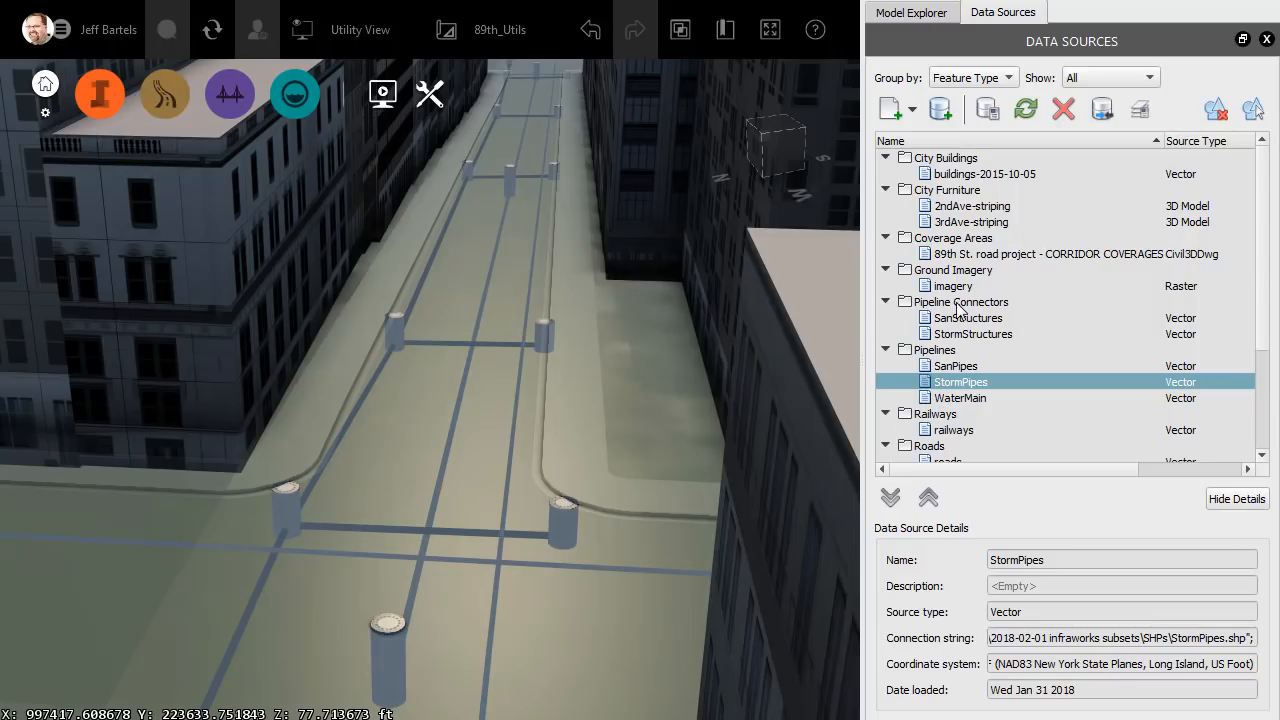
pyautogui.rightClick(960, 381)
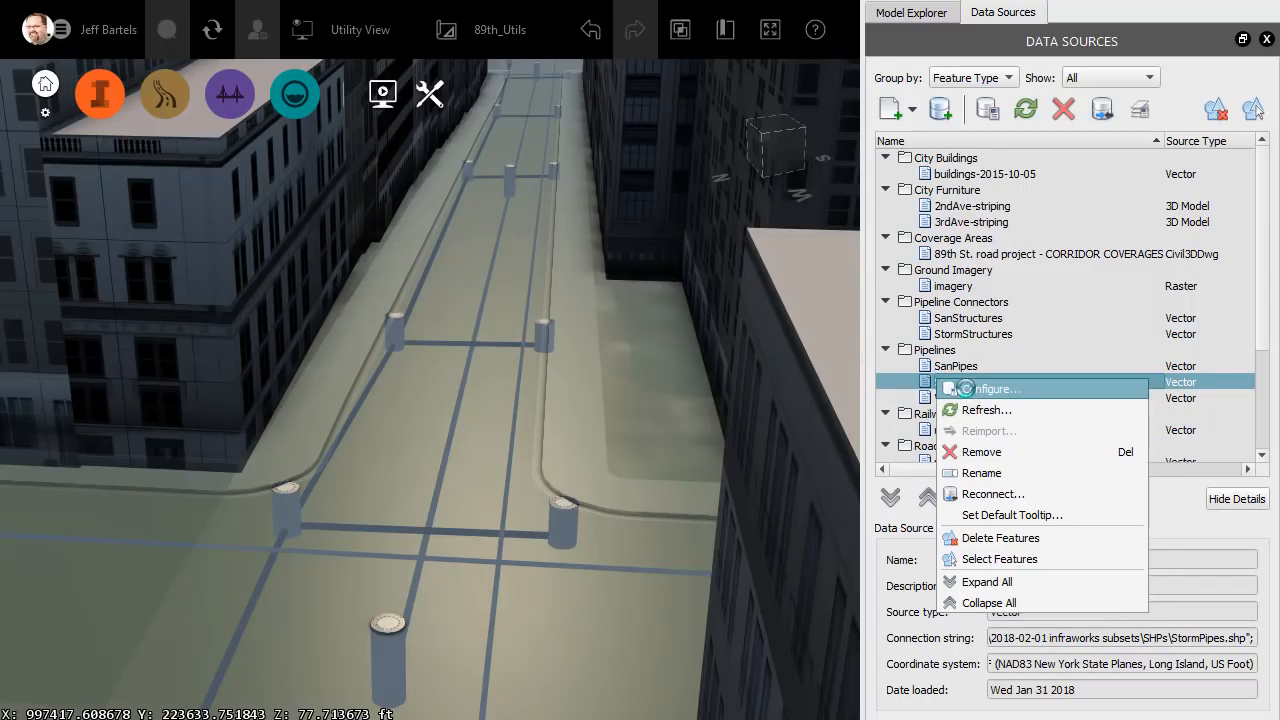
# Configure StormPipes with User Data set to YrInstall, then close and refresh.
pyautogui.click(996, 388)
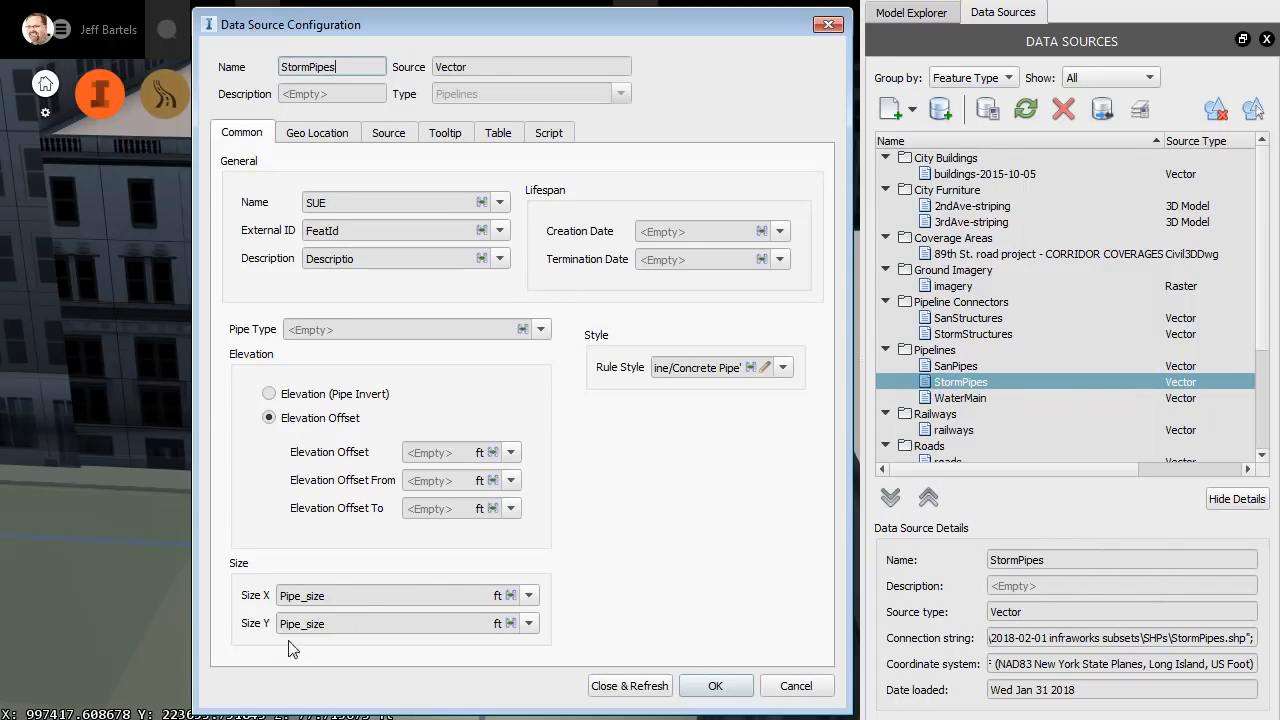
pyautogui.moveTo(268, 645)
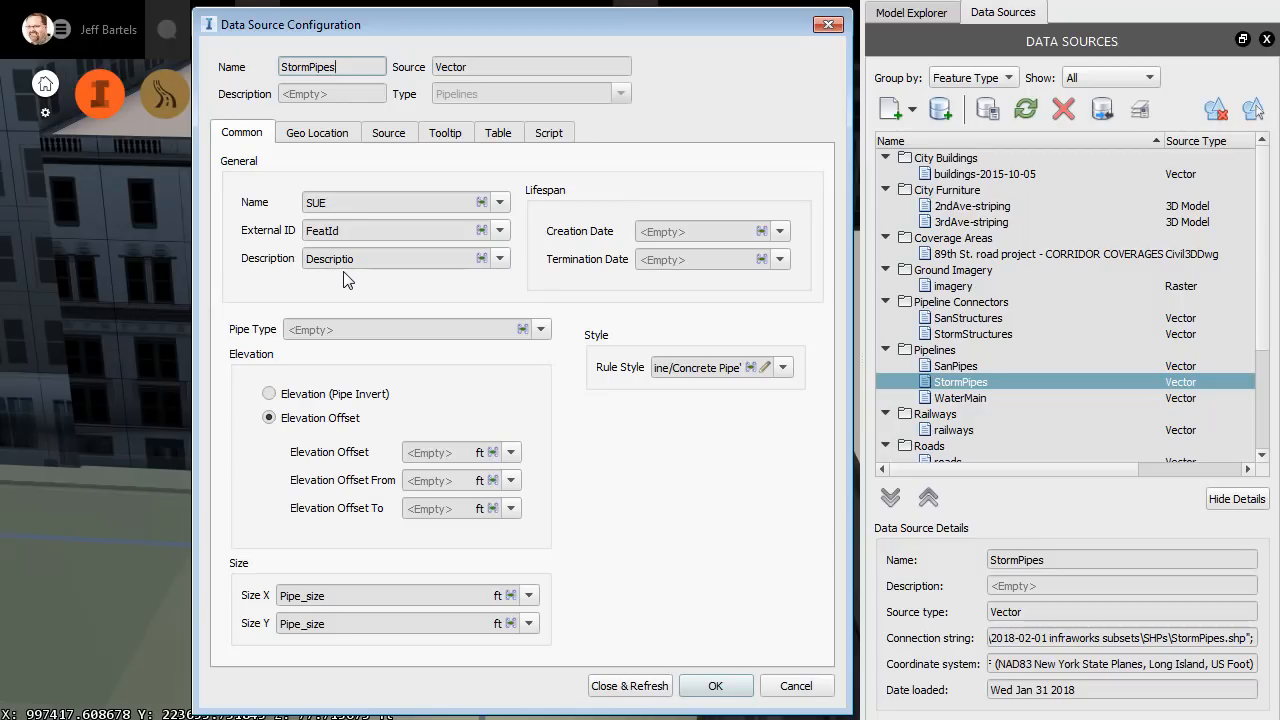
pyautogui.moveTo(287, 281)
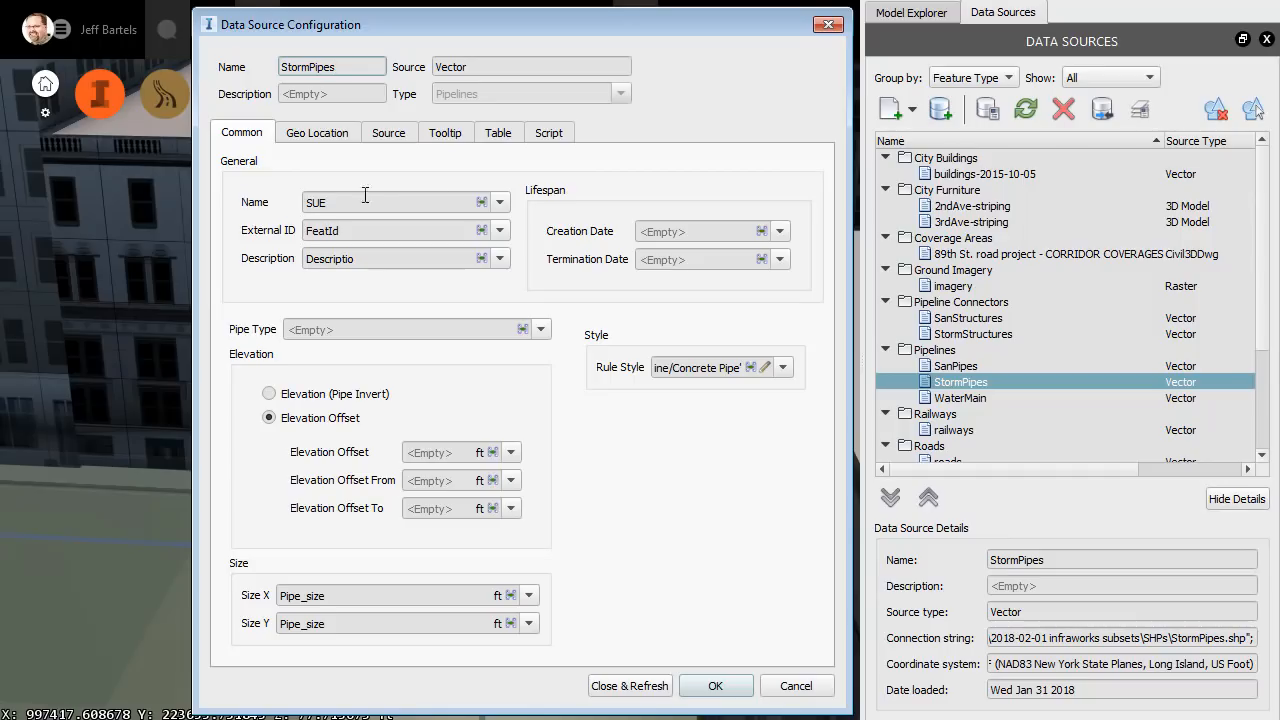
pyautogui.click(498, 132)
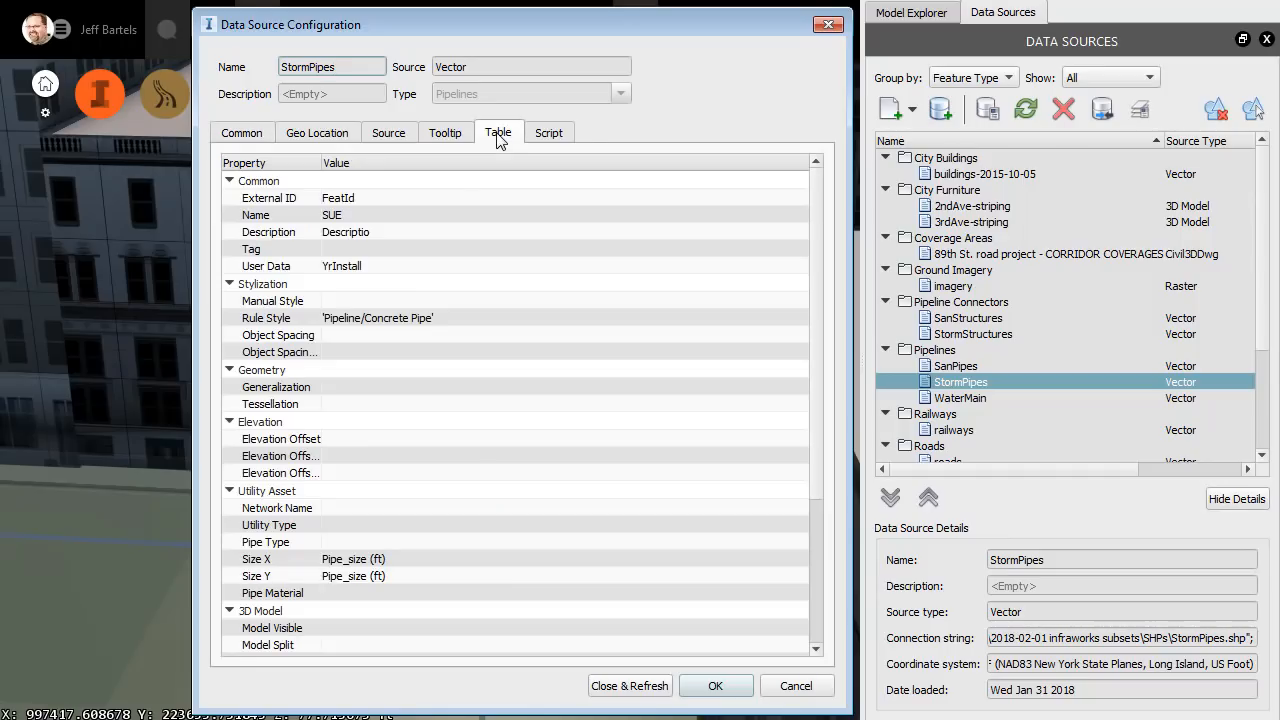
pyautogui.moveTo(315, 275)
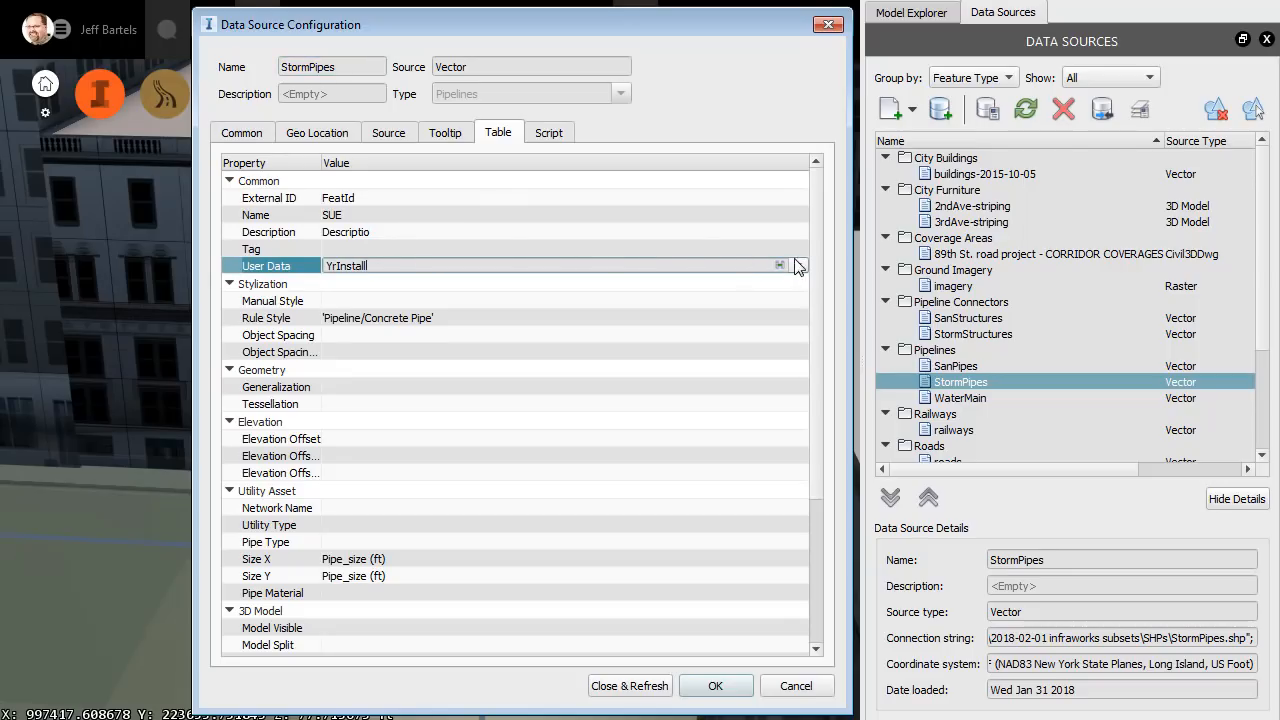
pyautogui.click(797, 265)
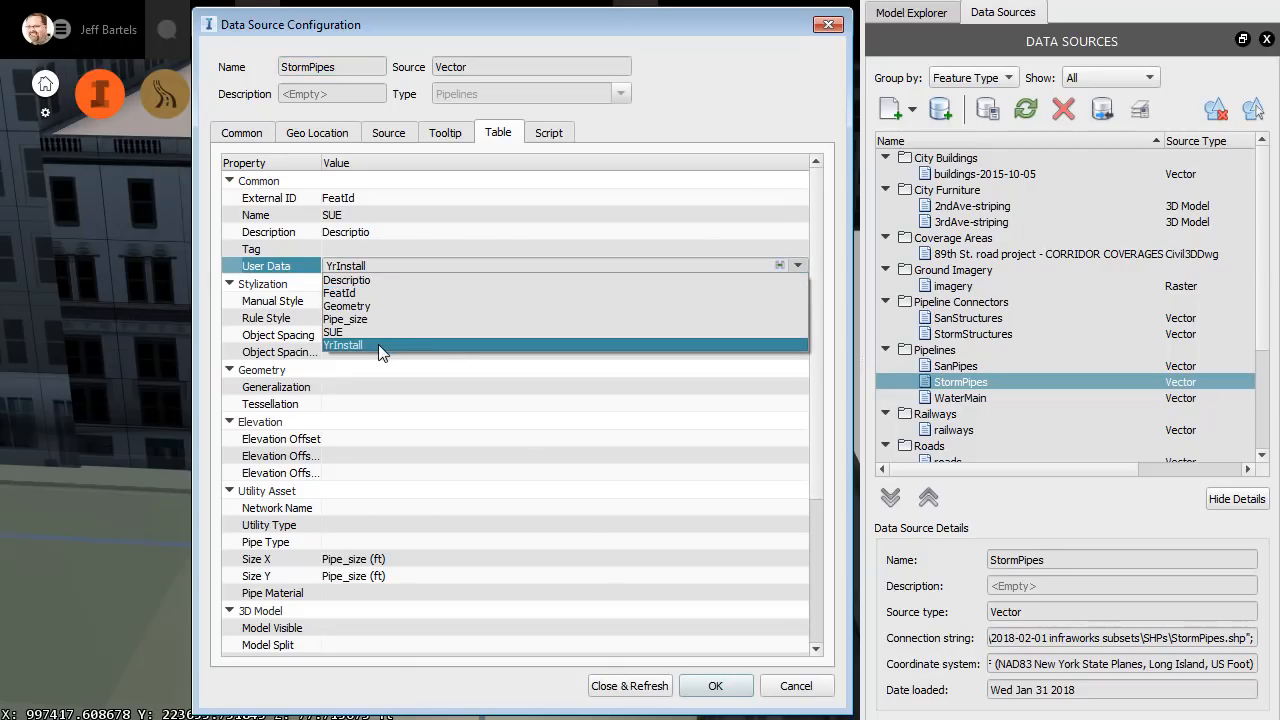
pyautogui.click(343, 345)
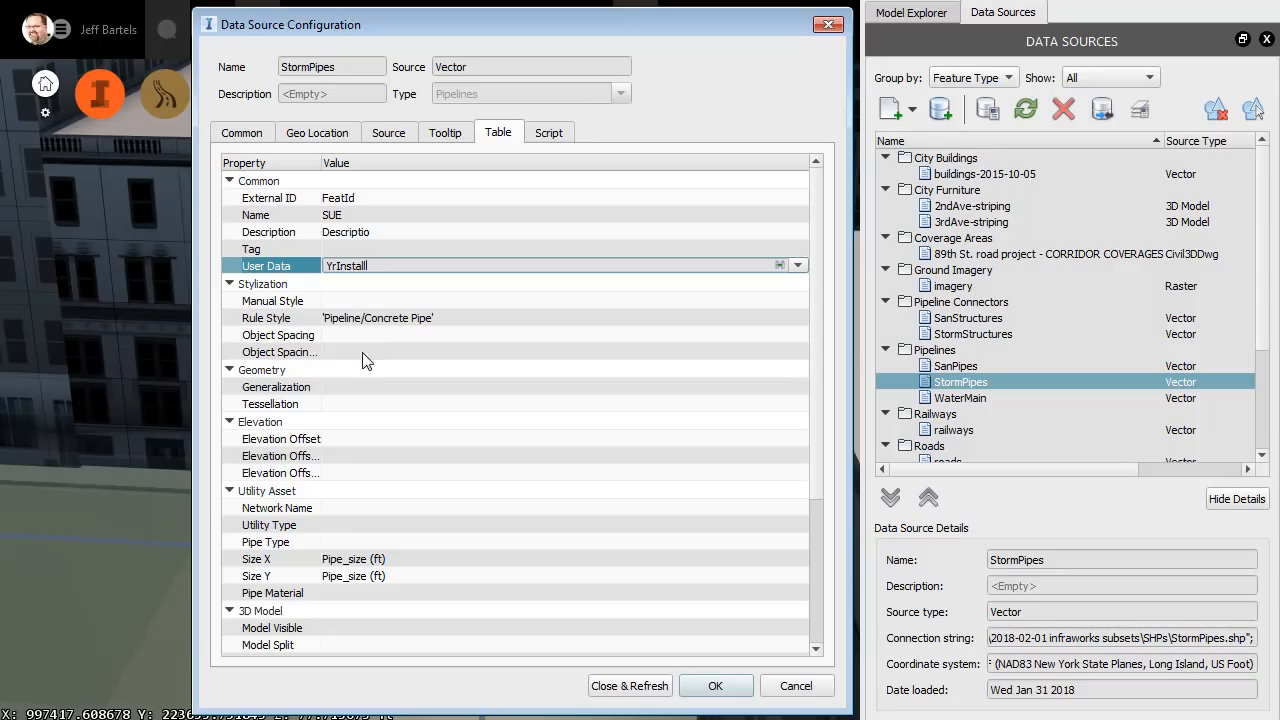
pyautogui.moveTo(415, 442)
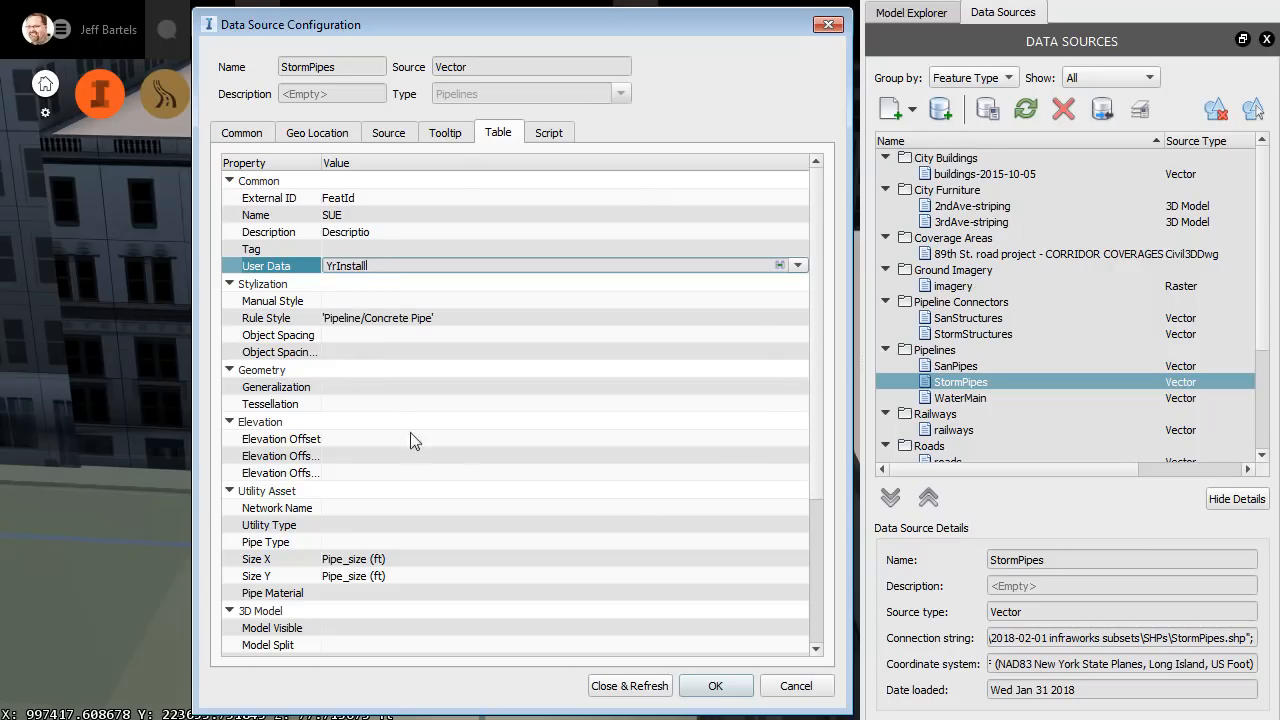
pyautogui.click(715, 685)
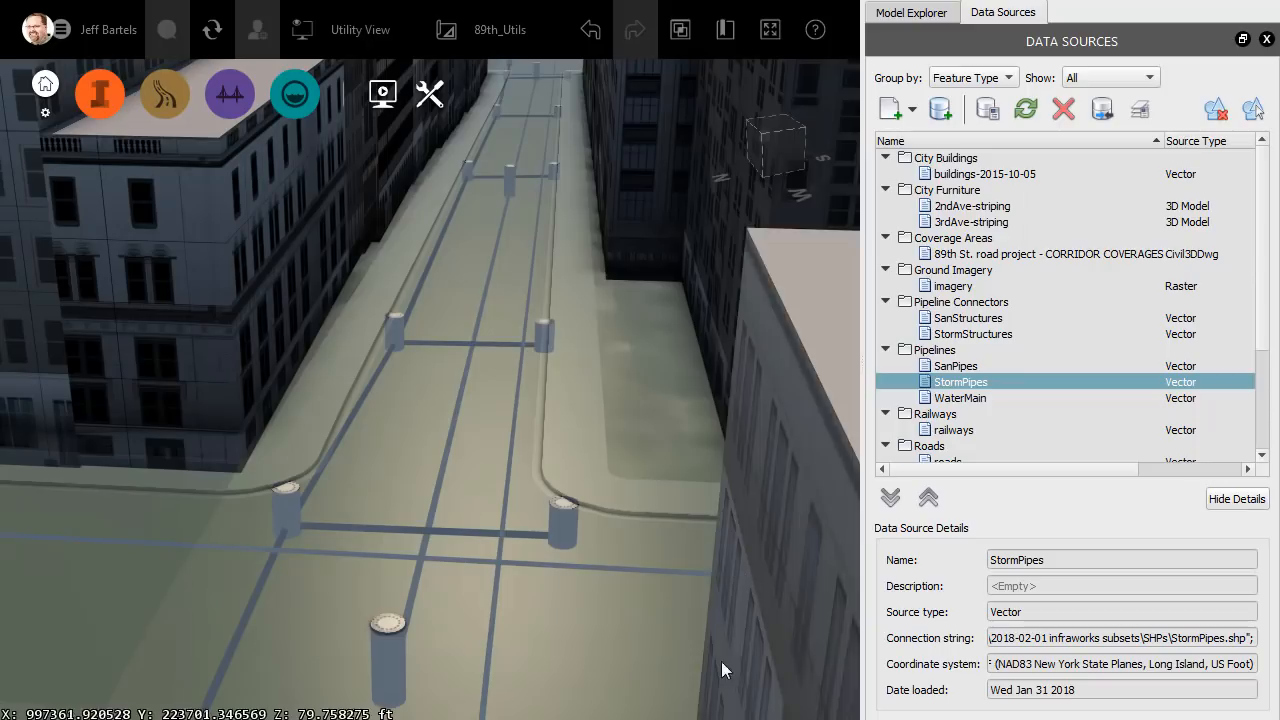
# In Model Explorer, toggle the Pipelines layer off and back on, then its highlight swatch.
pyautogui.click(911, 12)
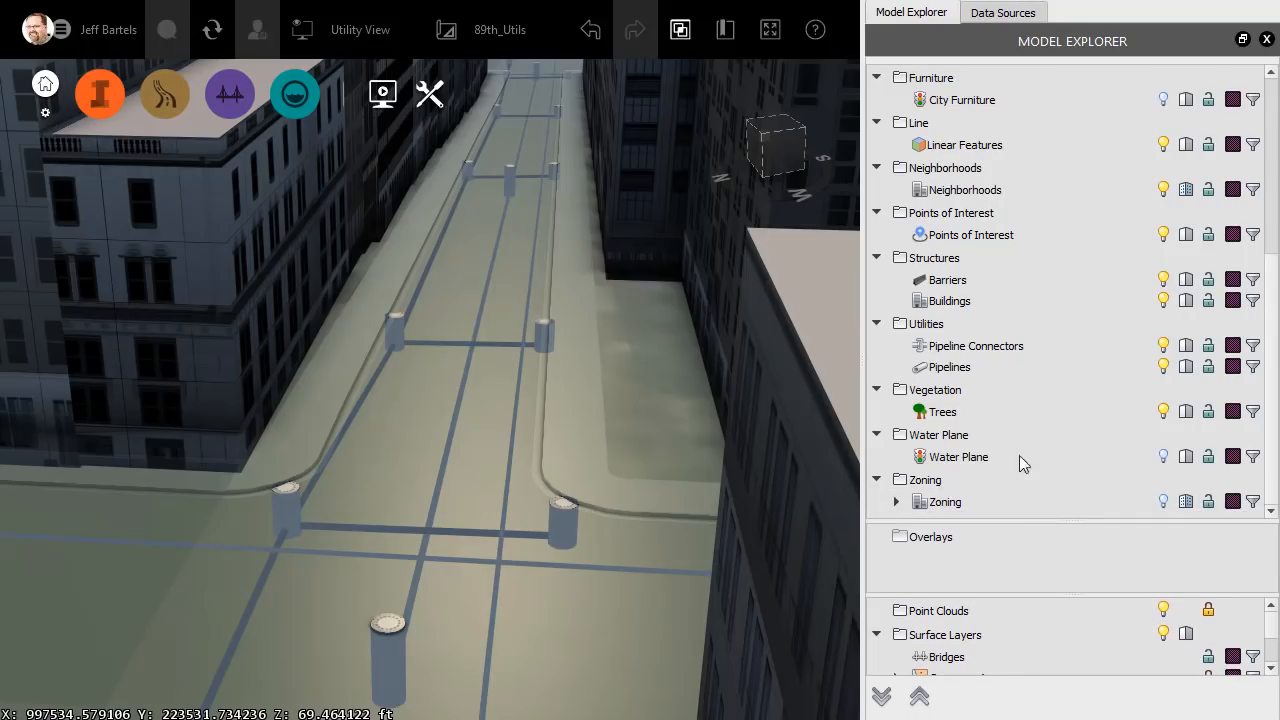
pyautogui.moveTo(963, 377)
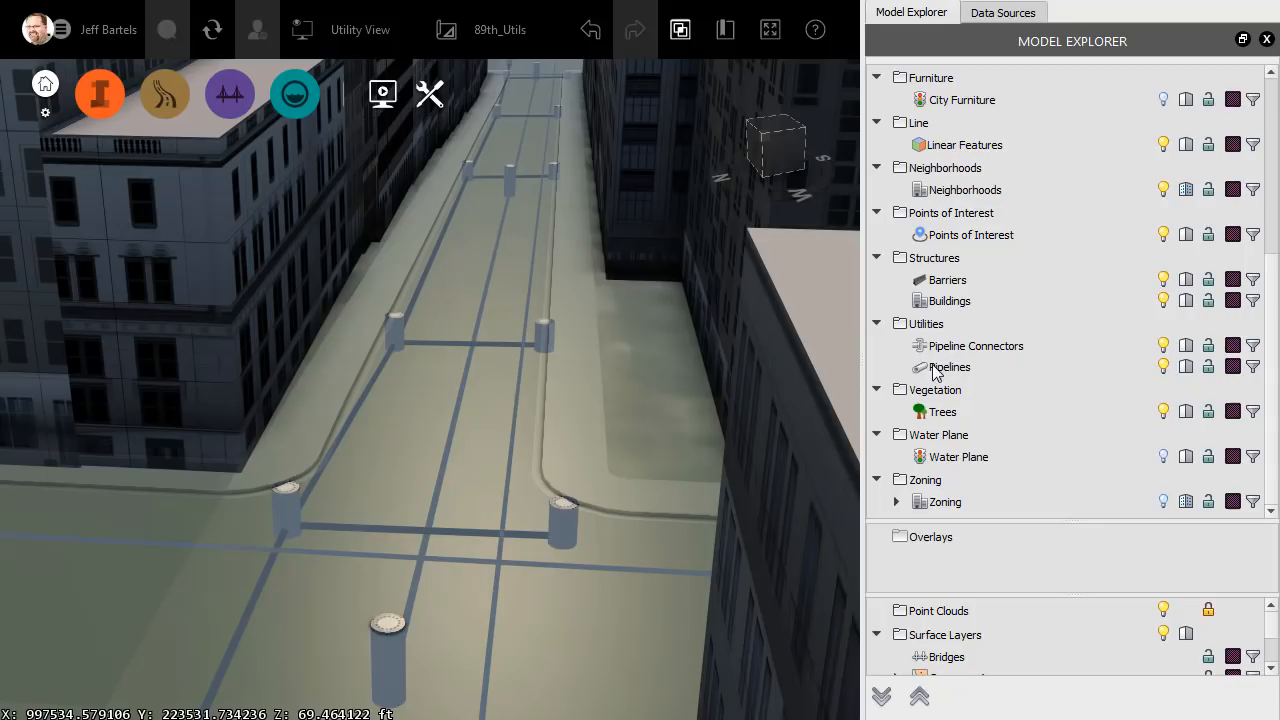
pyautogui.moveTo(1135, 375)
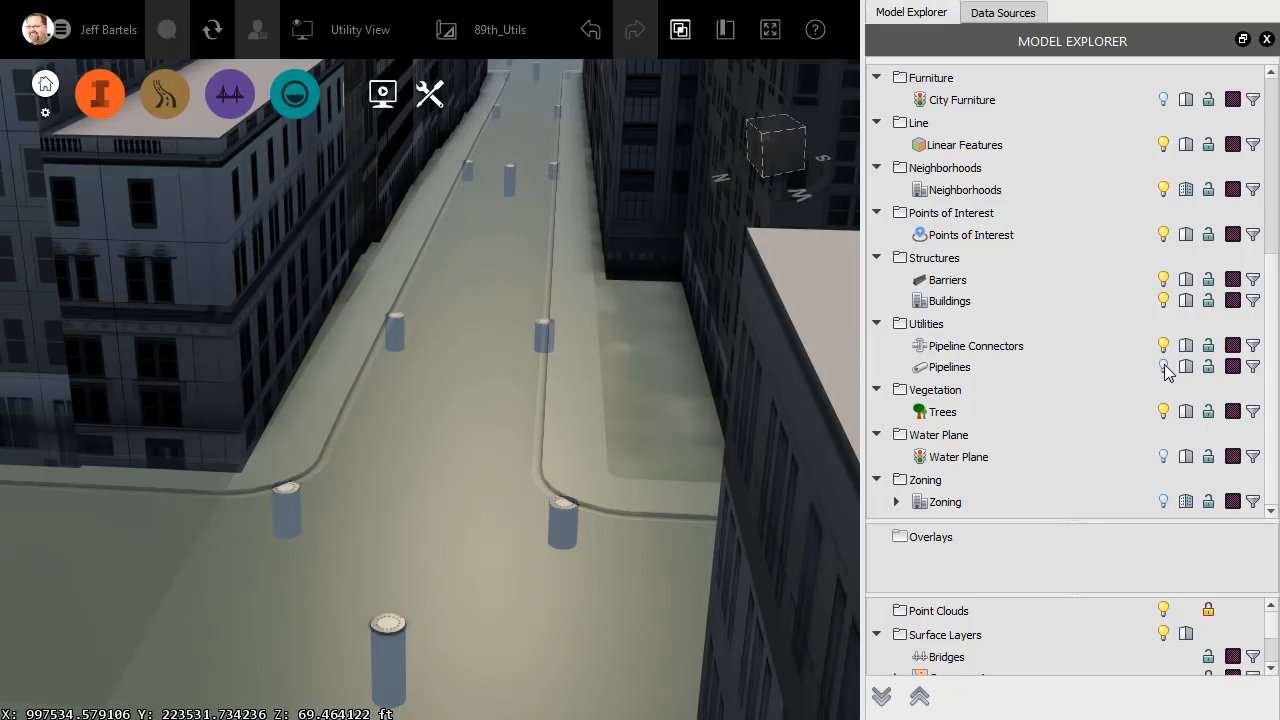
pyautogui.click(1163, 367)
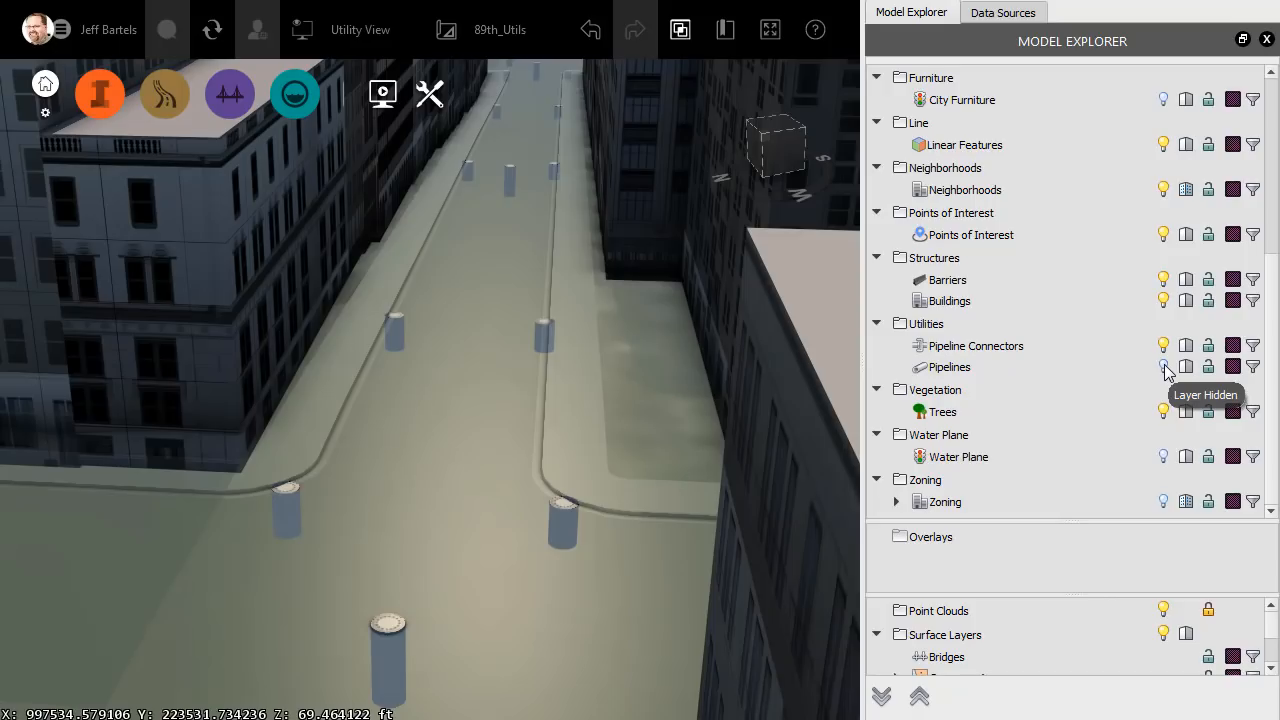
pyautogui.click(1163, 367)
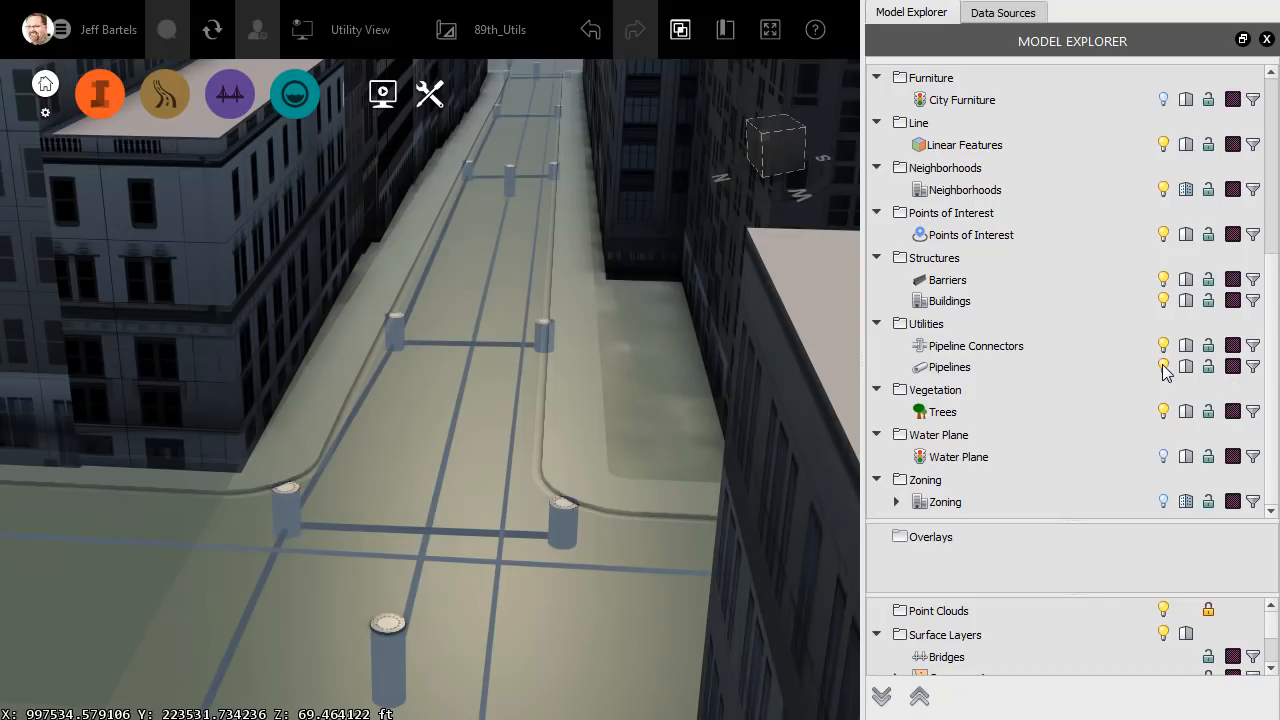
pyautogui.moveTo(1232, 368)
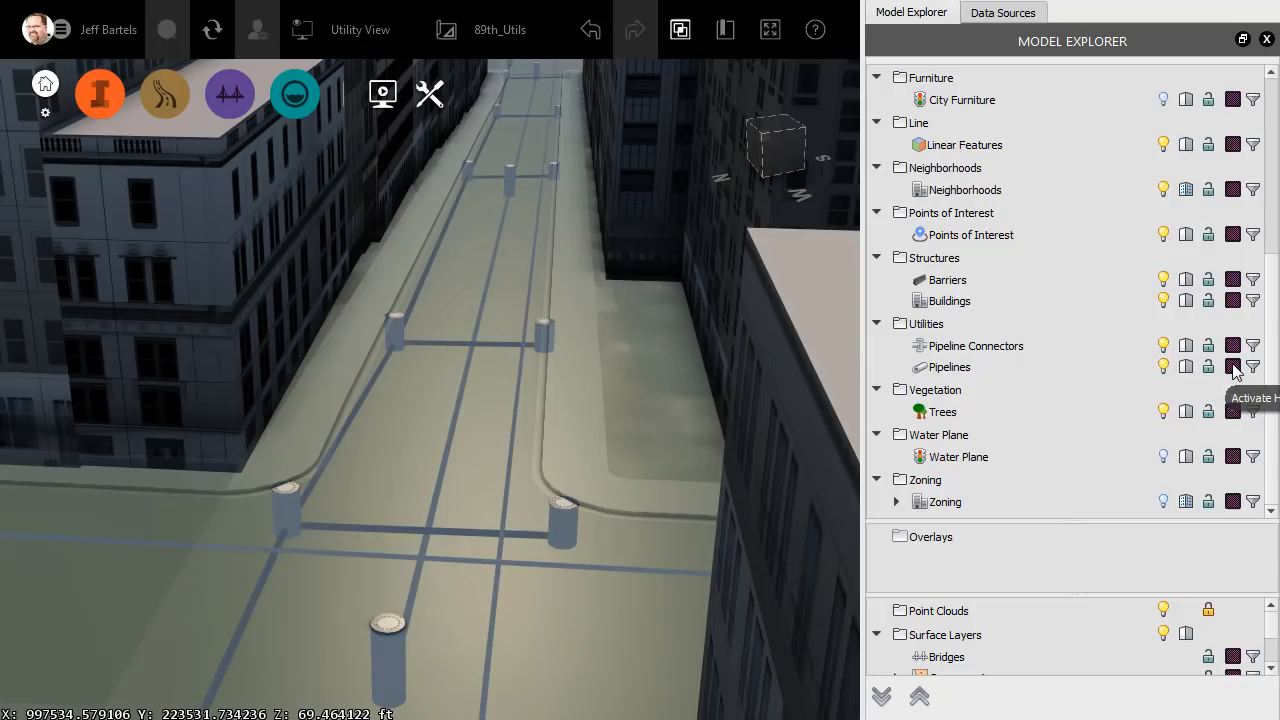
pyautogui.click(1233, 367)
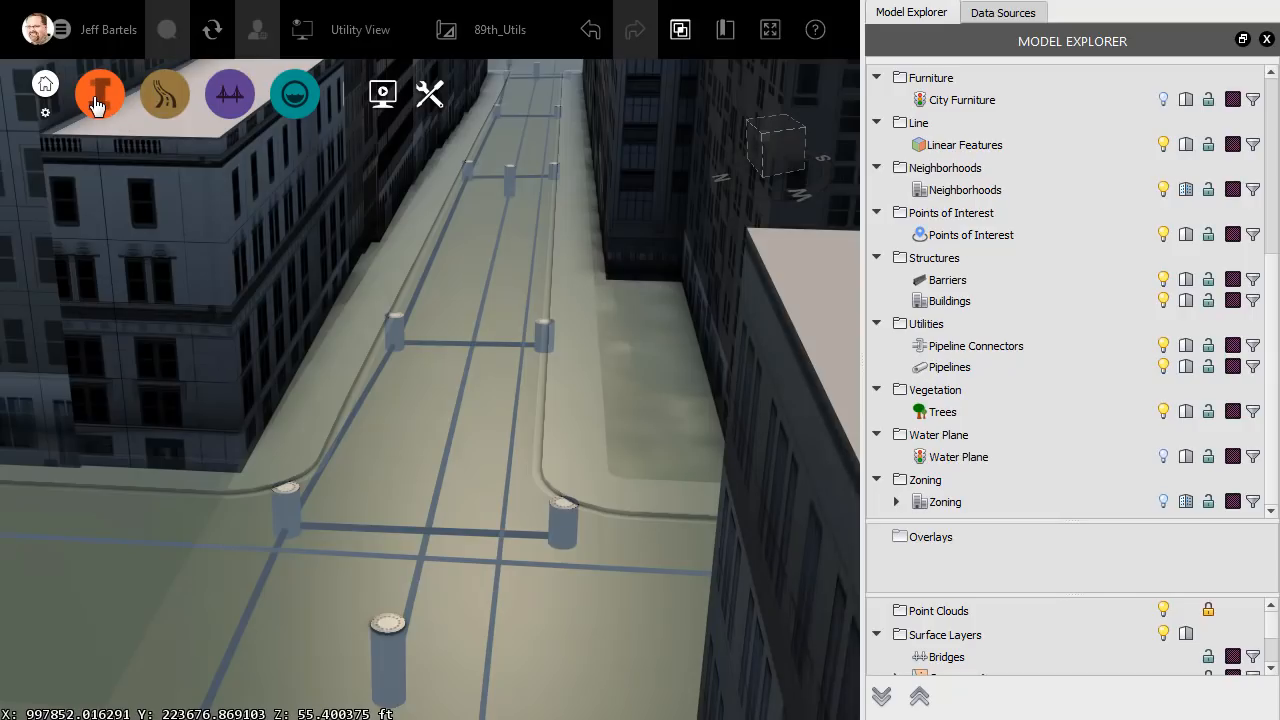
# Add a feature theme colouring the Pipelines feature class by its Name property.
pyautogui.click(99, 93)
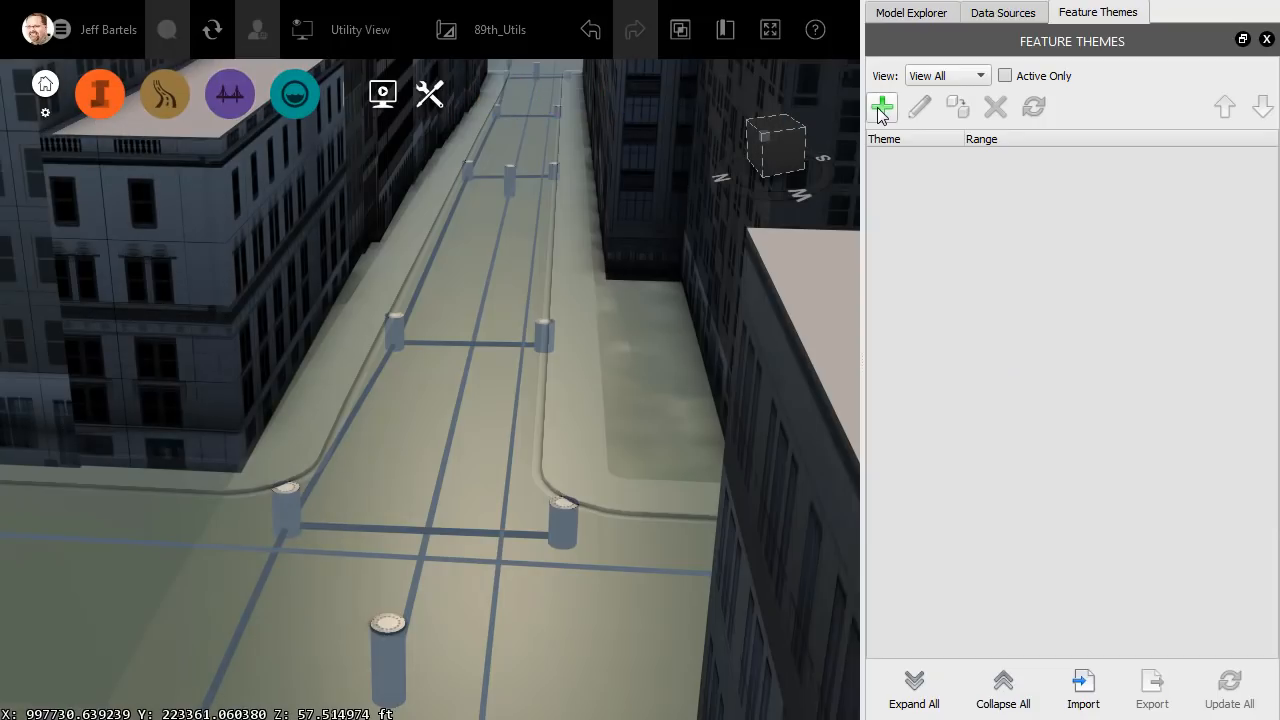
pyautogui.click(881, 107)
pyautogui.write('SUE')
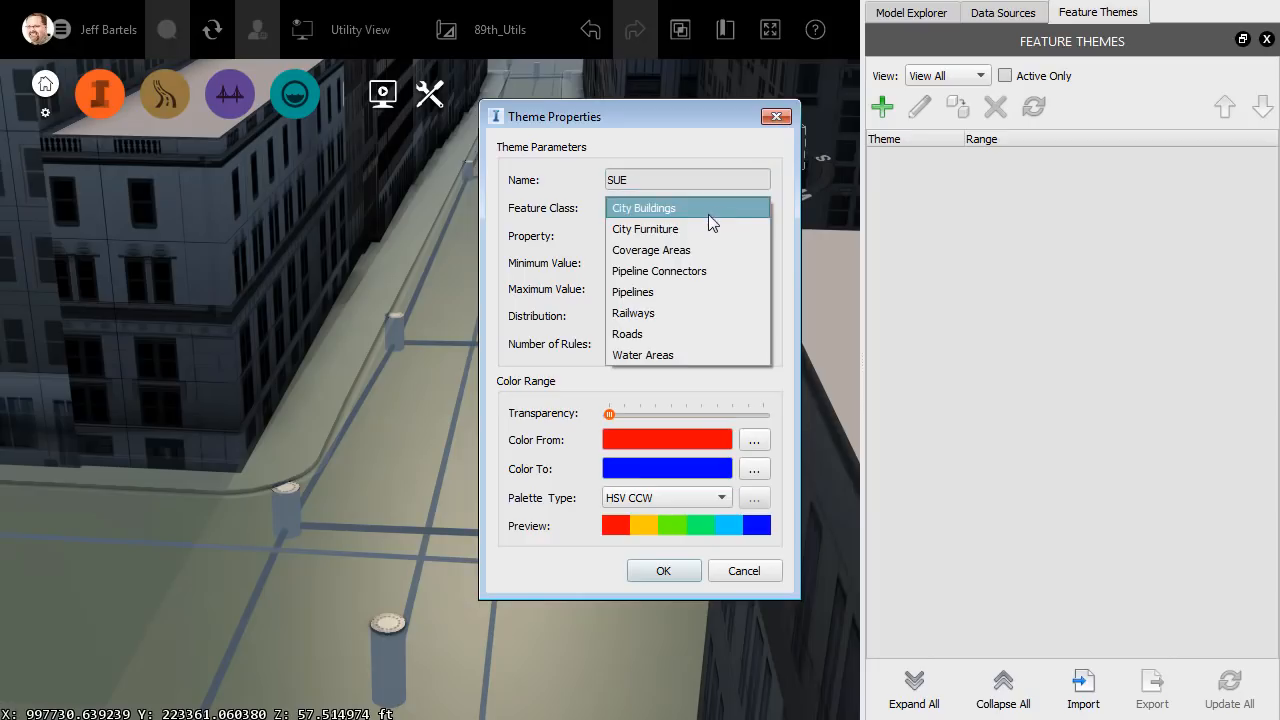
pyautogui.click(632, 291)
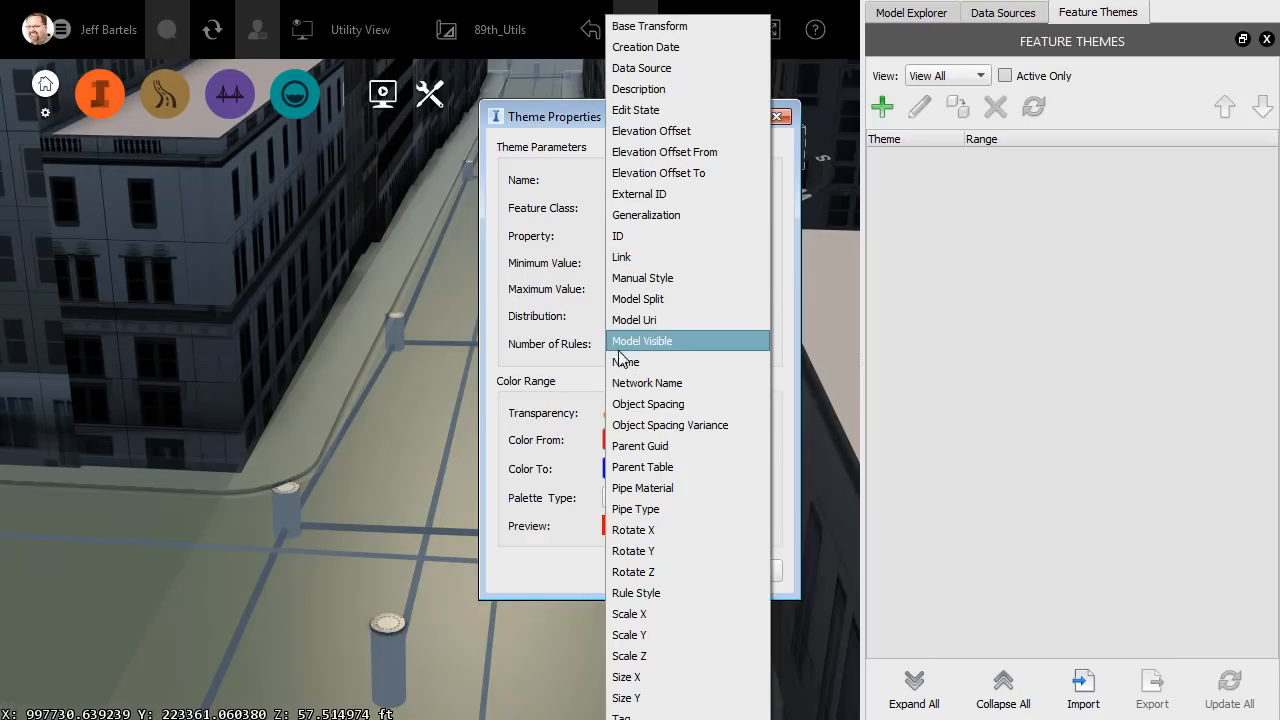
pyautogui.click(626, 361)
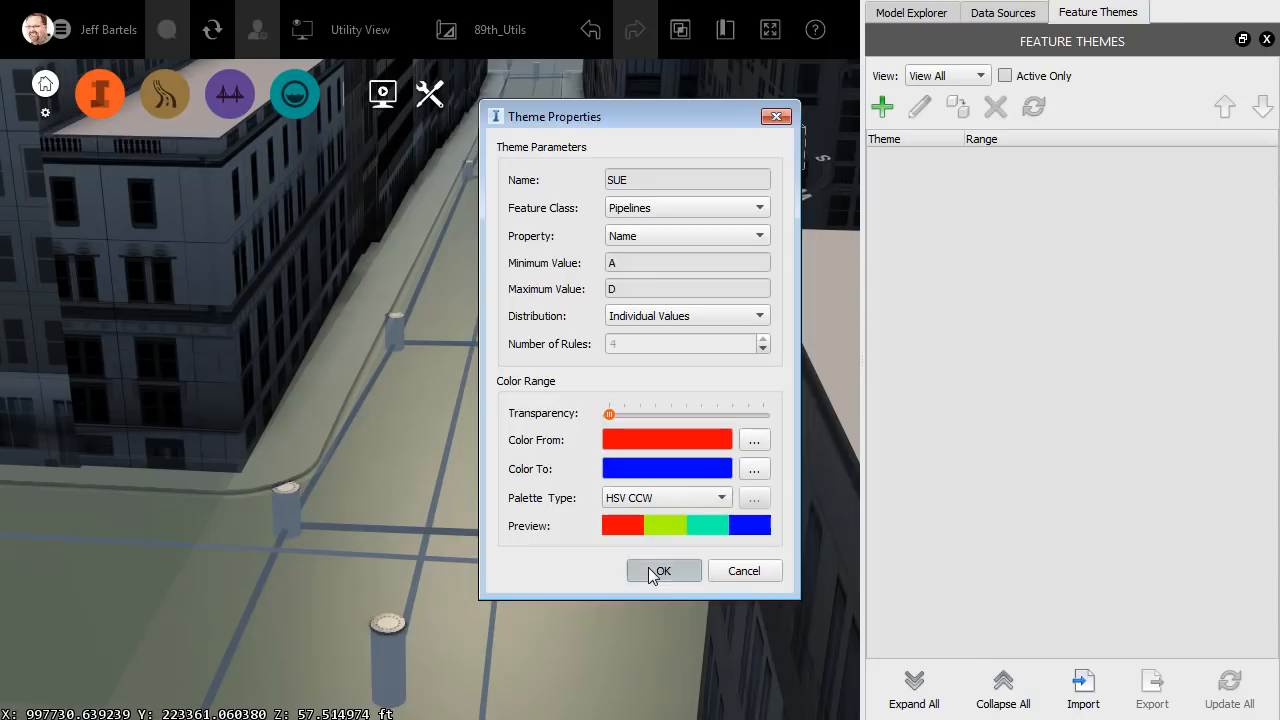
pyautogui.click(661, 571)
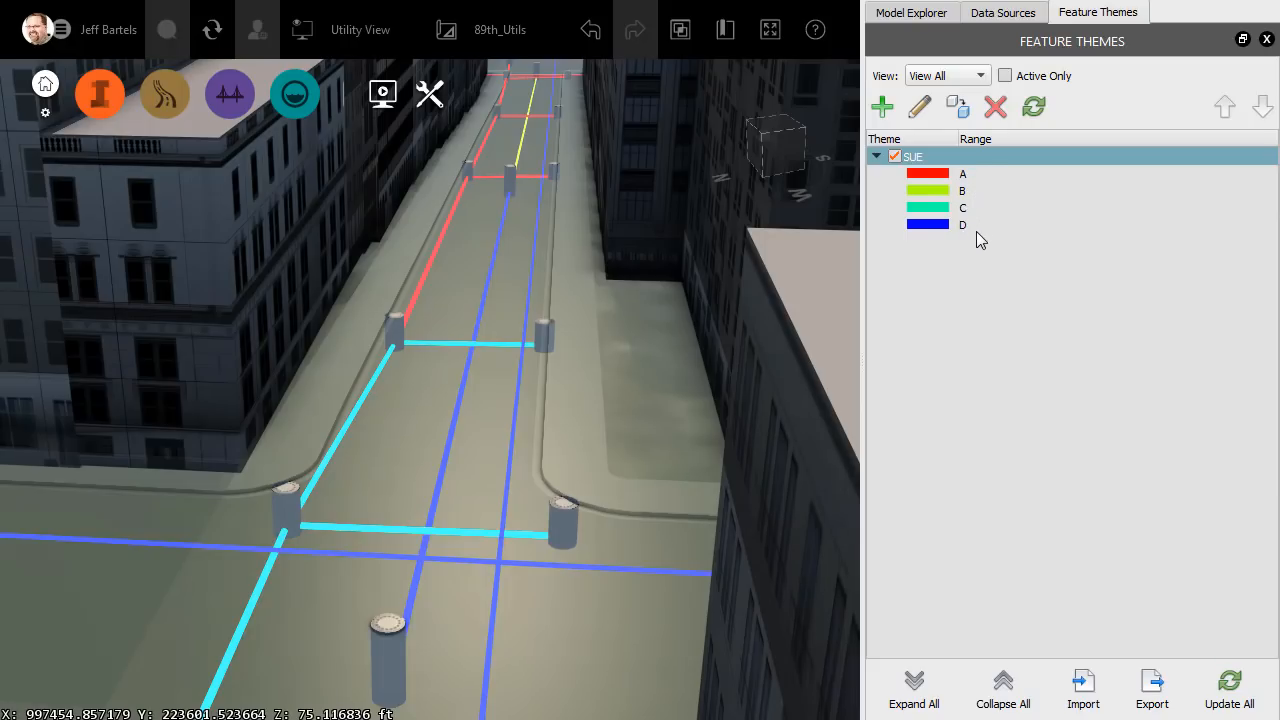
pyautogui.click(894, 156)
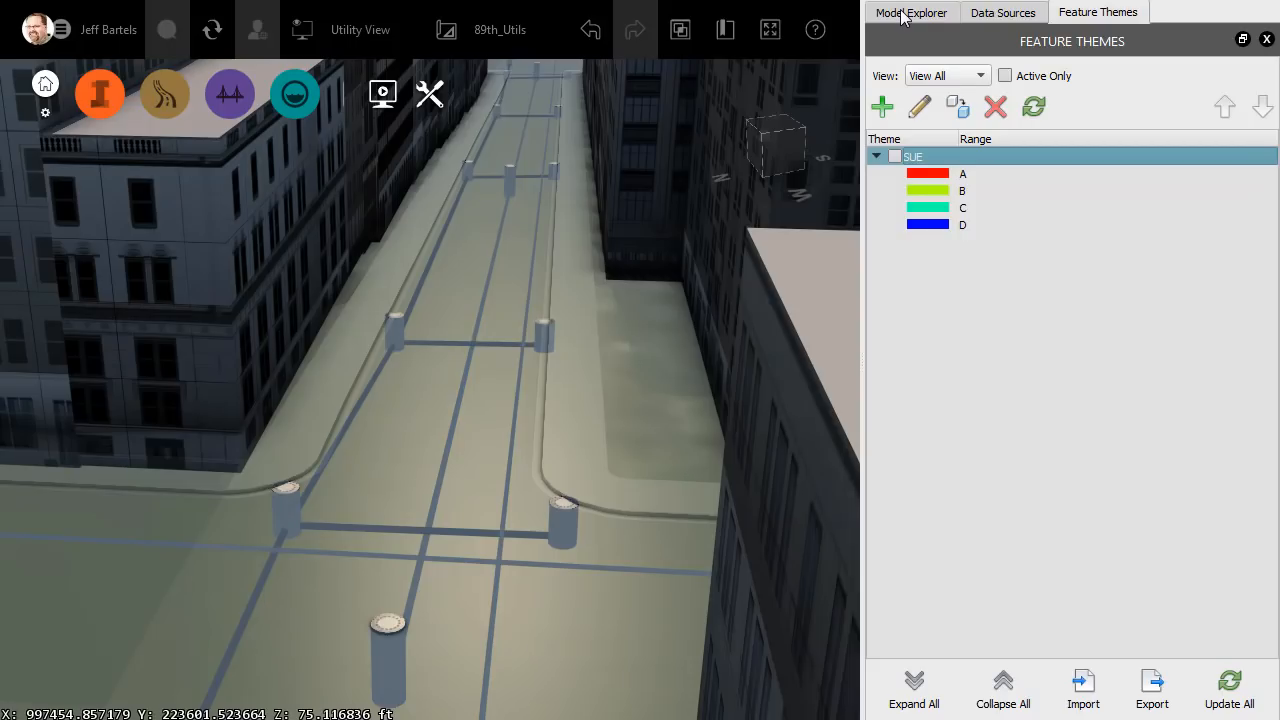
pyautogui.click(911, 12)
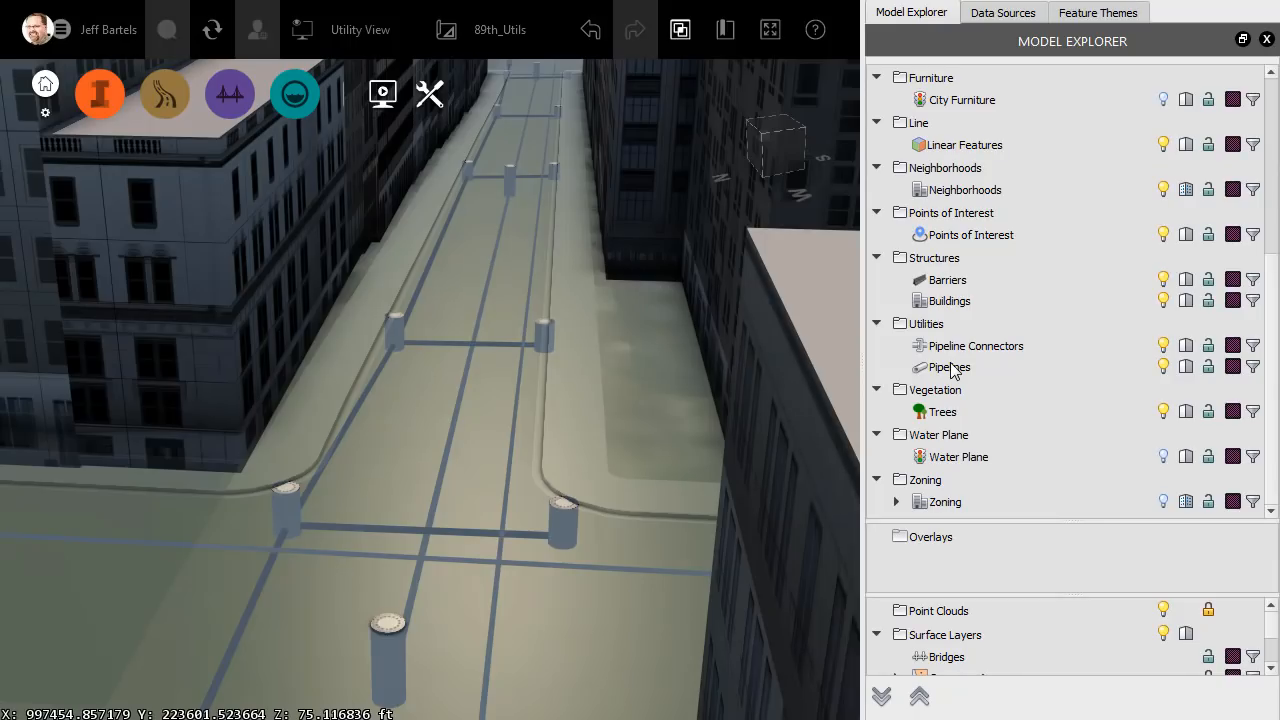
pyautogui.moveTo(976, 372)
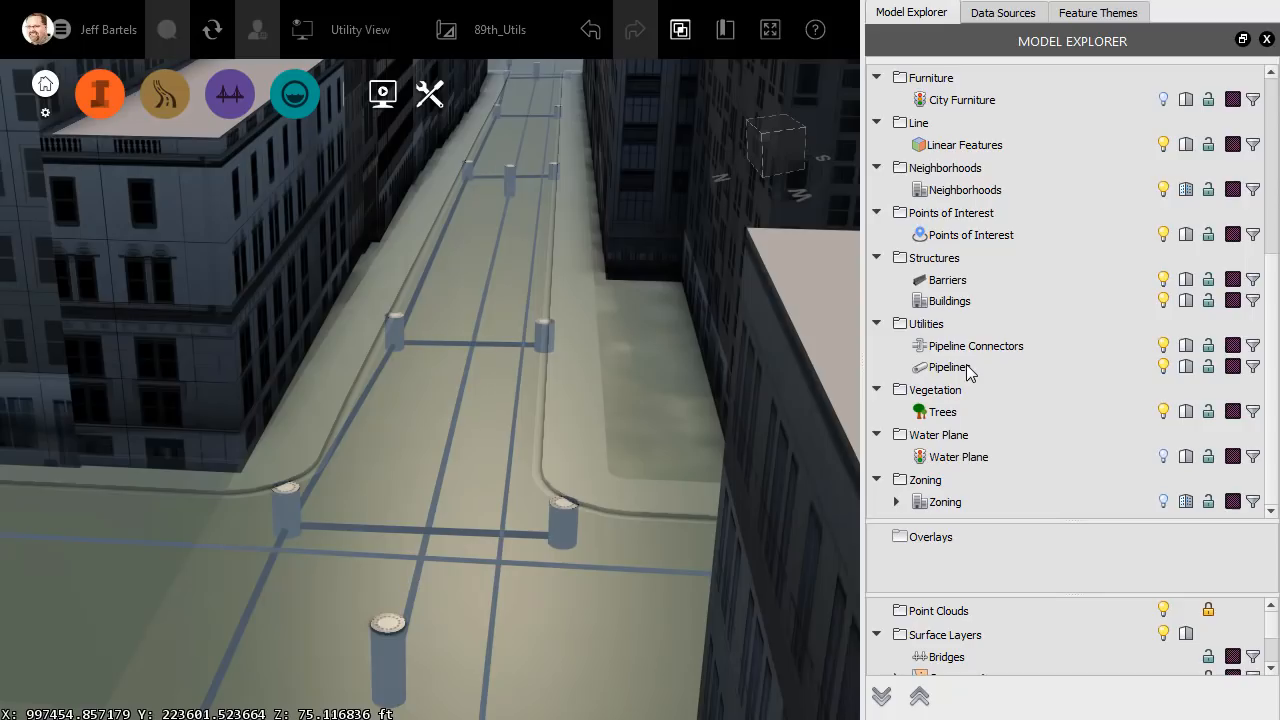
pyautogui.moveTo(988, 370)
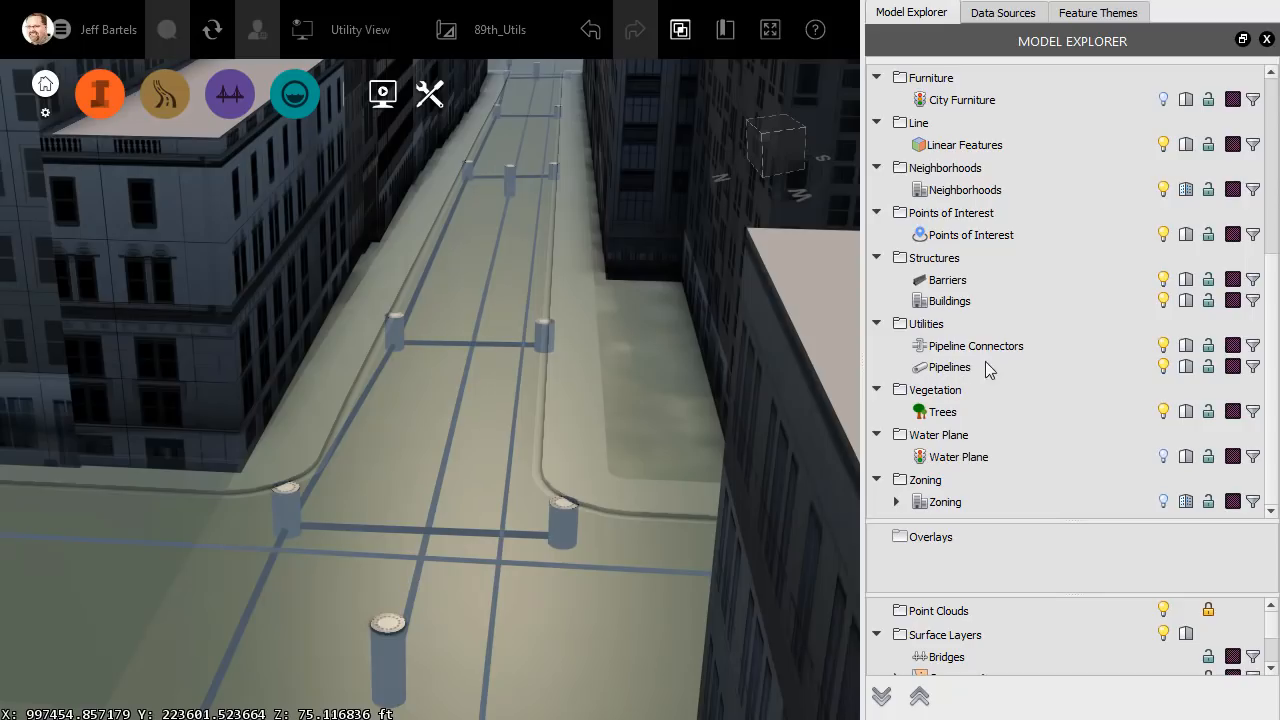
pyautogui.moveTo(1257, 373)
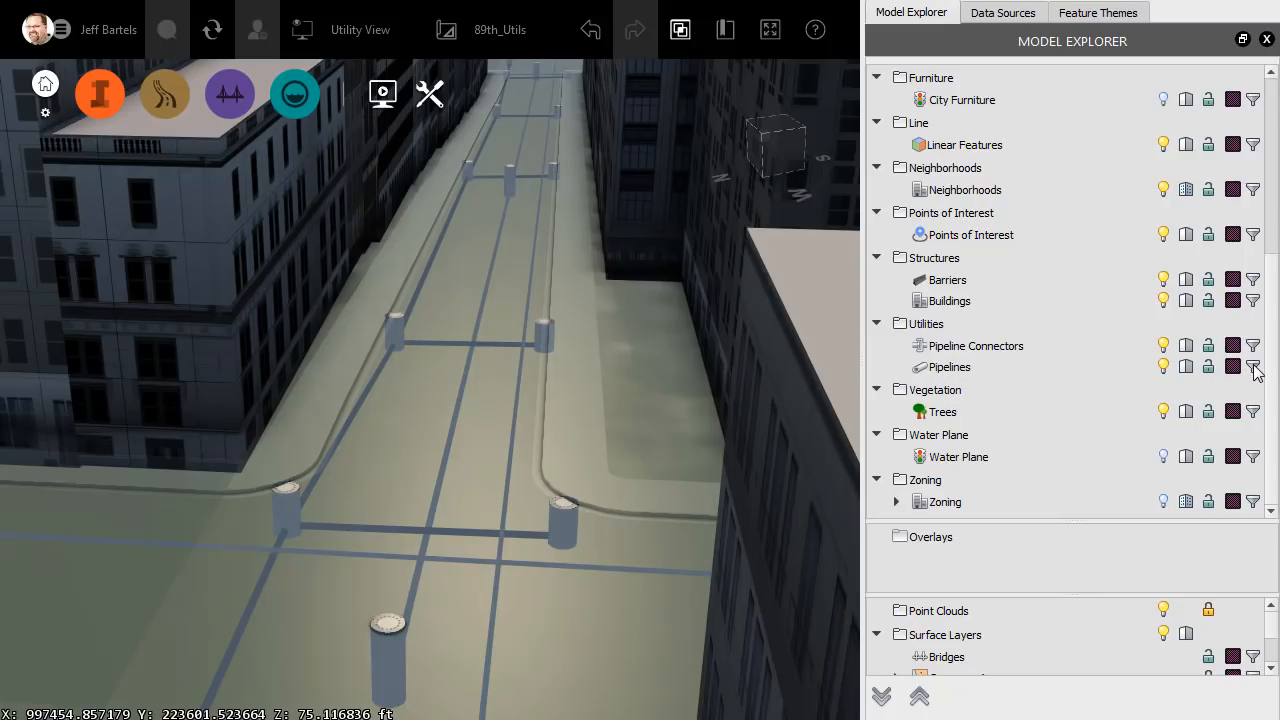
# Start a Pipelines subset and insert the DESCRIPTION value 'Storm Sewer' into its expression.
pyautogui.click(1253, 367)
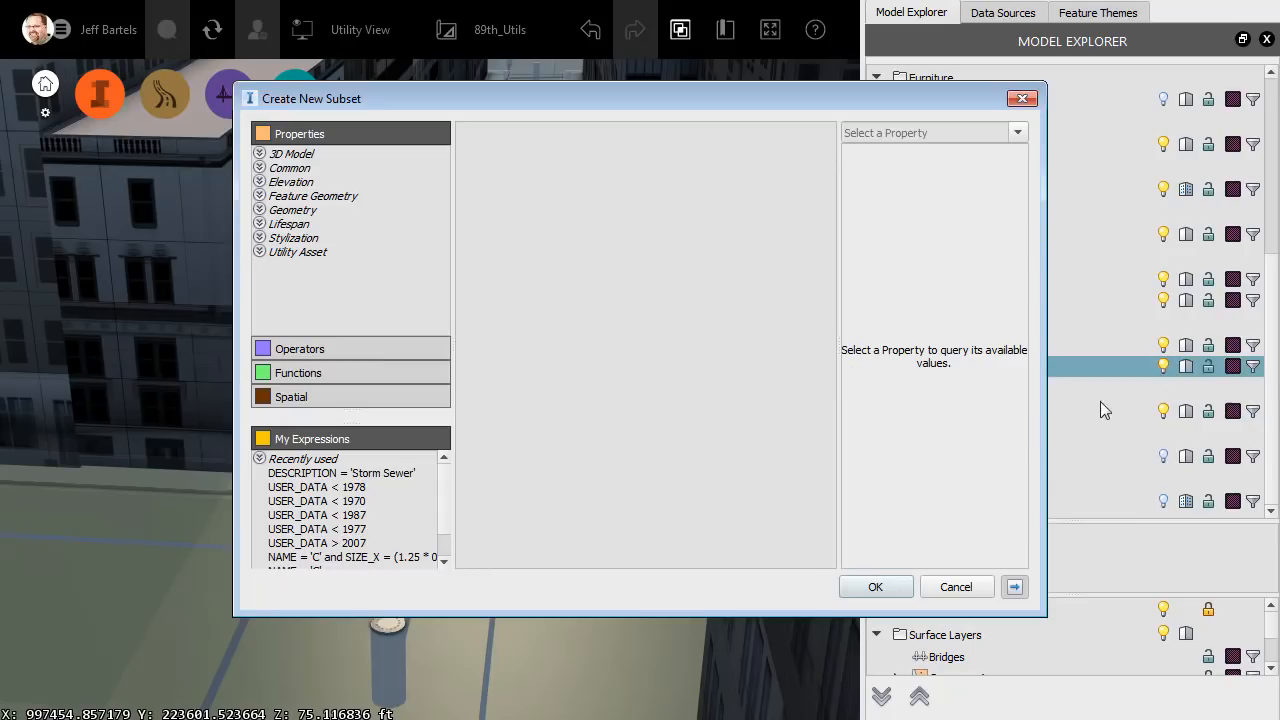
pyautogui.moveTo(648, 387)
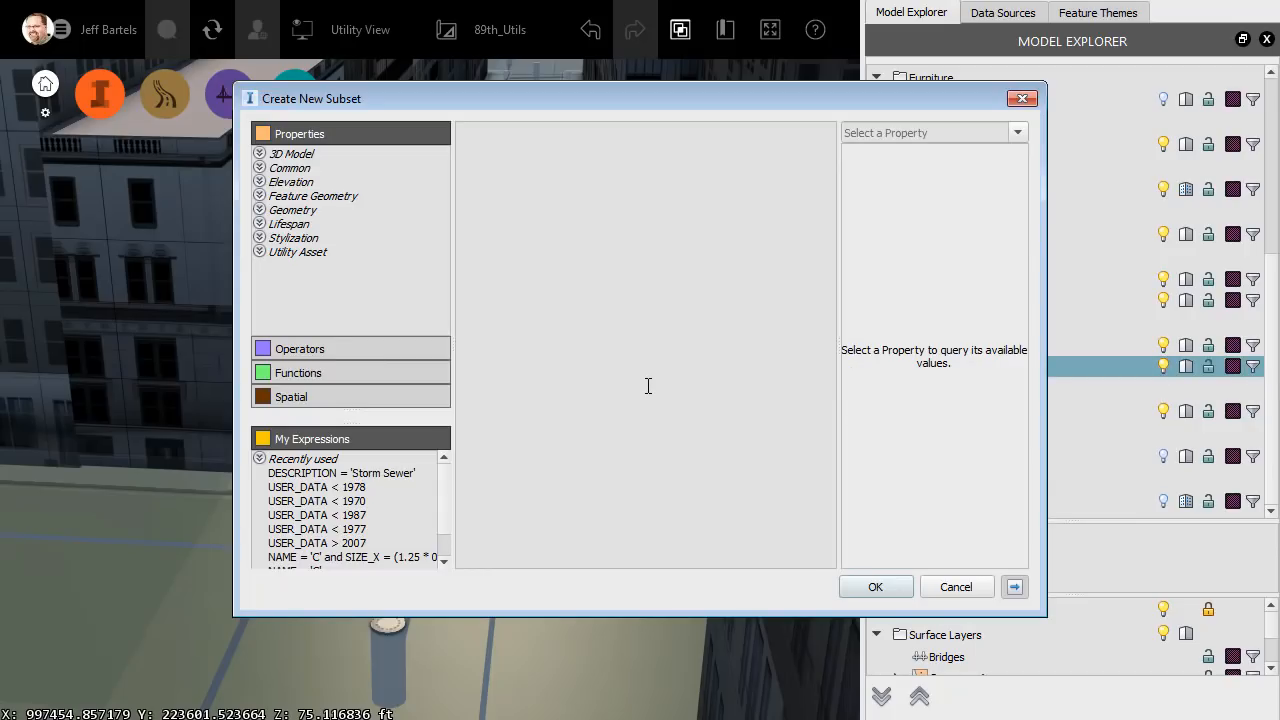
pyautogui.moveTo(570, 329)
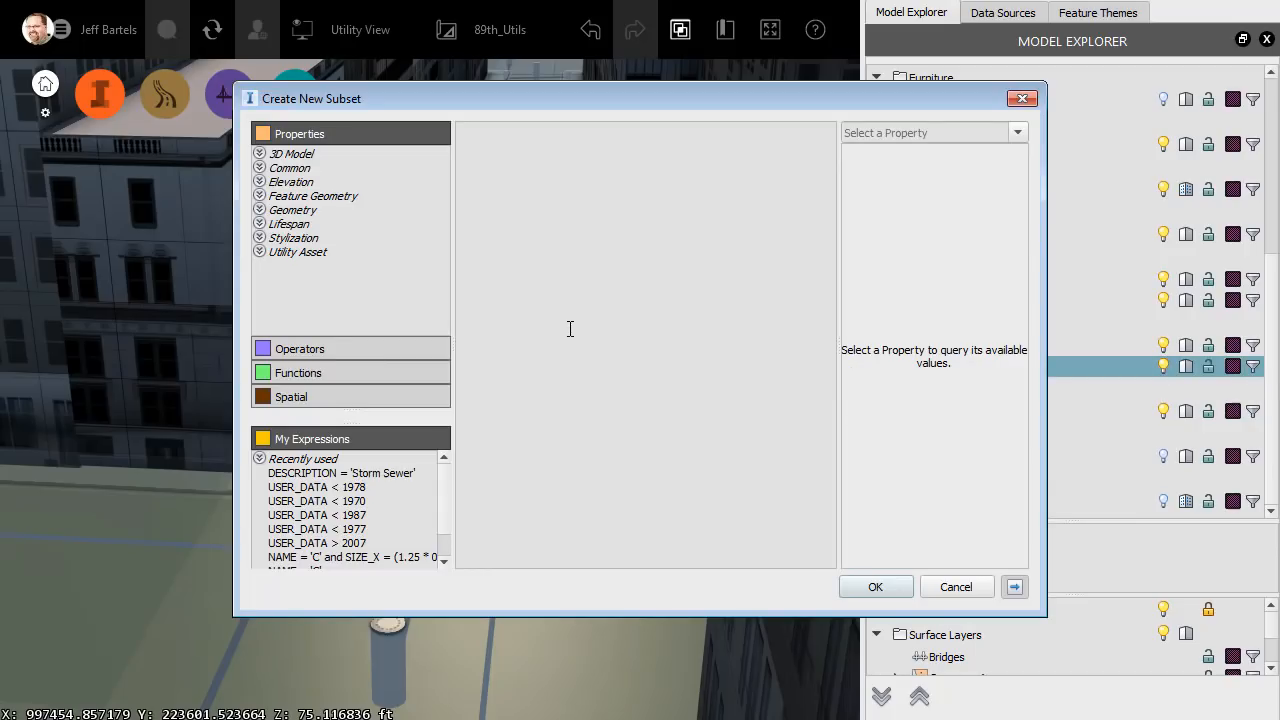
pyautogui.moveTo(565, 323)
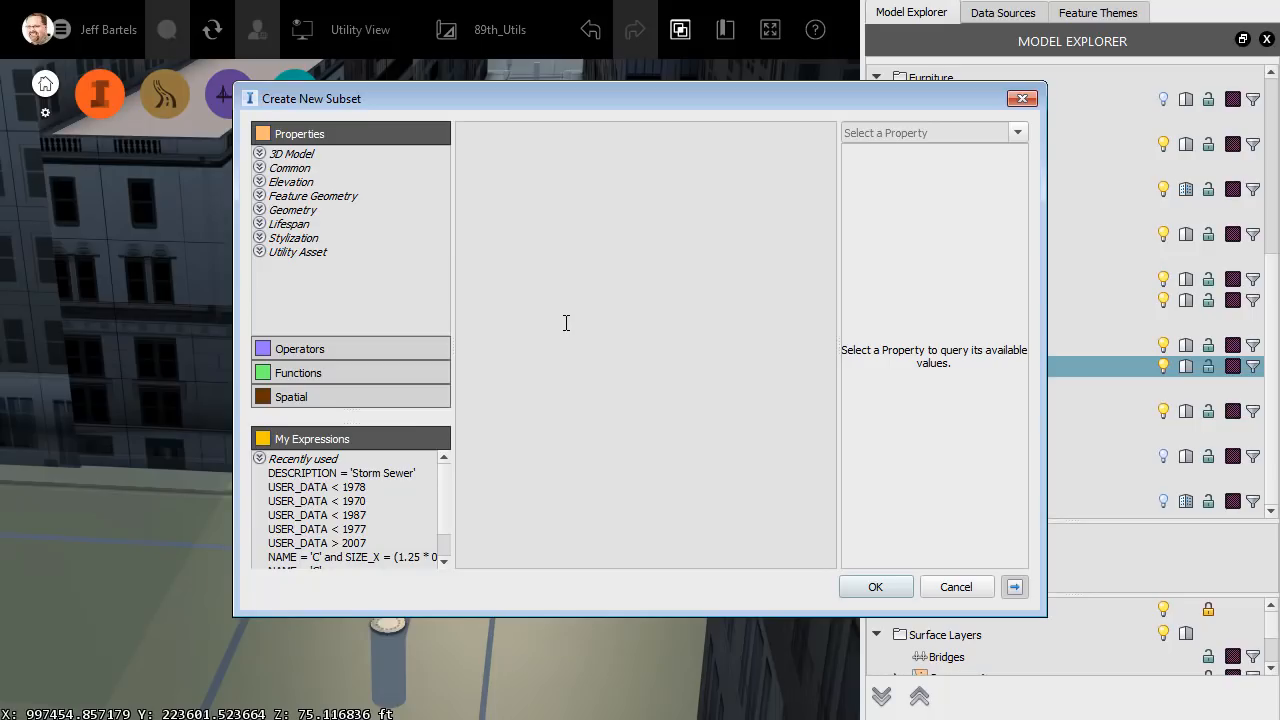
pyautogui.moveTo(313, 215)
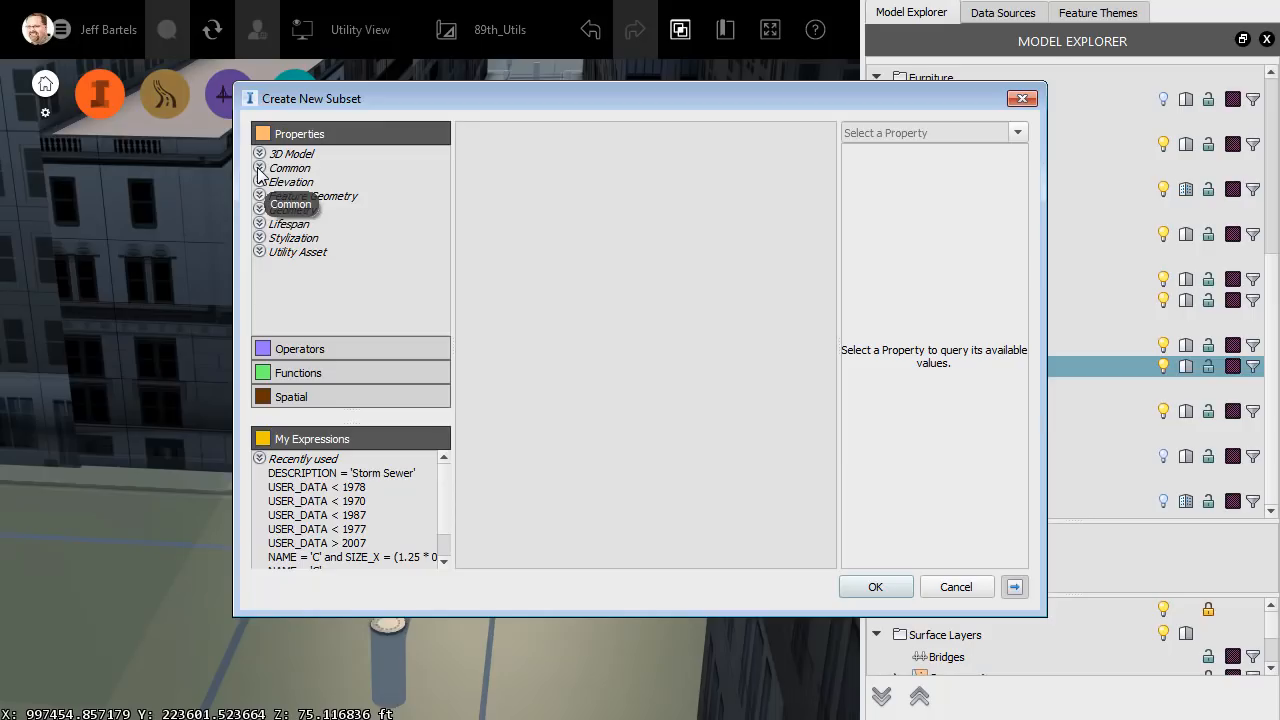
pyautogui.click(290, 168)
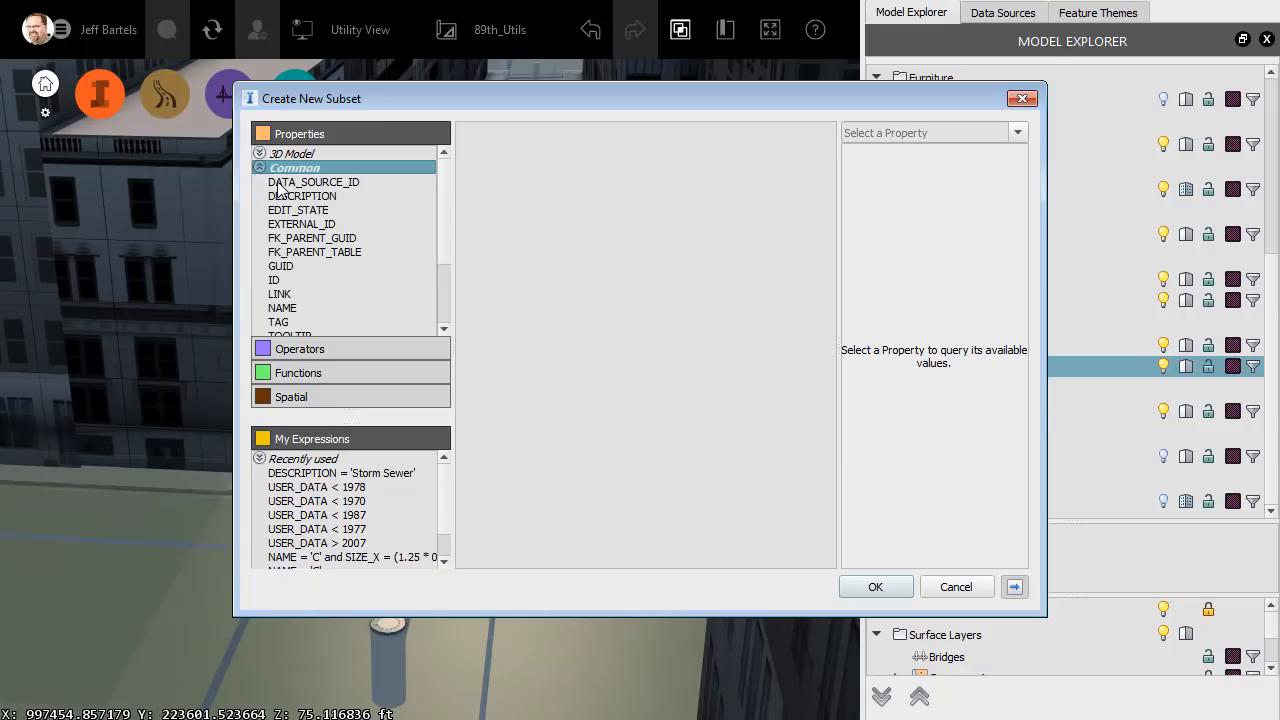
pyautogui.moveTo(280, 305)
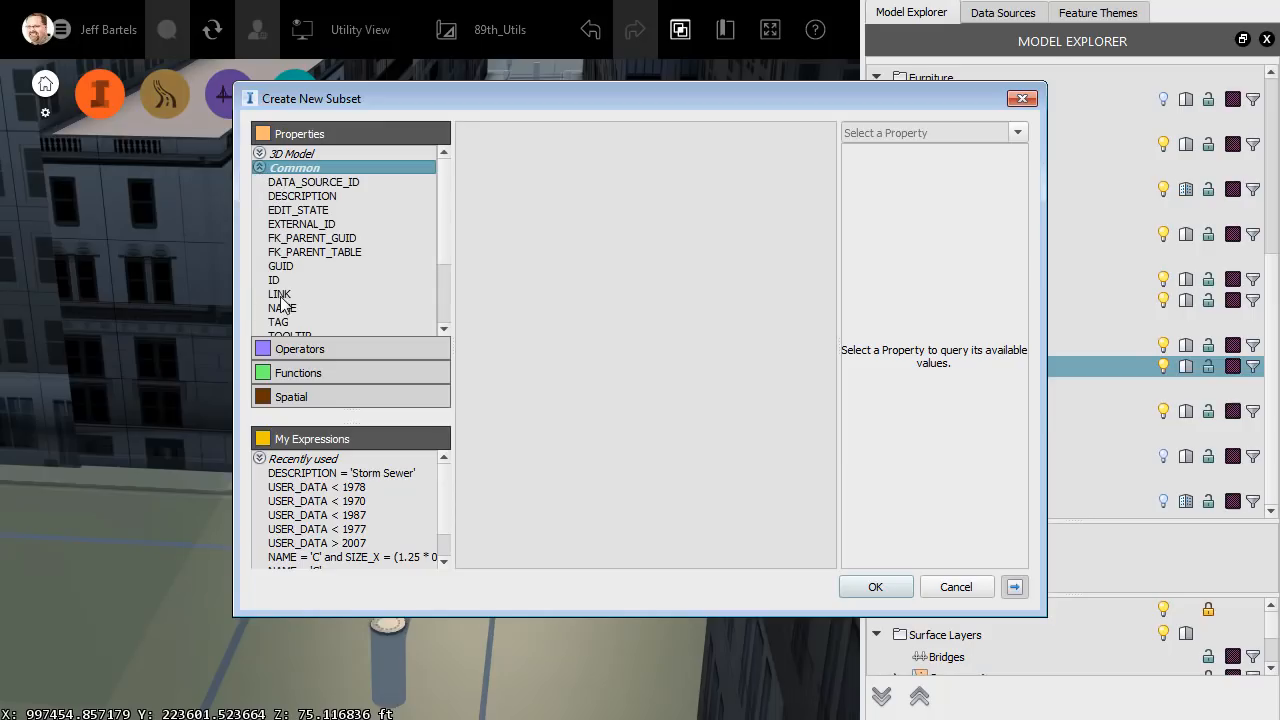
pyautogui.moveTo(301, 195)
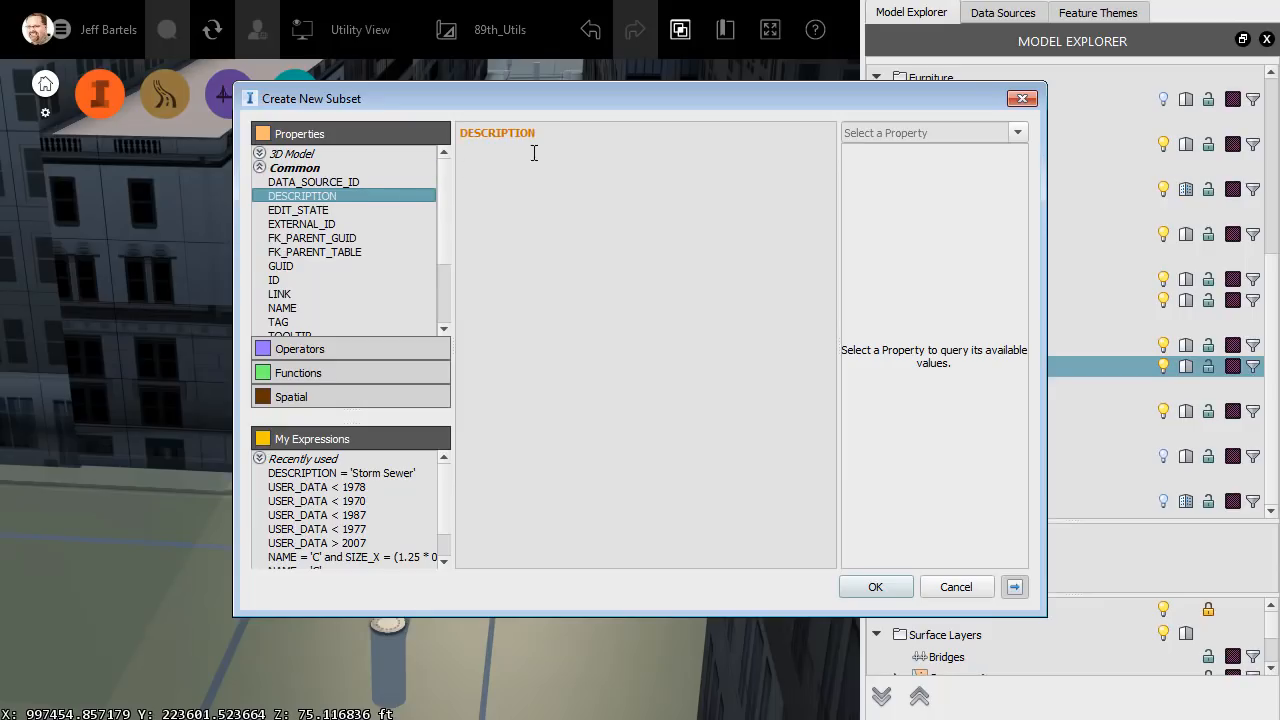
pyautogui.click(538, 132)
pyautogui.write(' =')
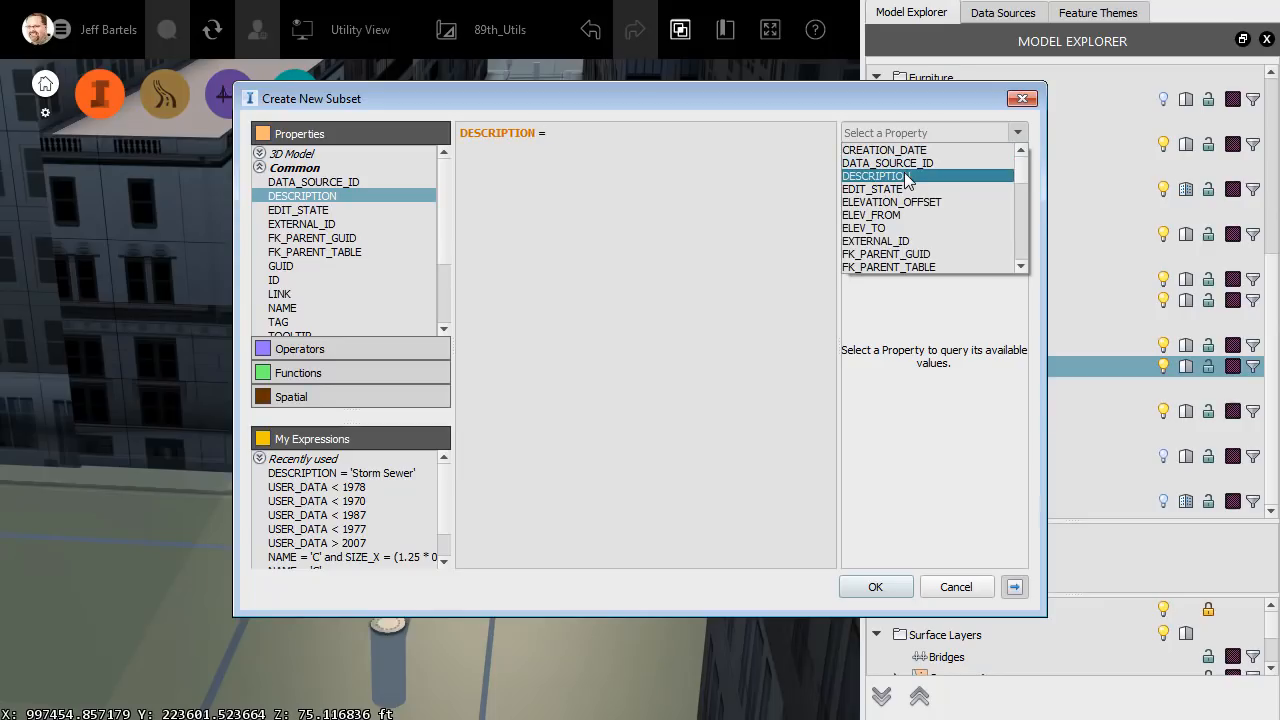
pyautogui.click(873, 176)
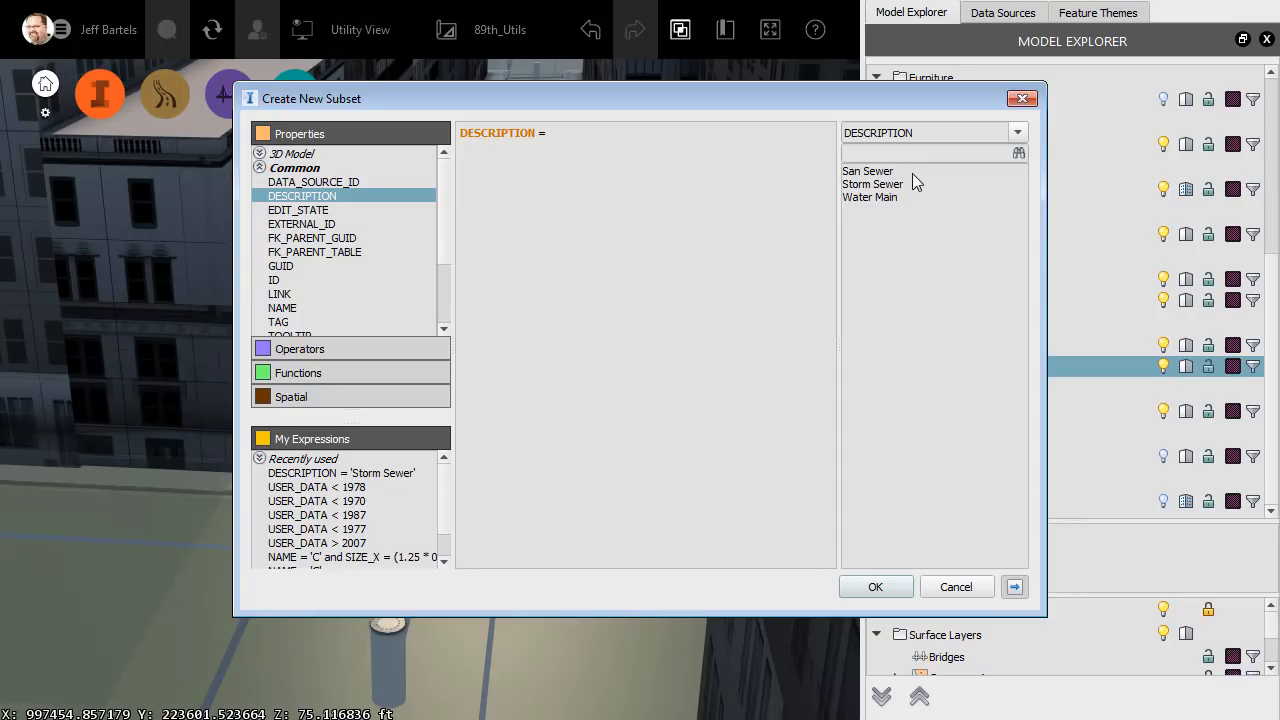
pyautogui.moveTo(903, 203)
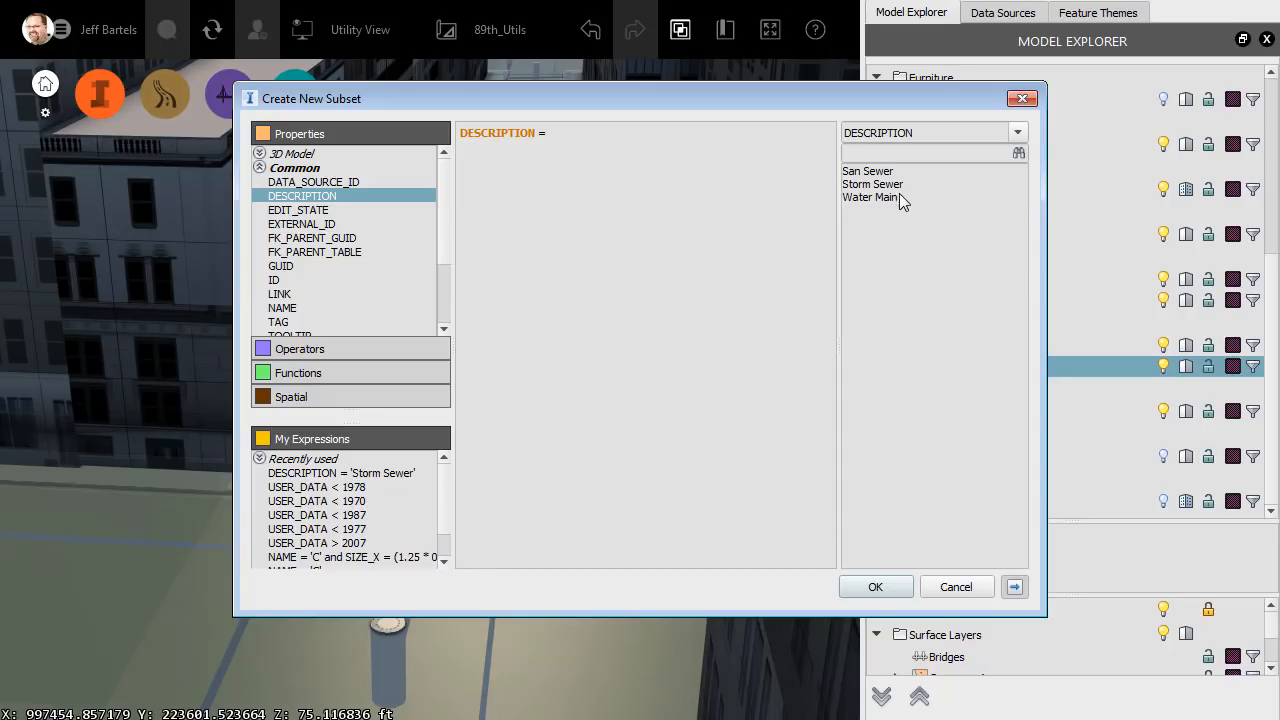
pyautogui.moveTo(928, 205)
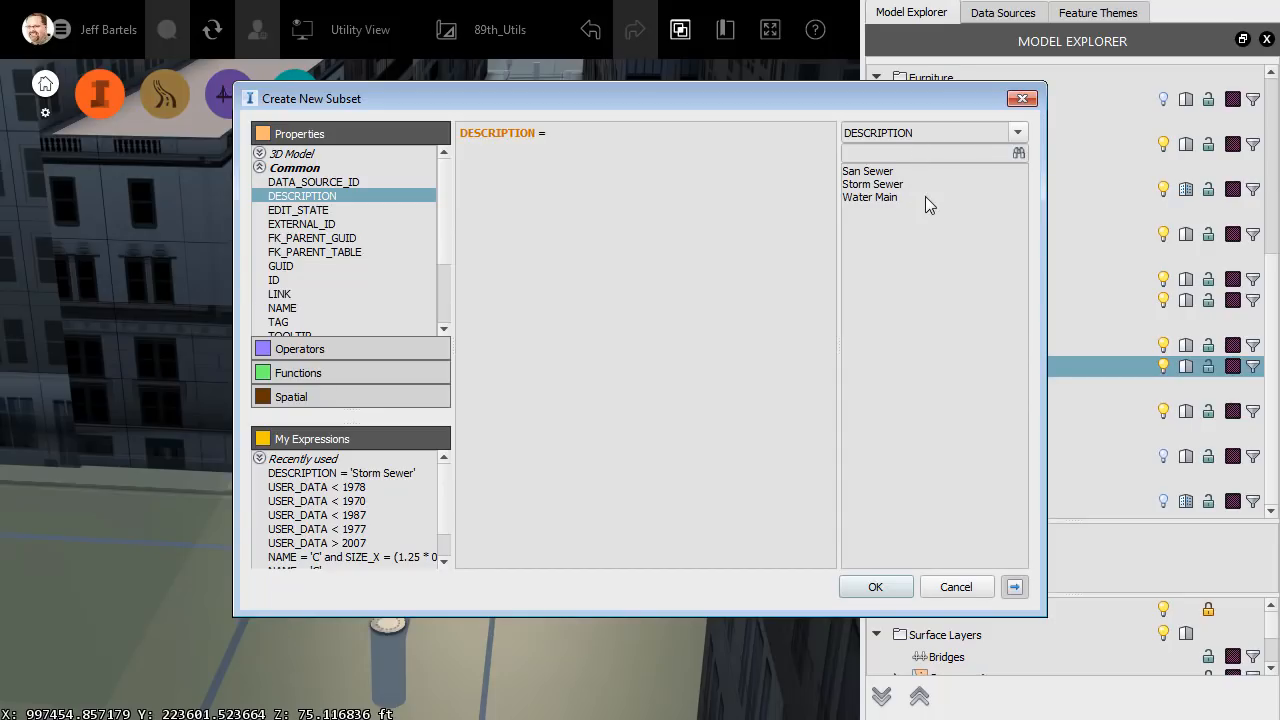
pyautogui.click(872, 184)
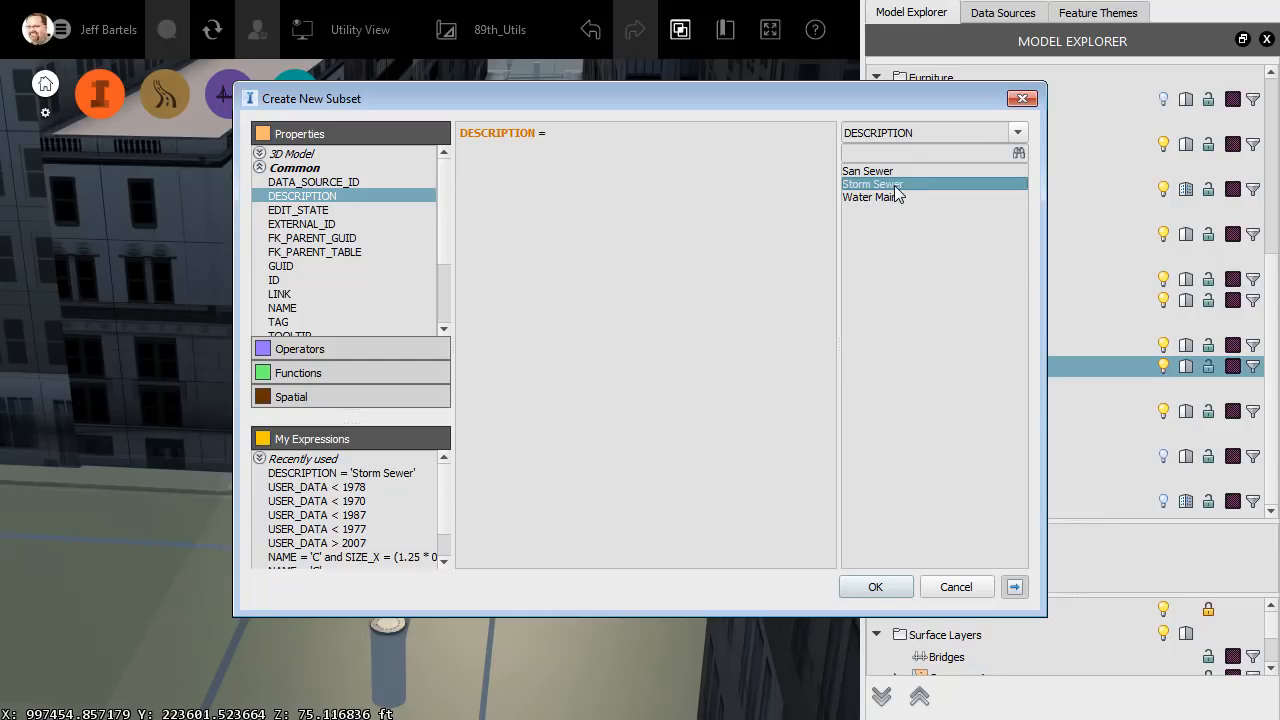
pyautogui.doubleClick(872, 184)
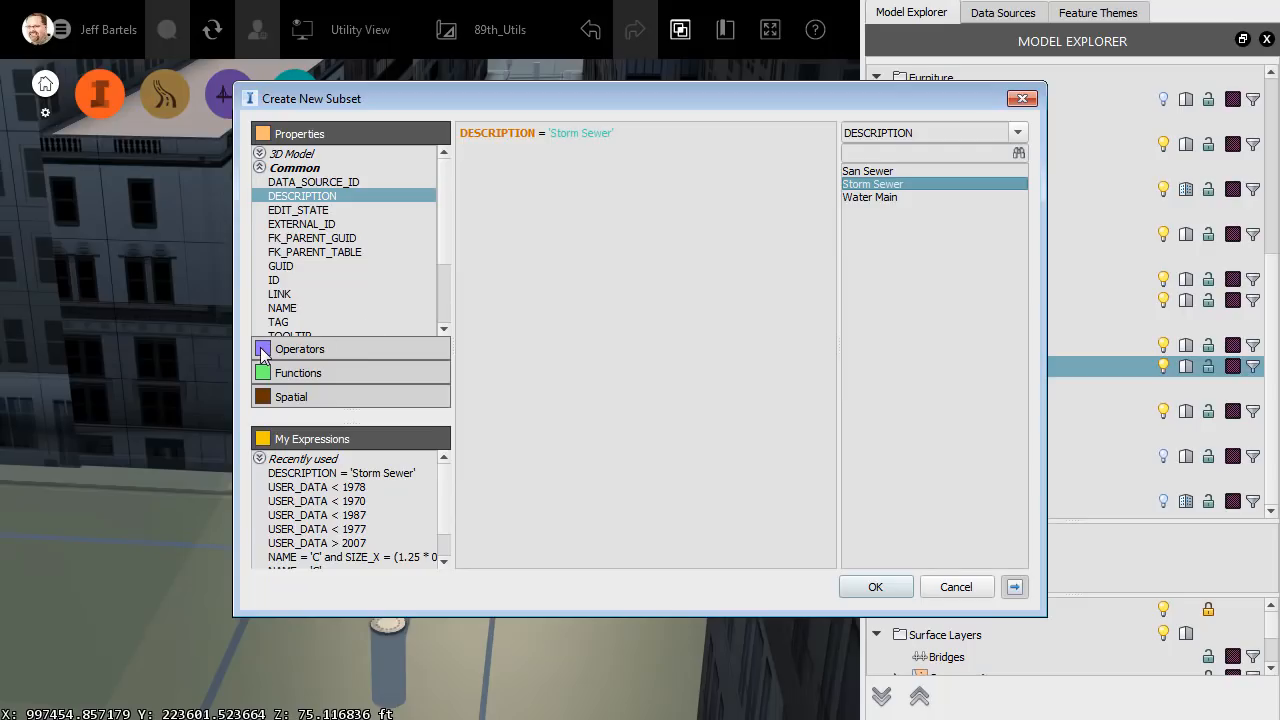
# Review the operators and spatial conditions, then confirm the Storm Sewer subset definition.
pyautogui.click(299, 157)
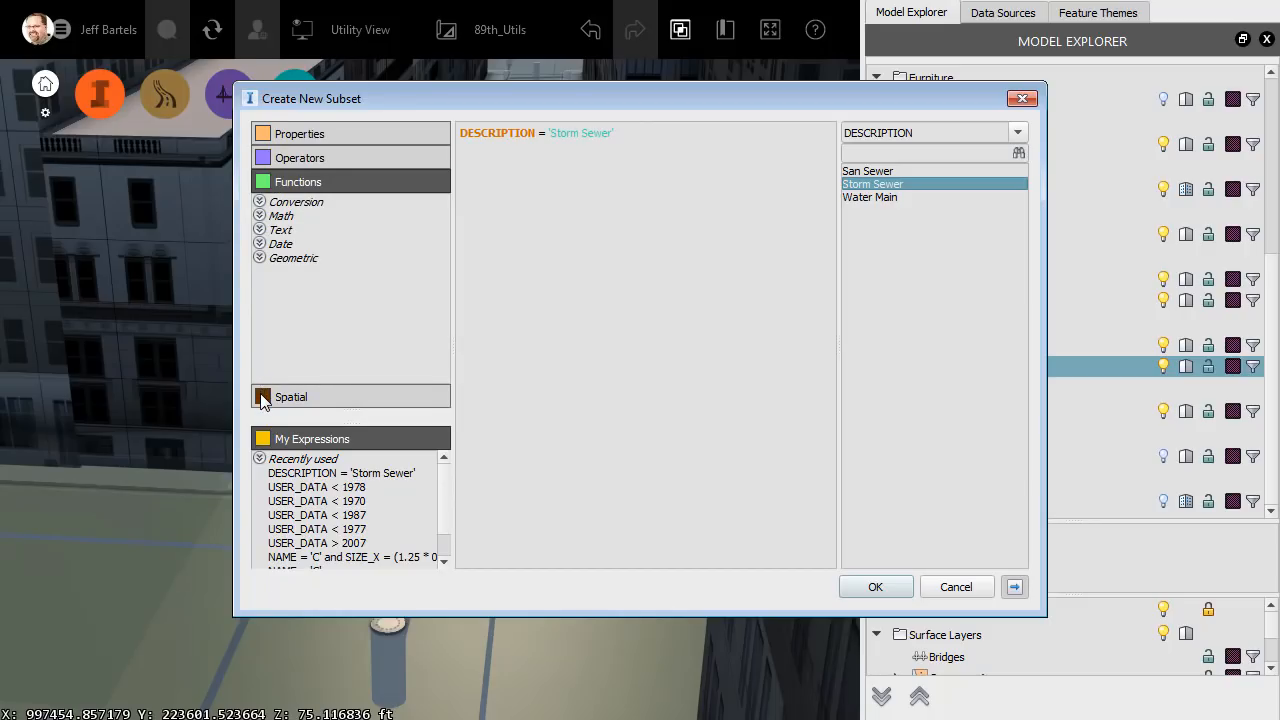
pyautogui.click(291, 396)
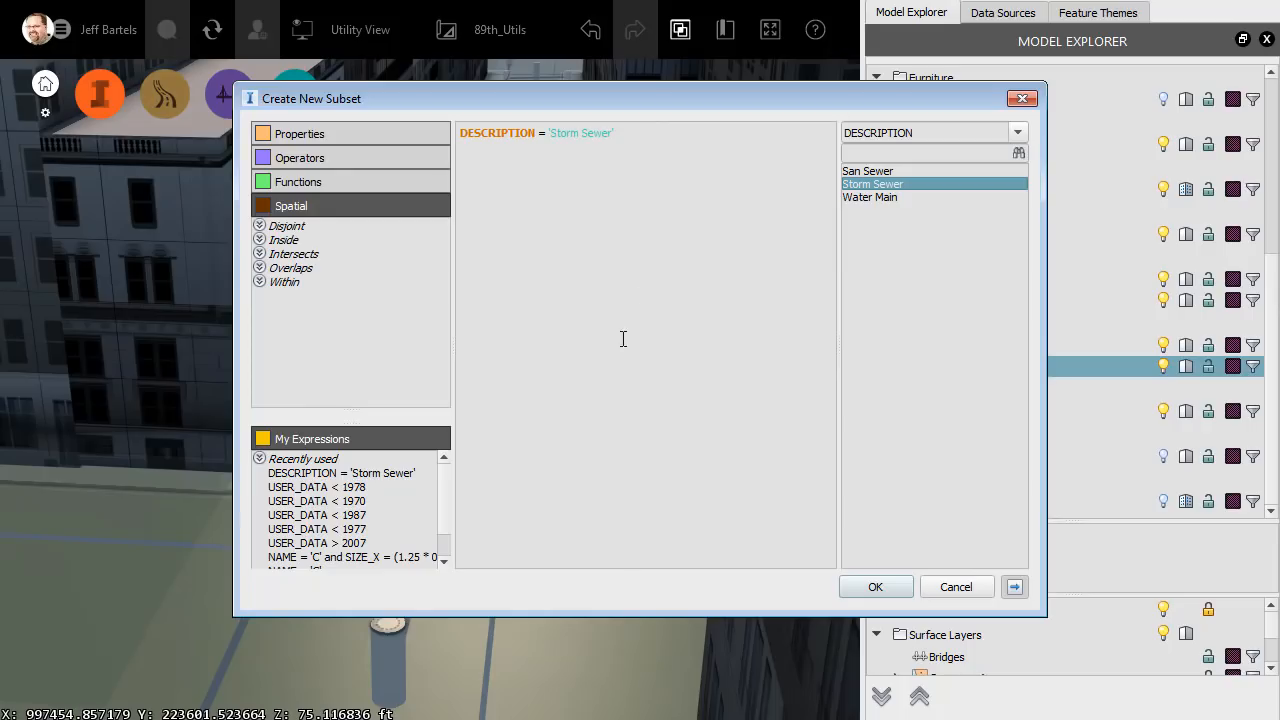
pyautogui.moveTo(623, 289)
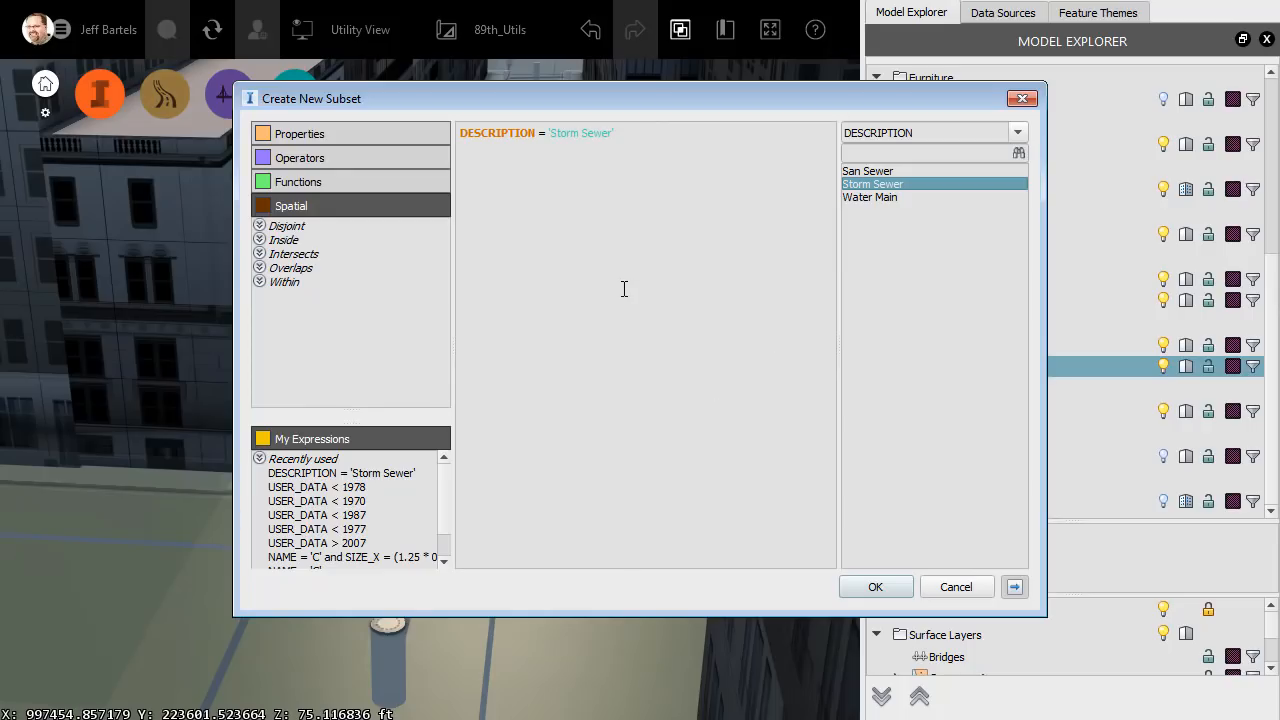
pyautogui.moveTo(797, 529)
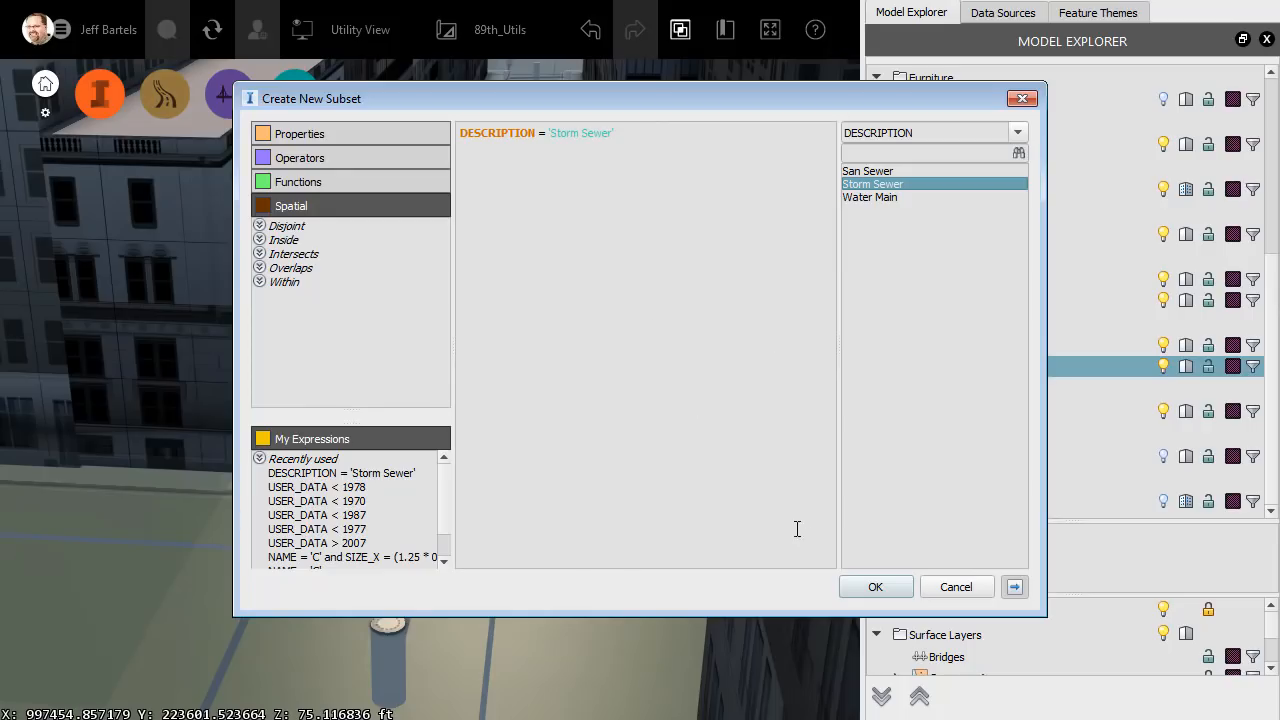
pyautogui.click(875, 586)
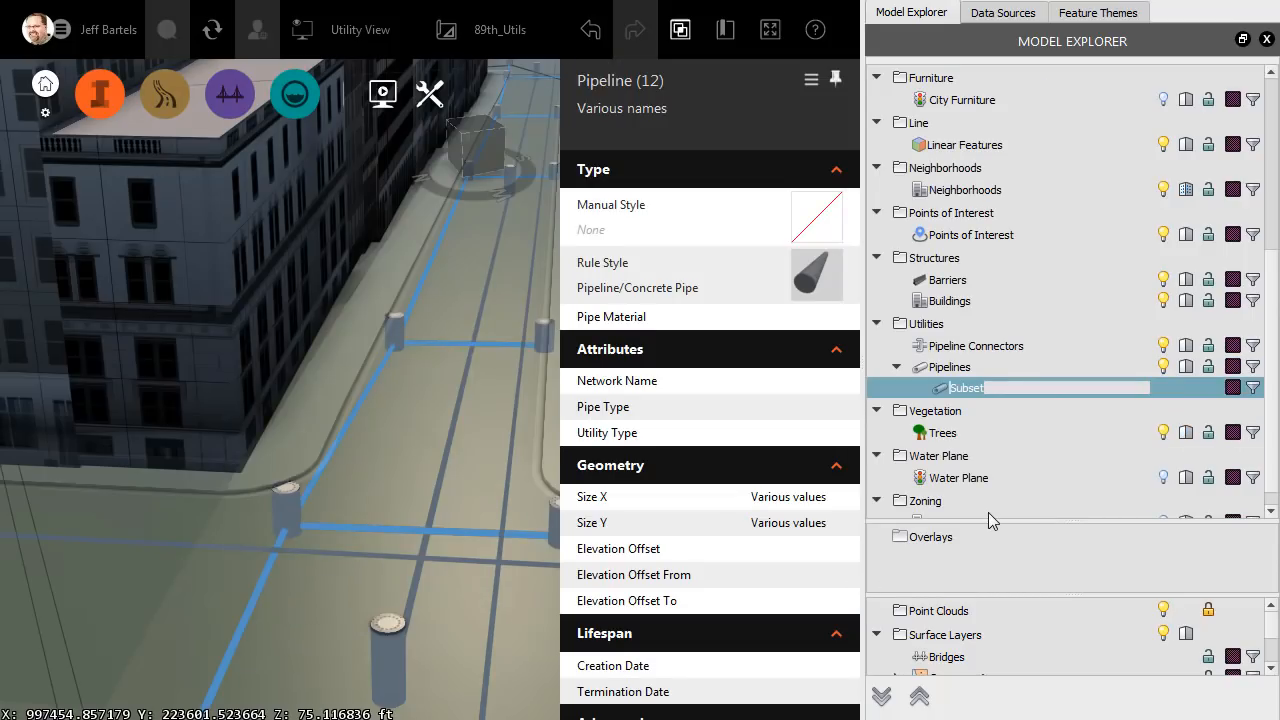
# Name the subset Storm Sewer and briefly toggle its highlight on and off.
pyautogui.write('St')
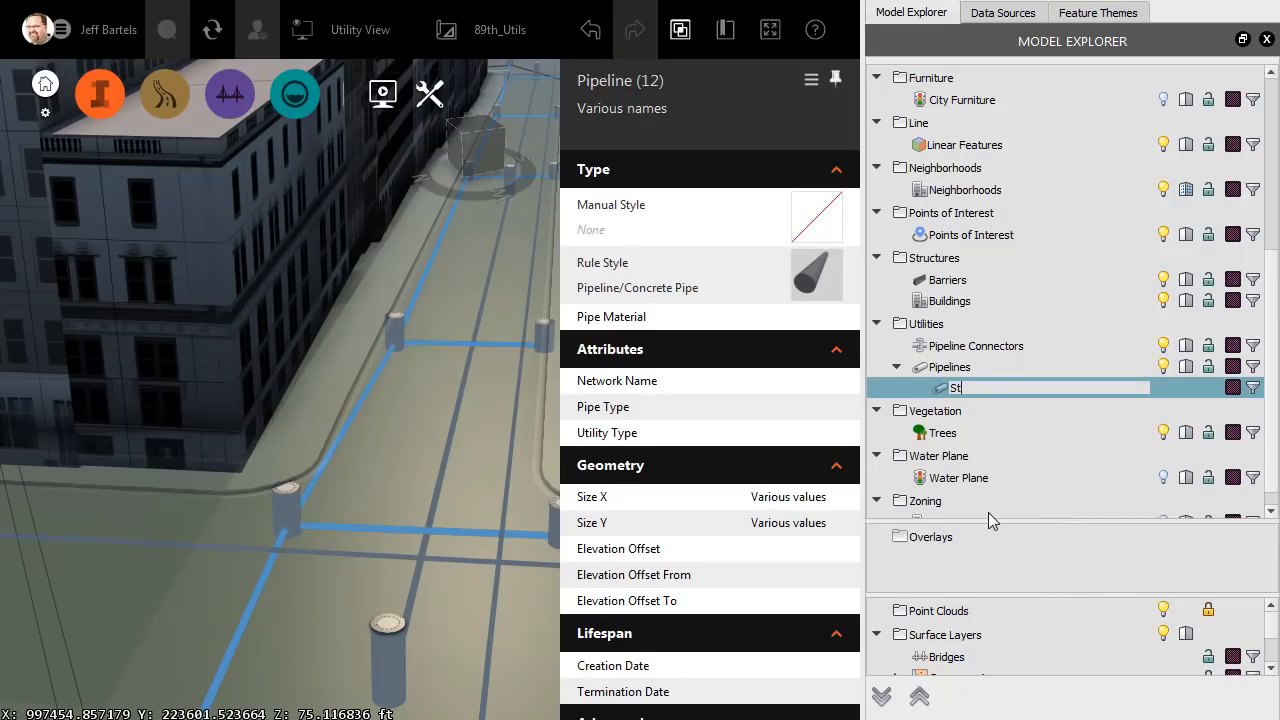
pyautogui.write('Storm Sewer')
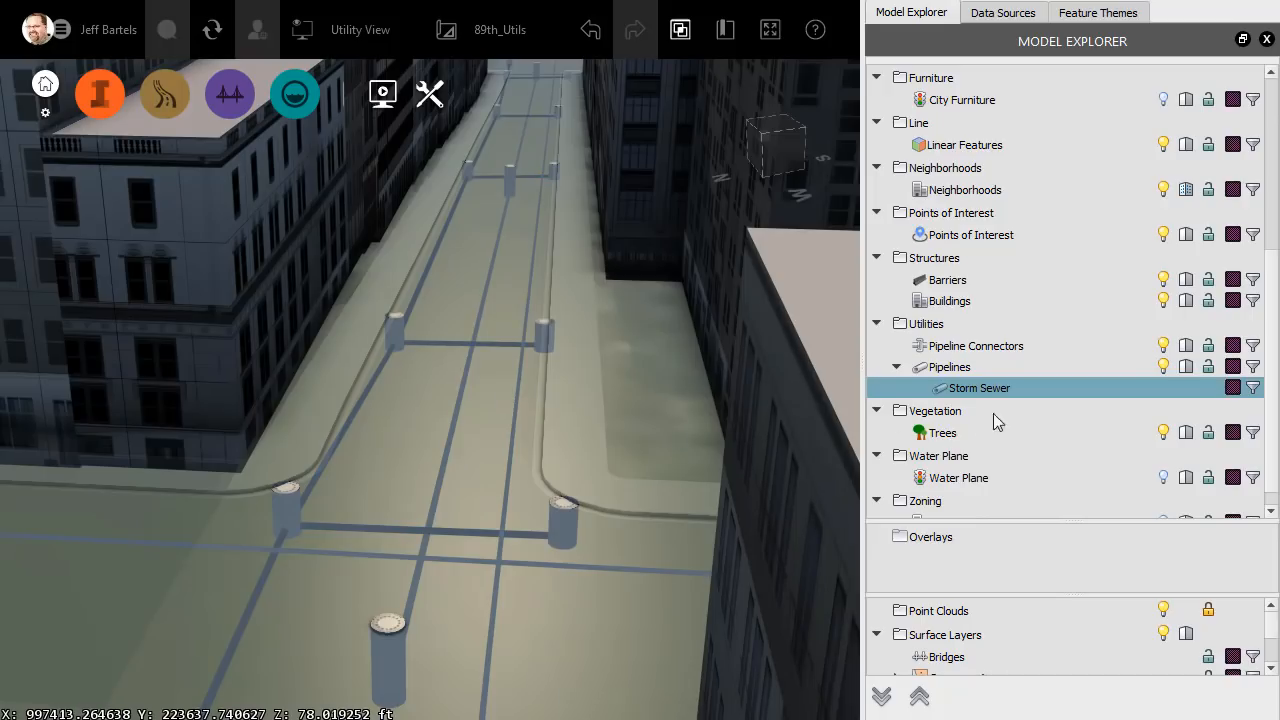
pyautogui.moveTo(1232, 388)
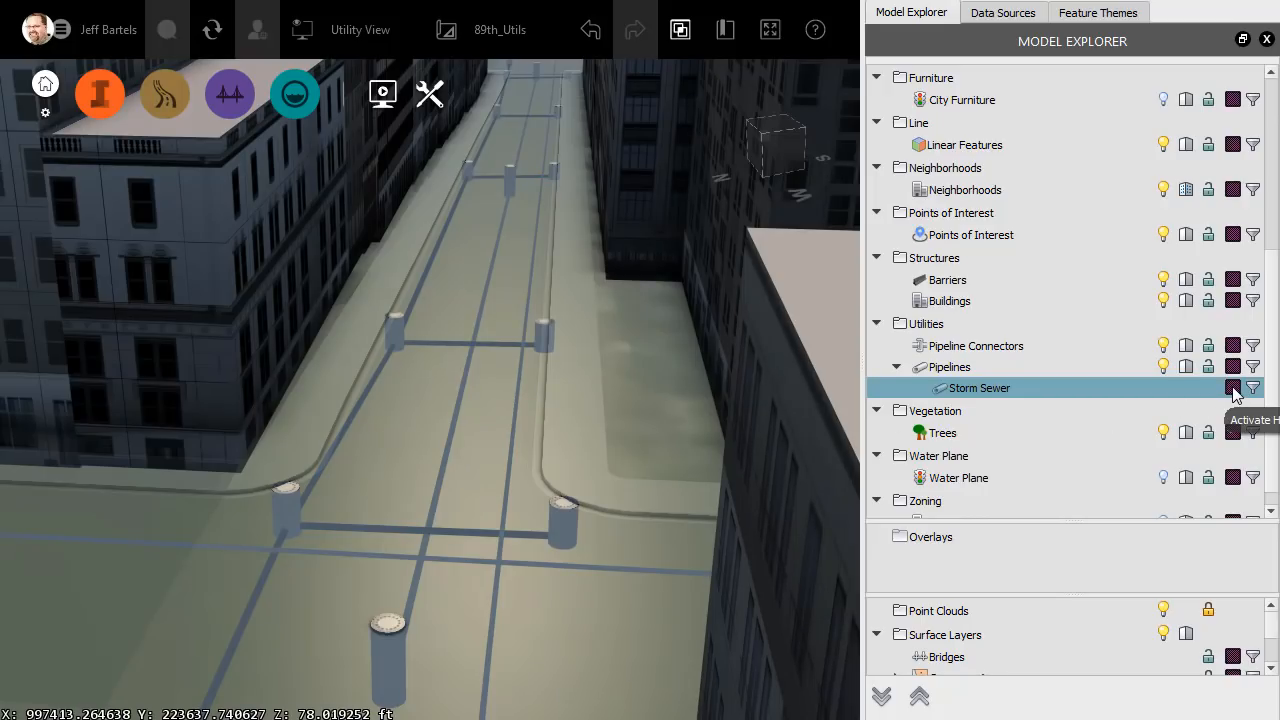
pyautogui.click(1233, 388)
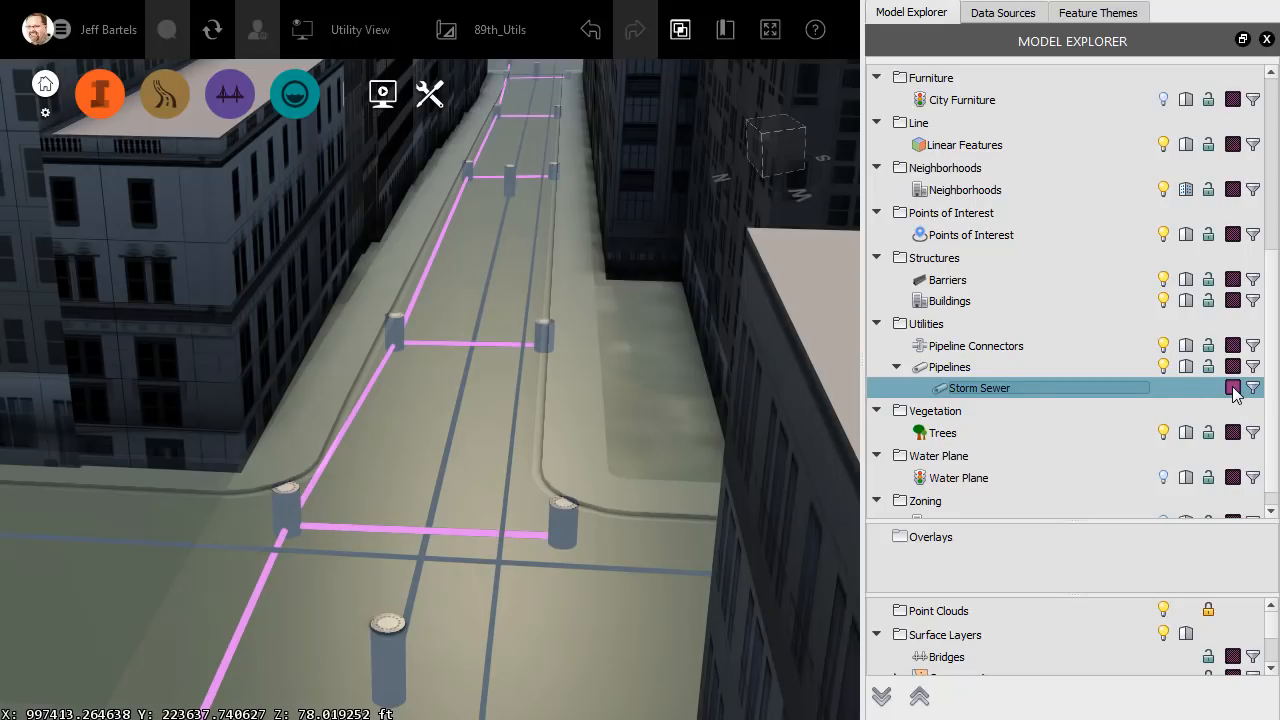
pyautogui.click(1232, 388)
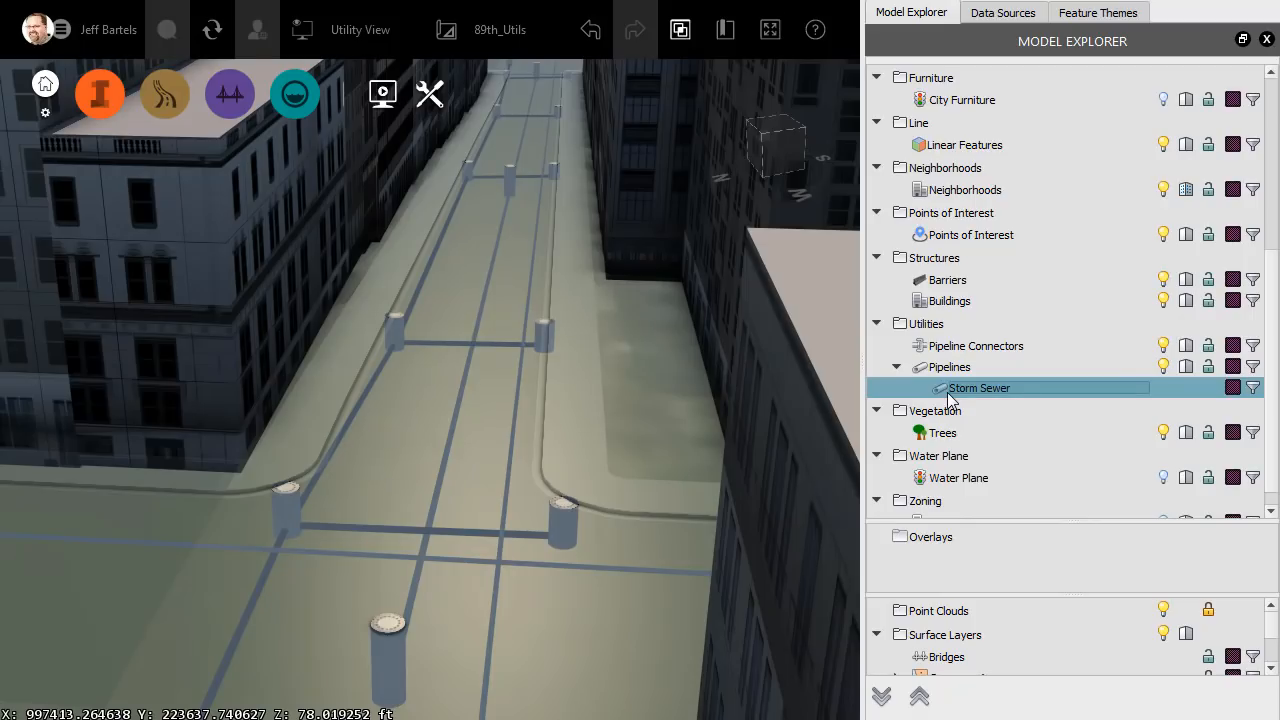
pyautogui.moveTo(1057, 51)
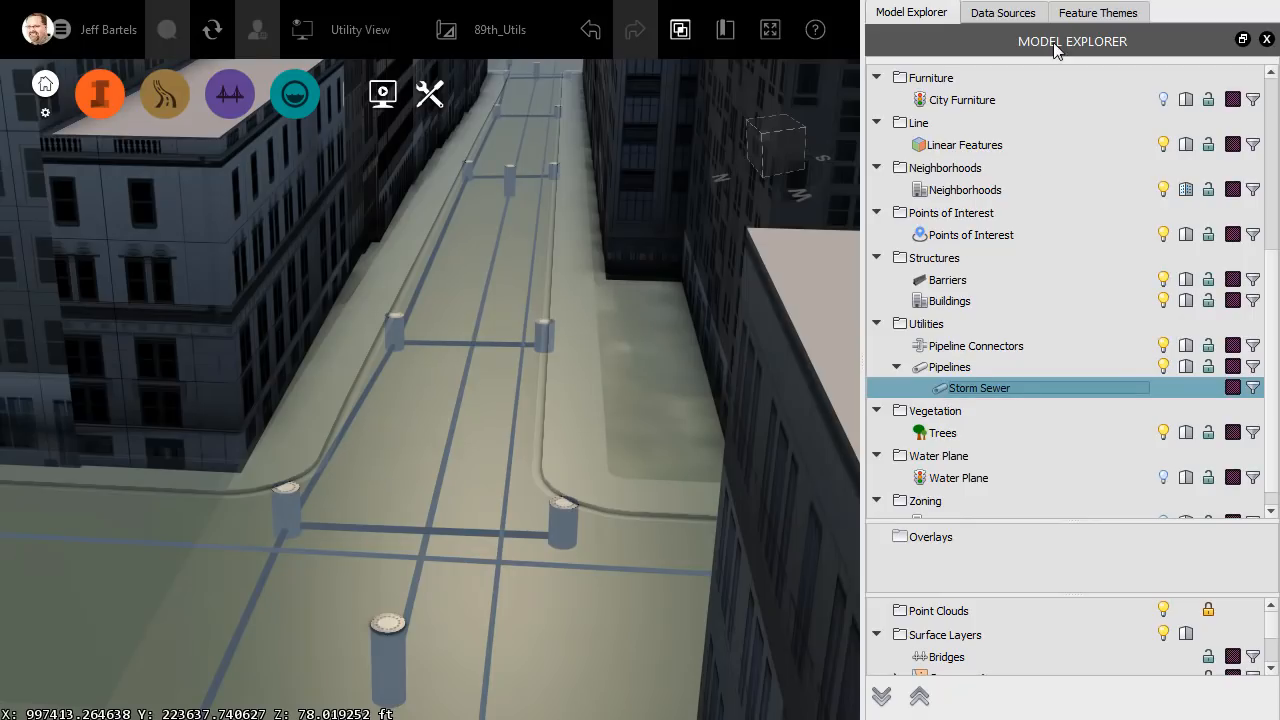
# Create a Storm pipe theme on the Storm Sewer subset coloured by Size X diameter.
pyautogui.click(1098, 12)
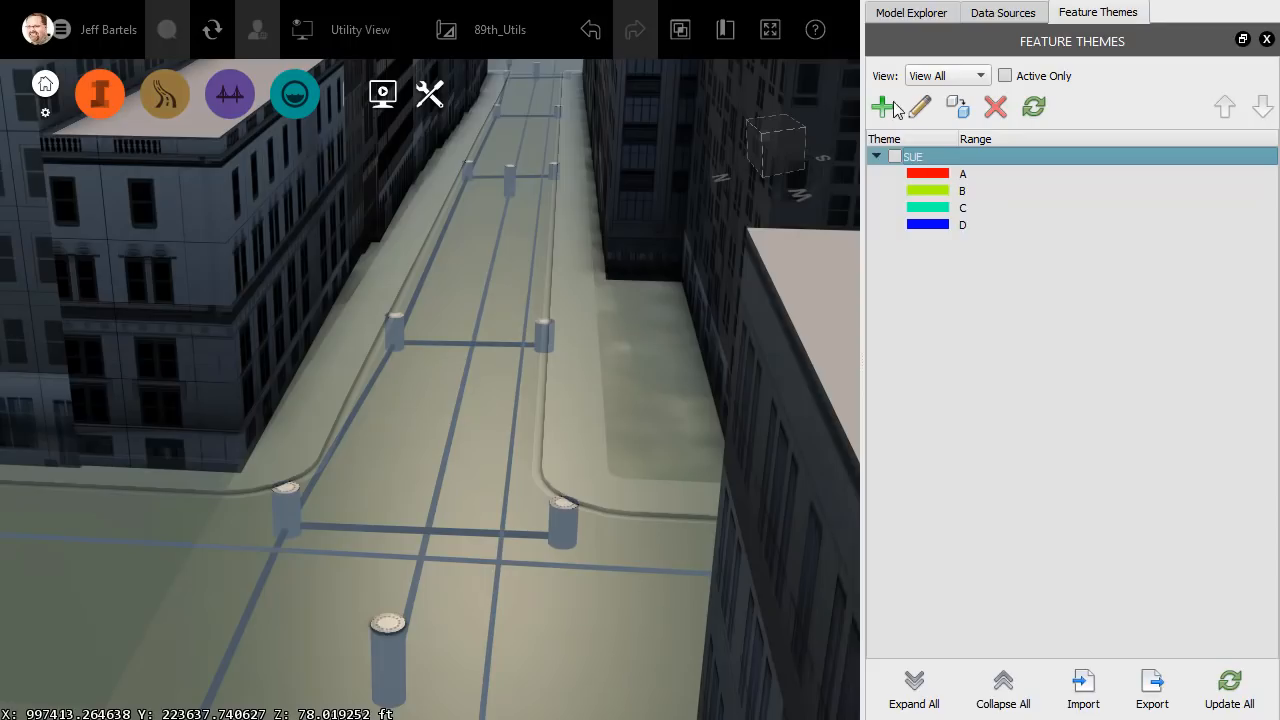
pyautogui.click(881, 107)
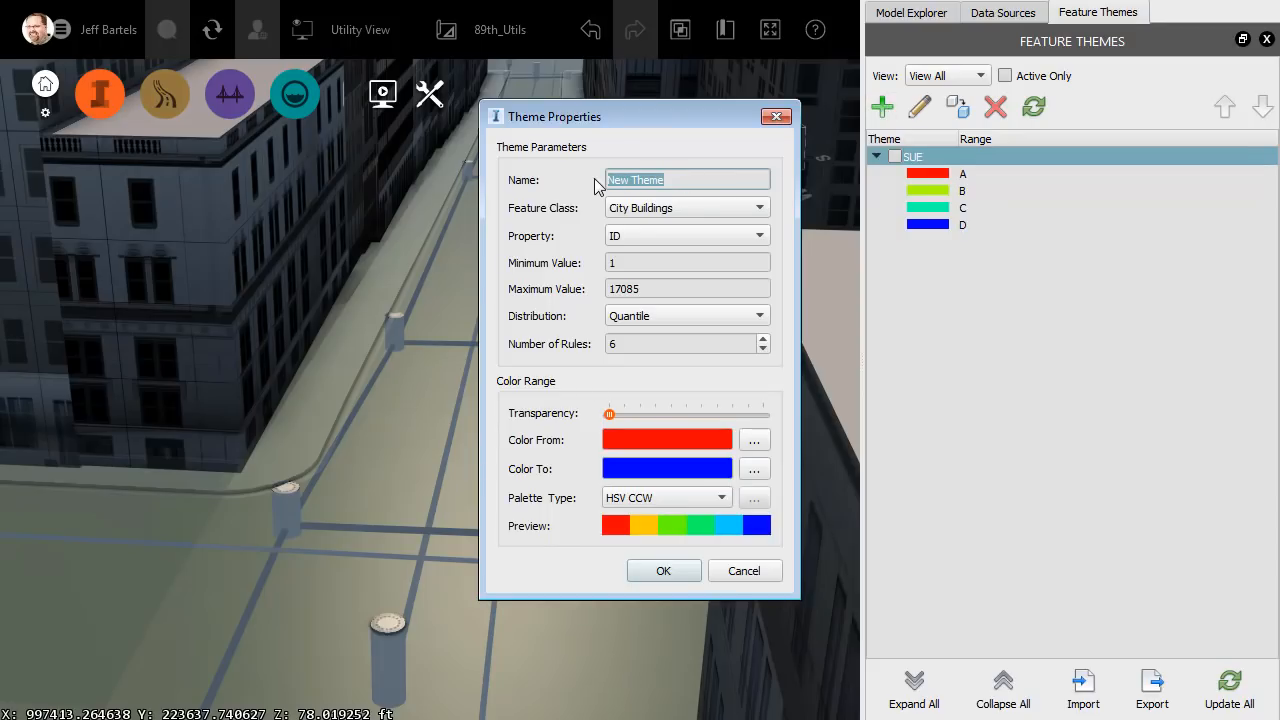
pyautogui.write('Storm pipe')
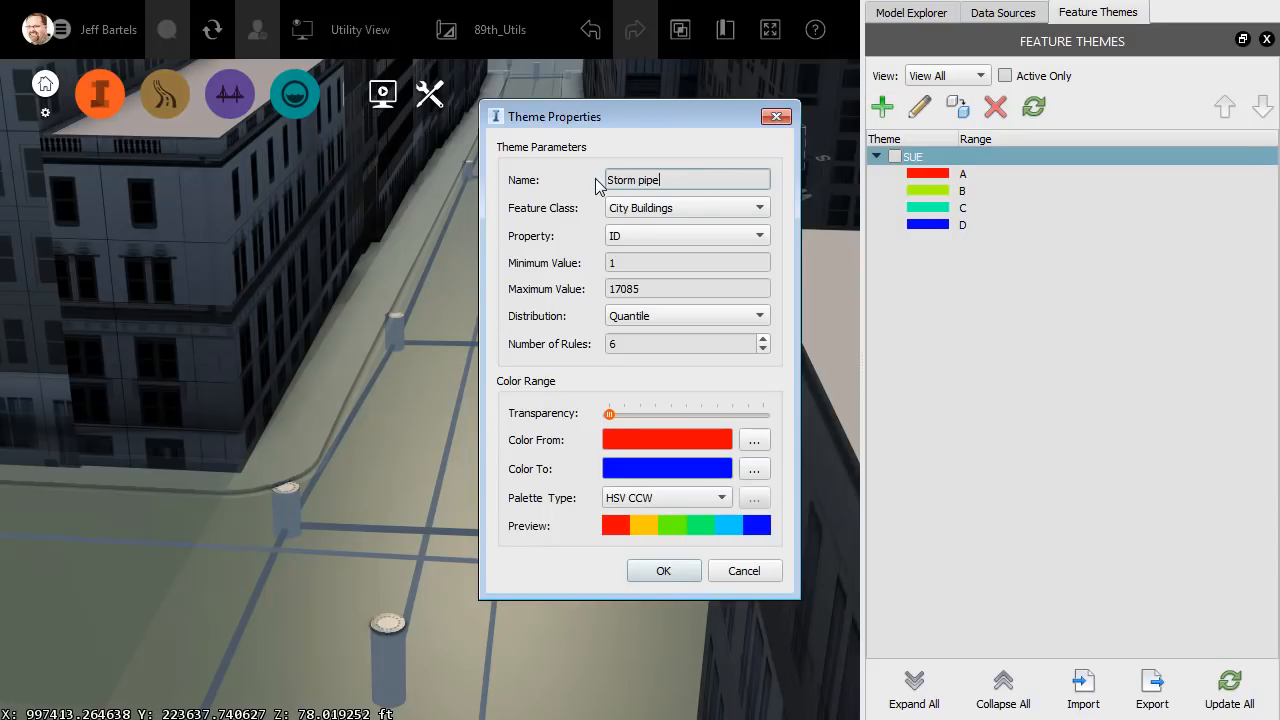
pyautogui.click(759, 208)
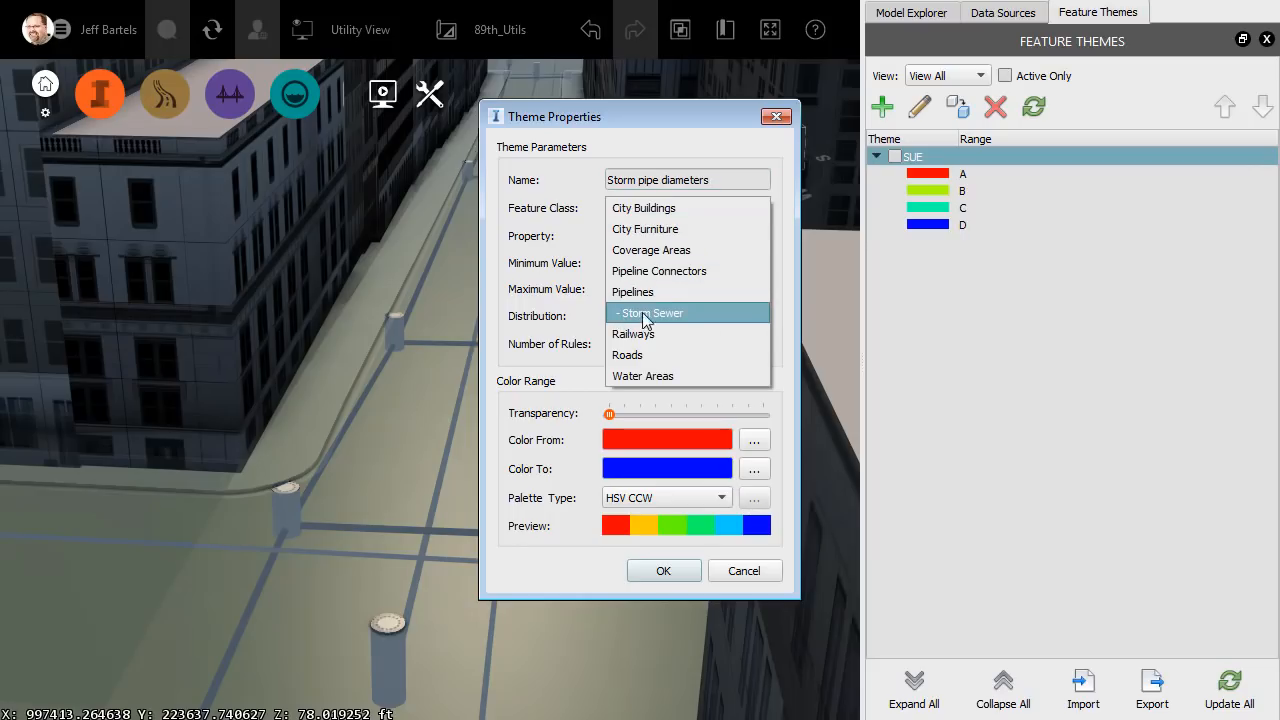
pyautogui.click(648, 313)
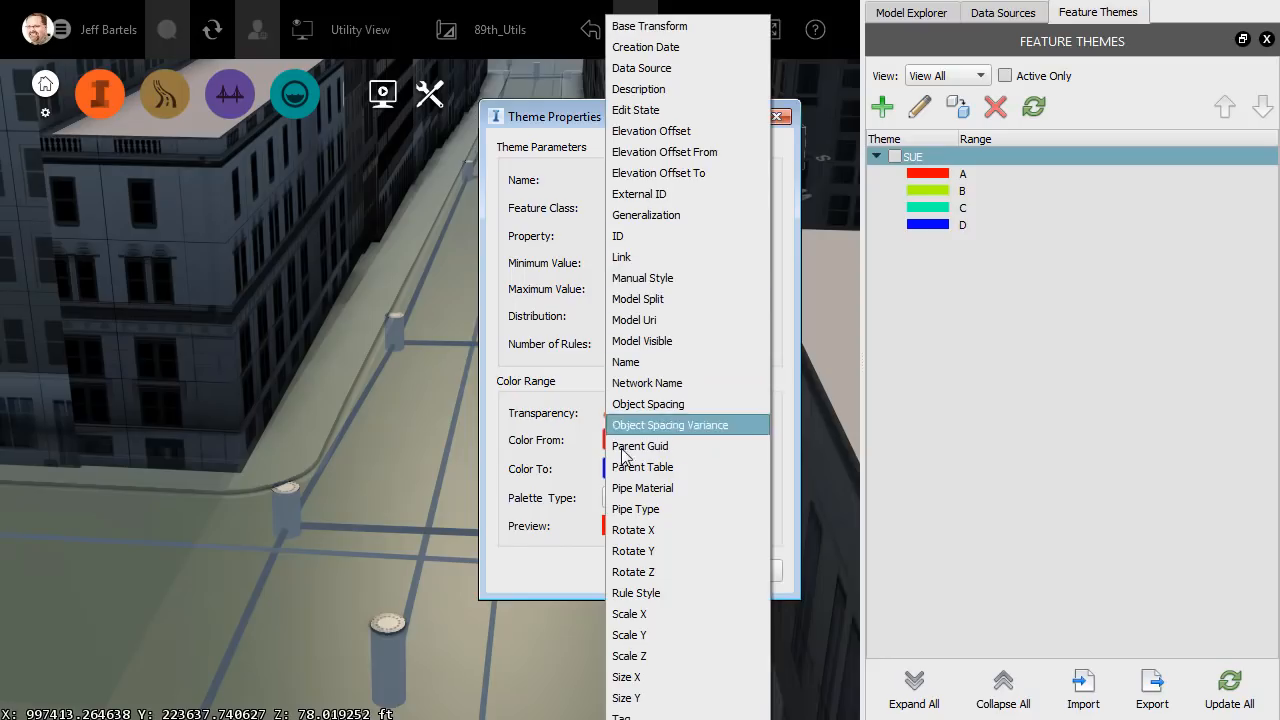
pyautogui.moveTo(627, 677)
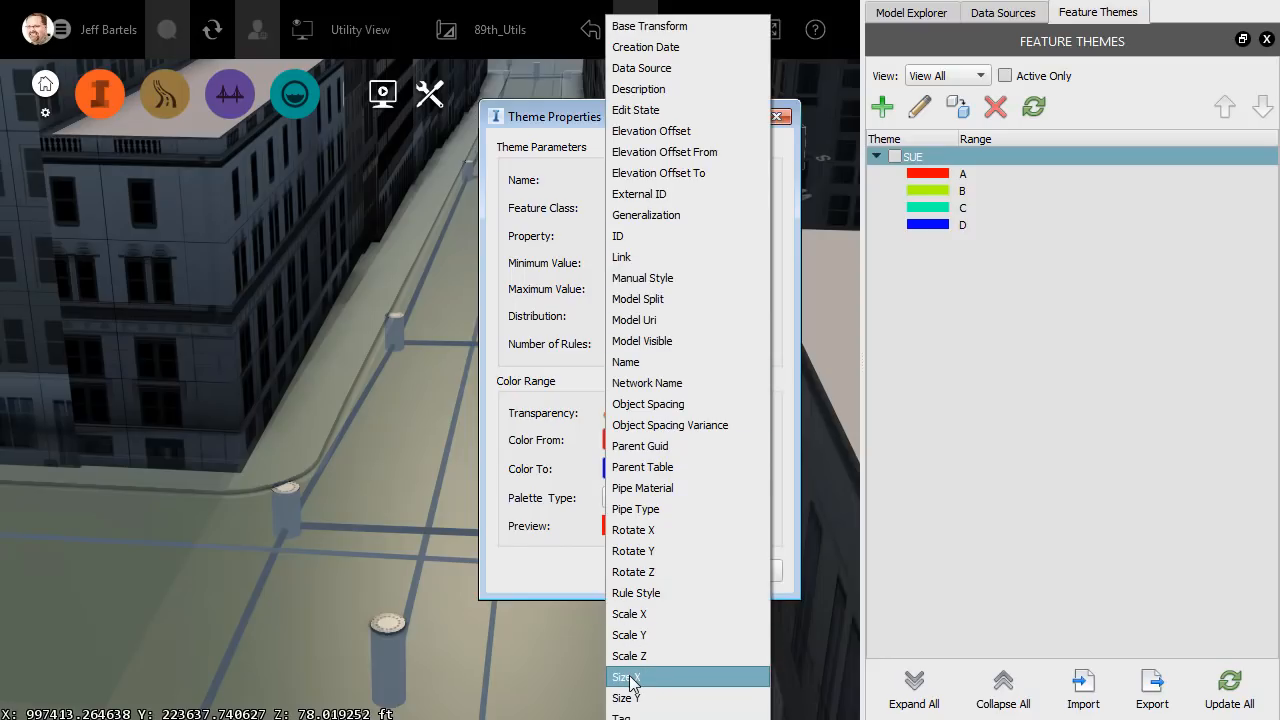
pyautogui.click(624, 677)
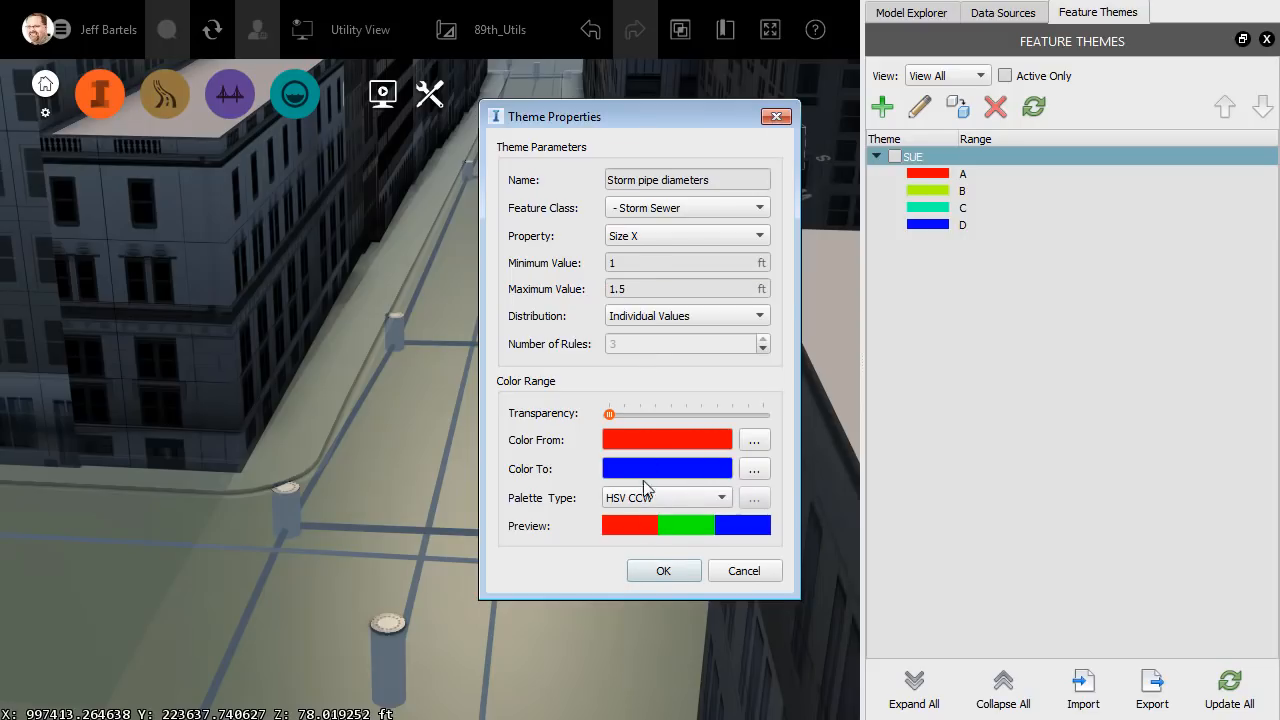
pyautogui.click(663, 570)
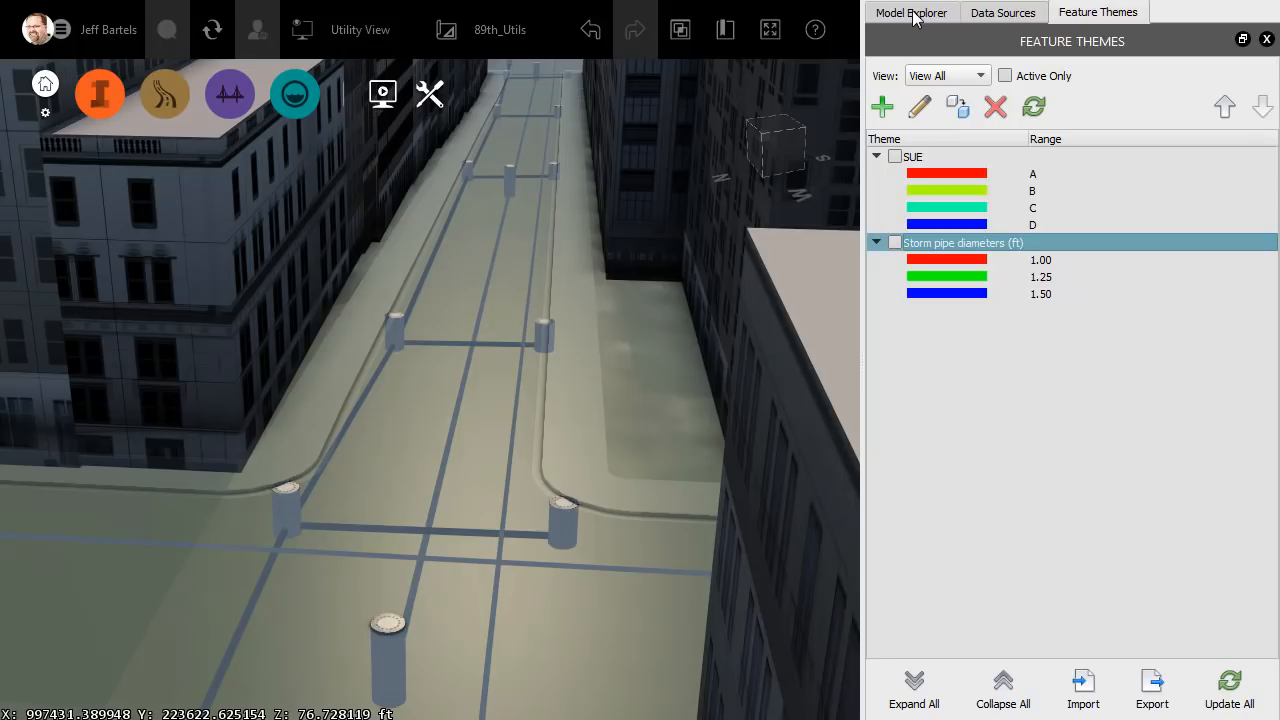
# Under Storm Sewer, create a subset with the condition USER_DATA < 1978.
pyautogui.click(910, 12)
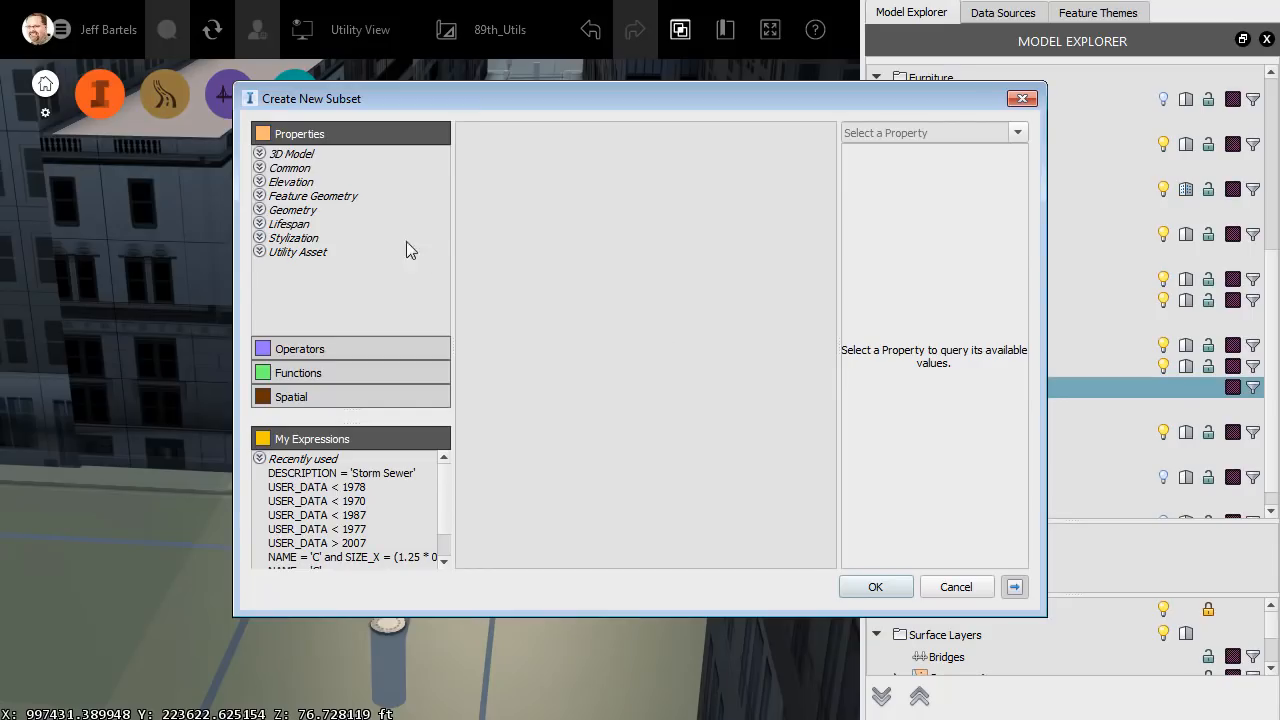
pyautogui.click(259, 168)
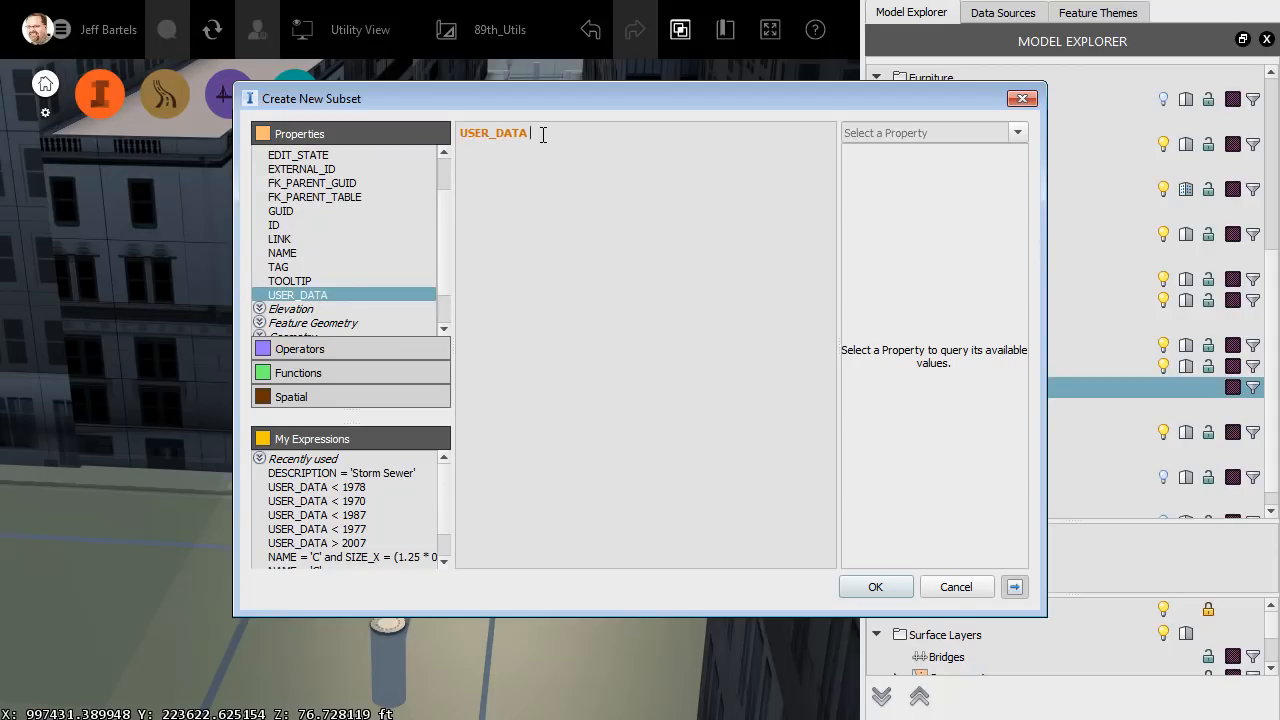
pyautogui.write('<')
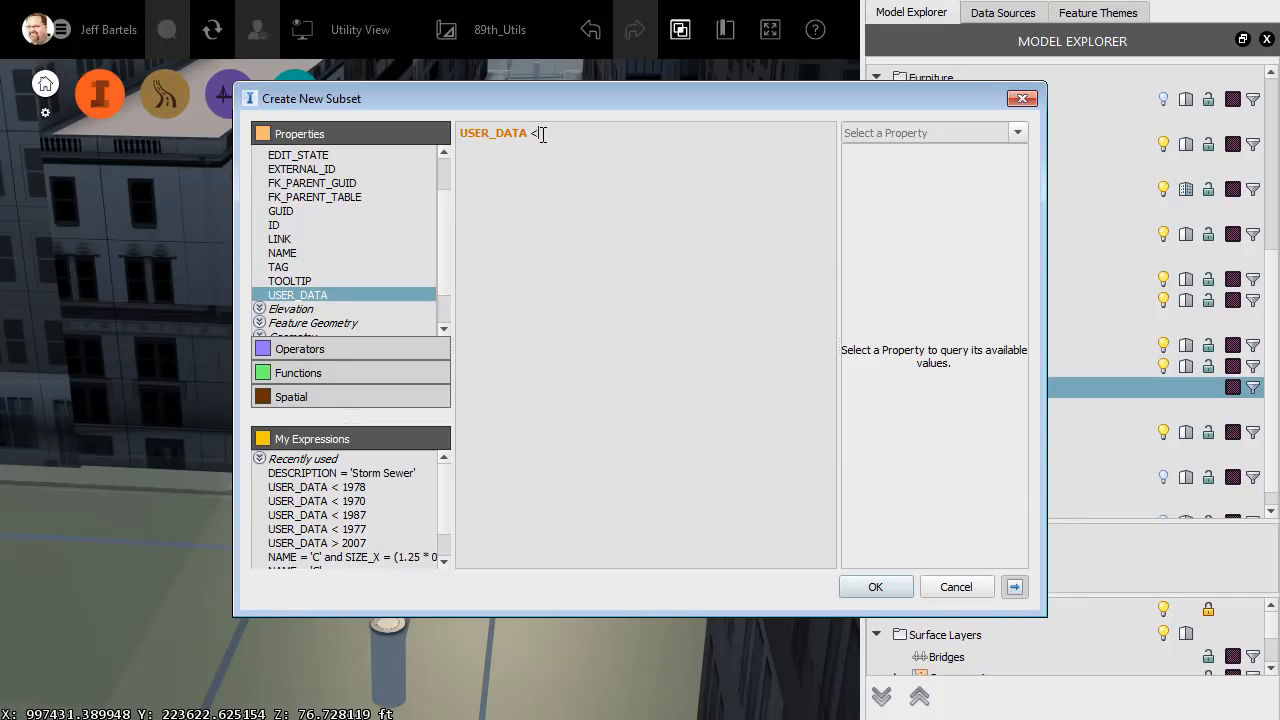
pyautogui.write('978')
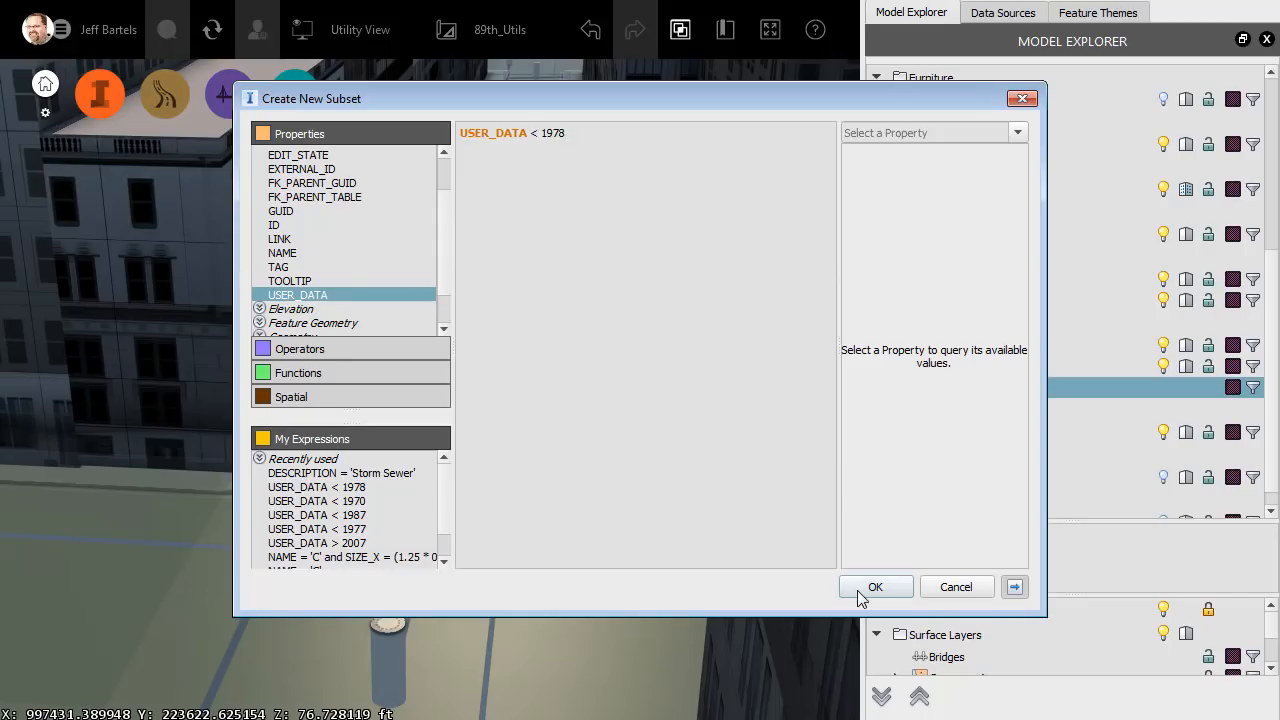
pyautogui.click(875, 587)
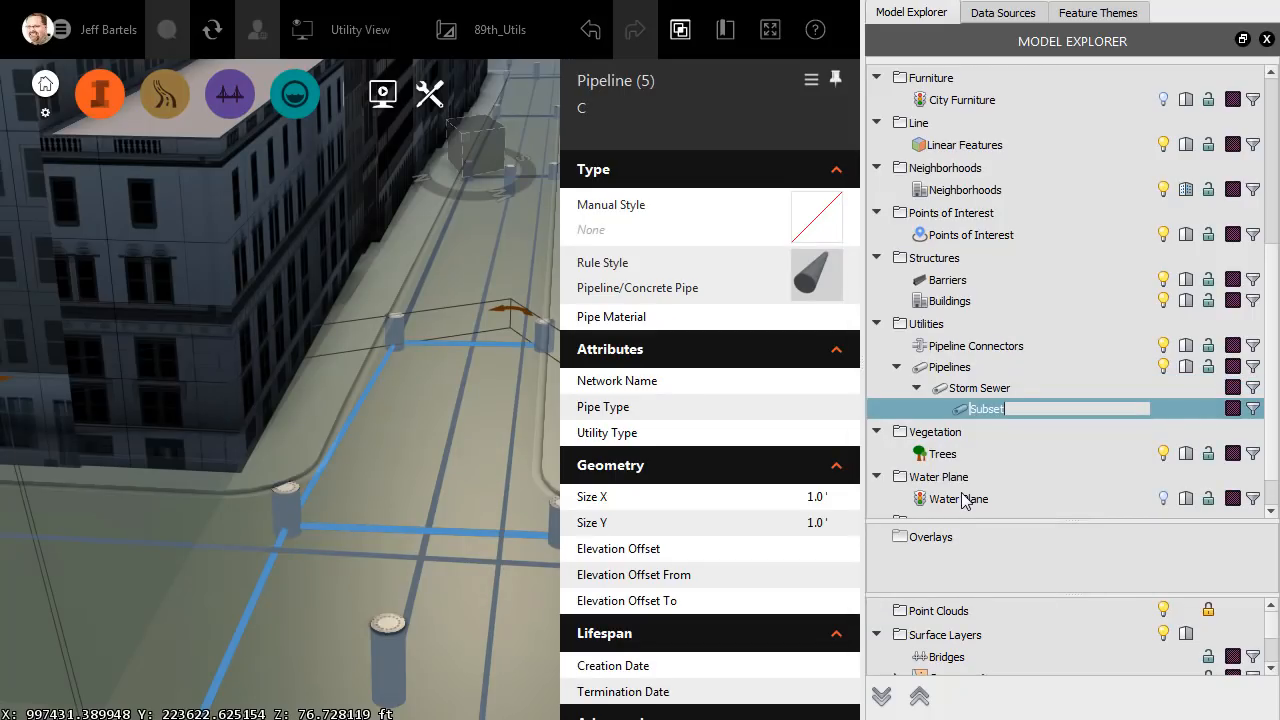
# Name the new subset 40+ Years Old.
pyautogui.write('40+ Years Old')
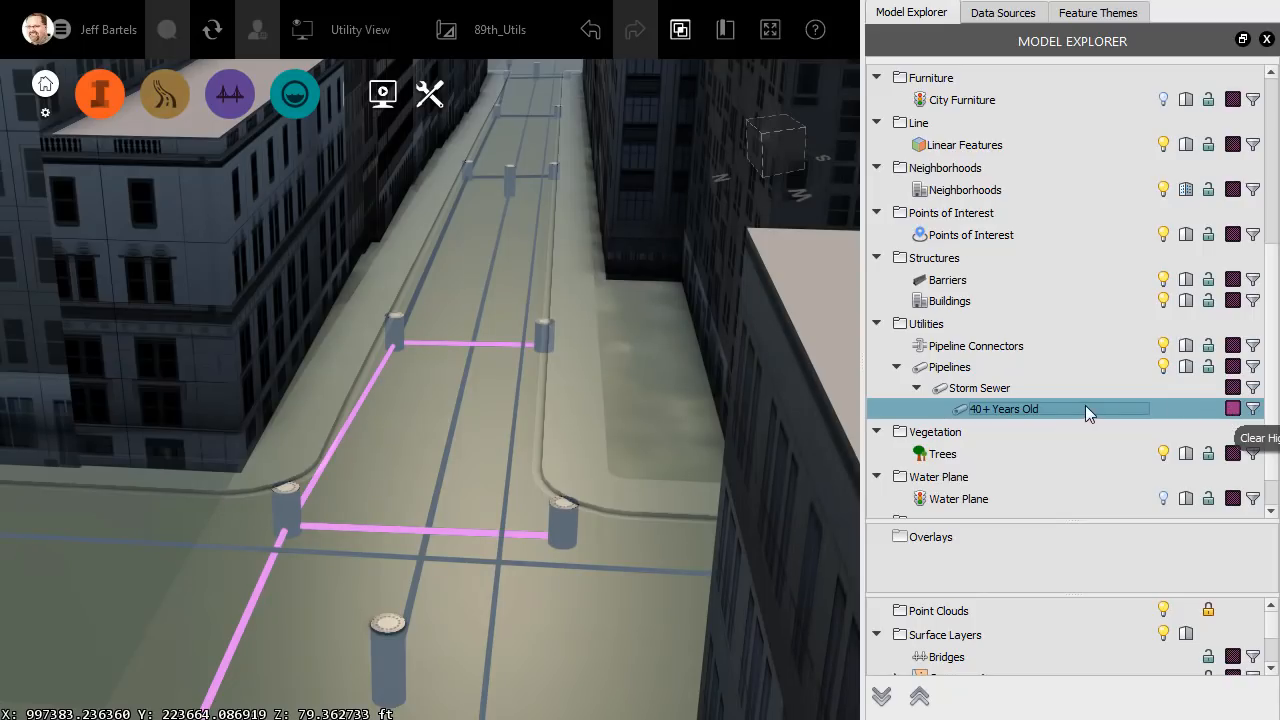
pyautogui.moveTo(1050, 416)
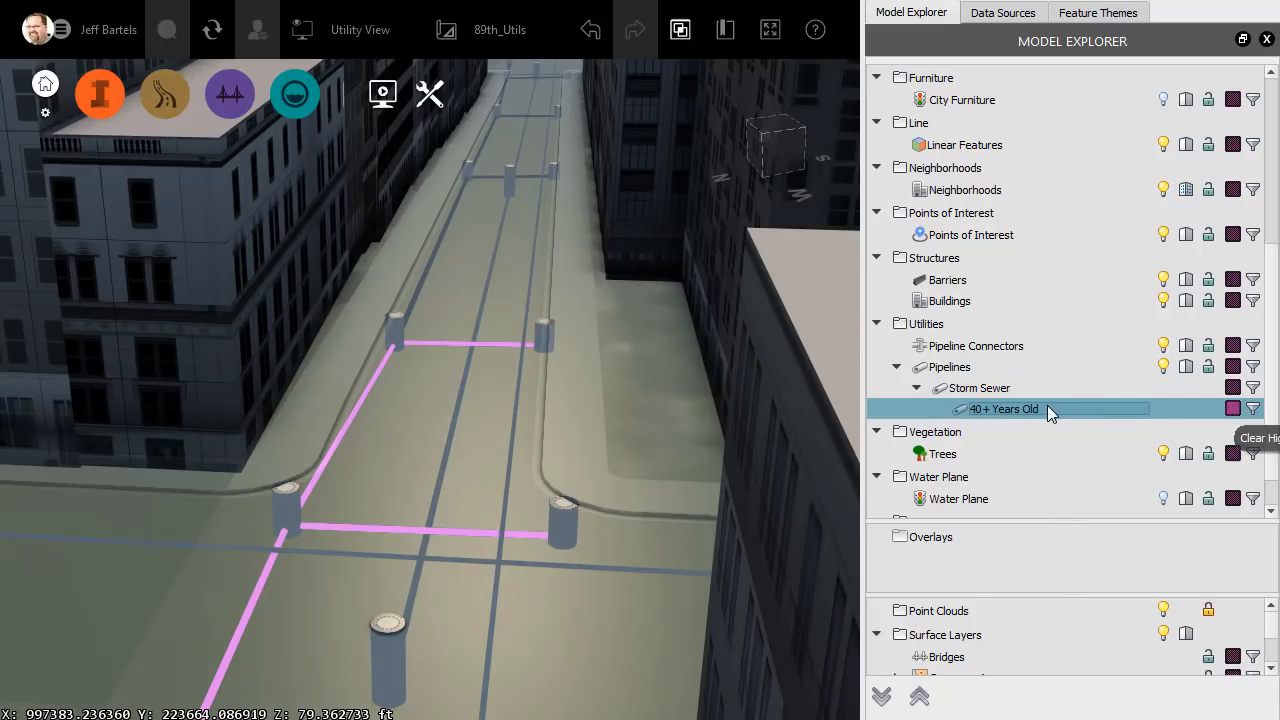
# Bring up the context menu of actions for the 40+ Years Old subset in Model Explorer.
pyautogui.rightClick(1003, 408)
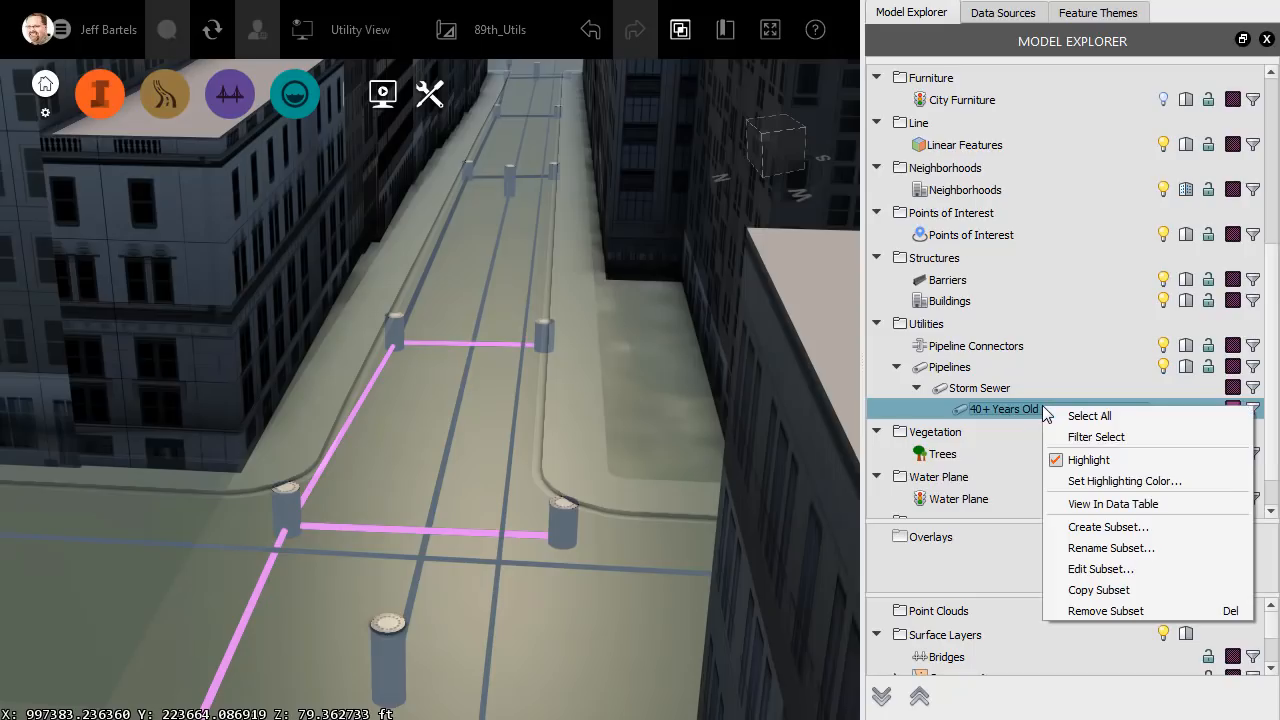
pyautogui.moveTo(1058, 489)
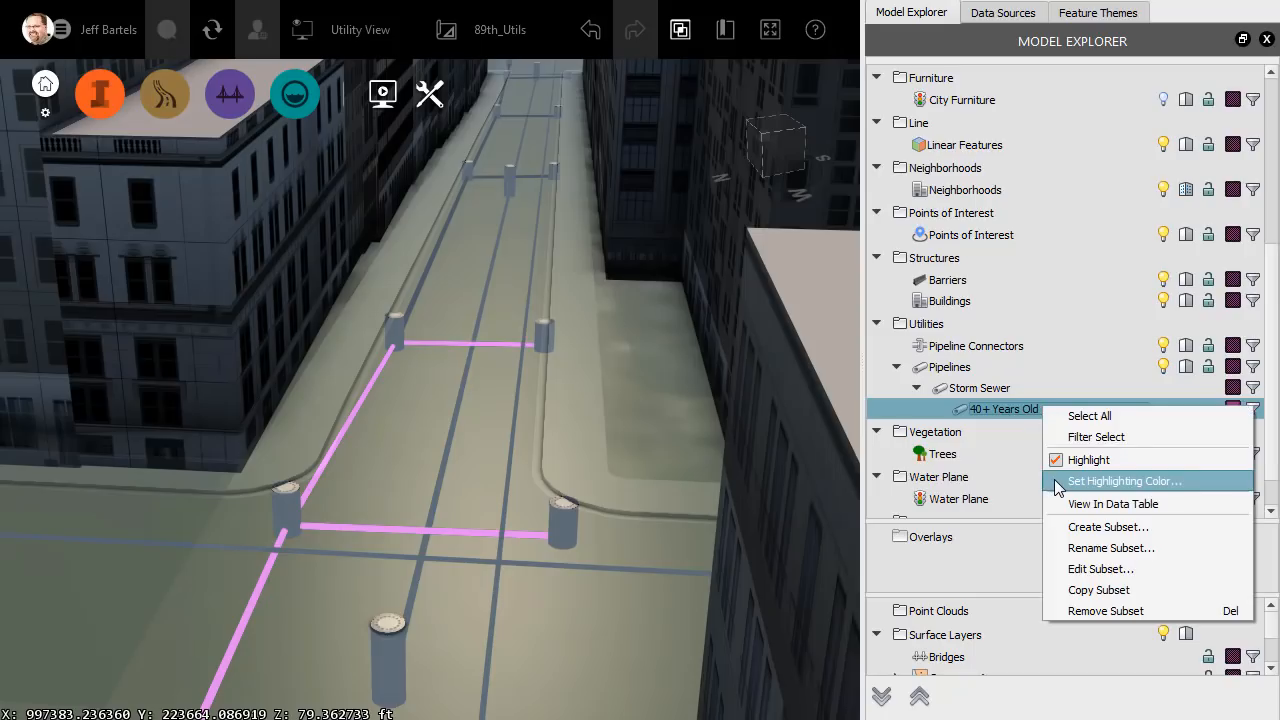
pyautogui.moveTo(1060, 530)
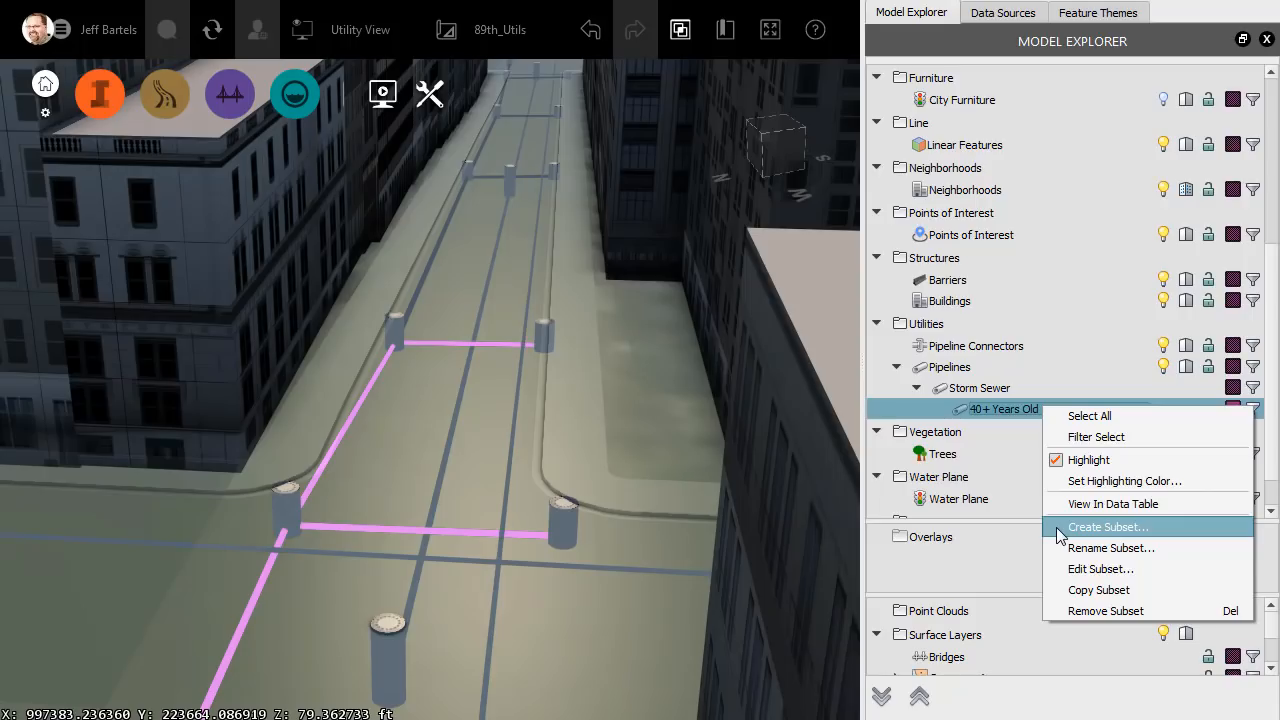
pyautogui.moveTo(1100, 568)
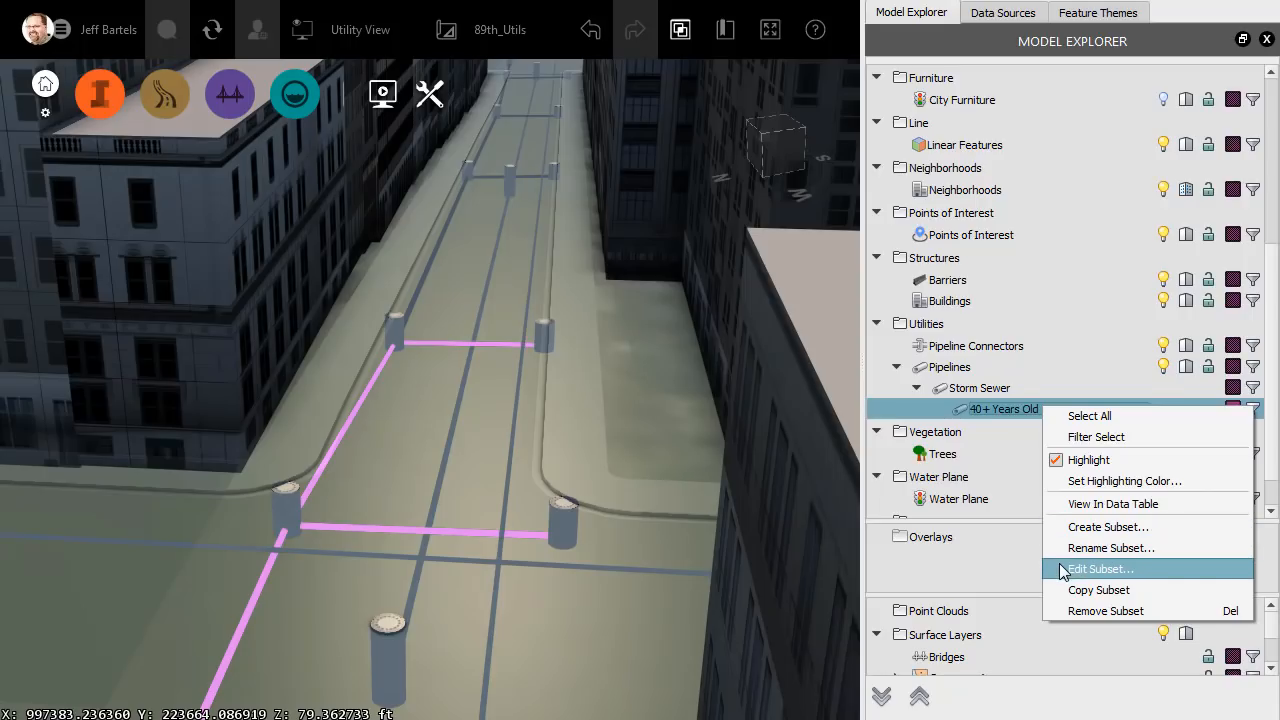
pyautogui.moveTo(1060, 590)
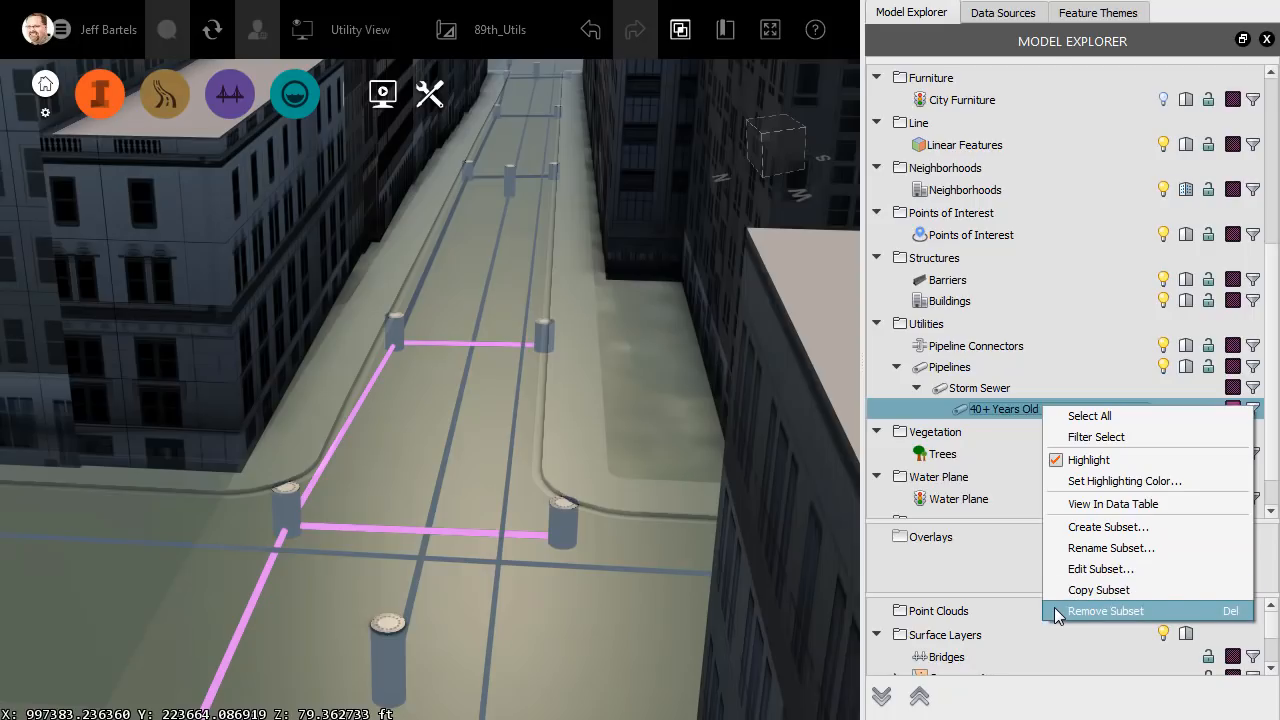
pyautogui.moveTo(1080, 510)
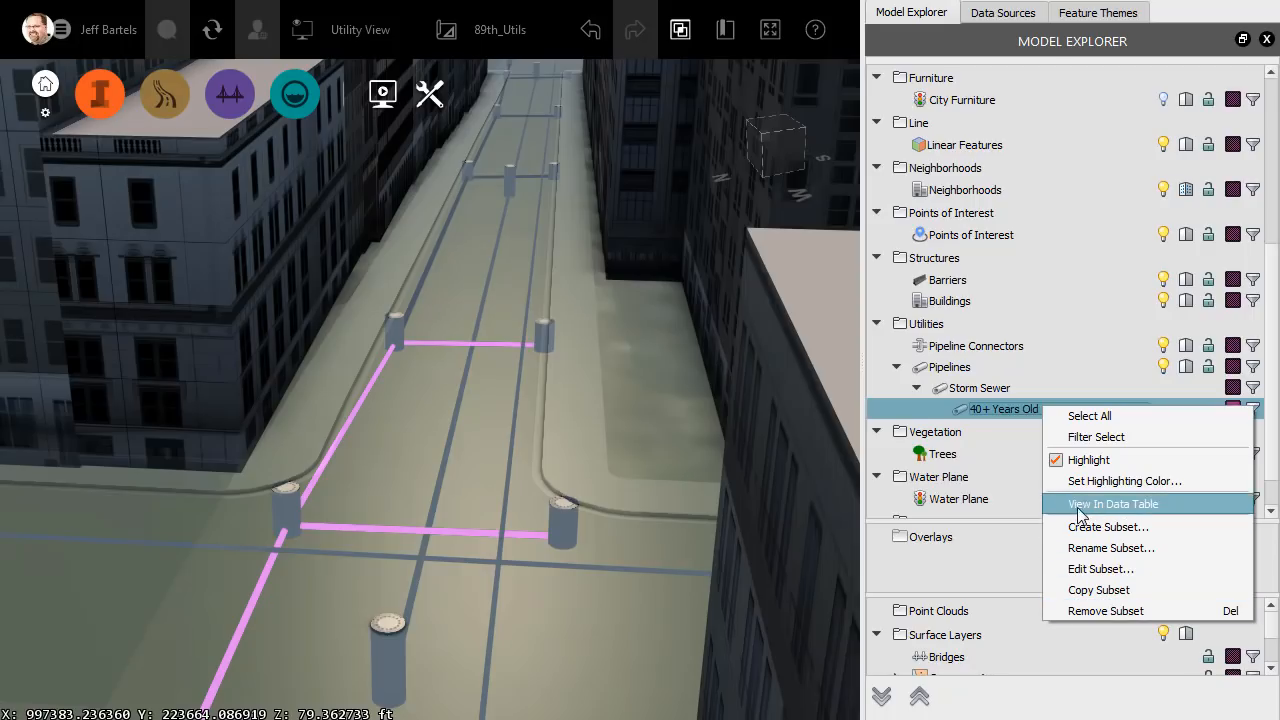
# Show the five 40+ Years Old pipes in a data table and scan across its columns.
pyautogui.click(1113, 503)
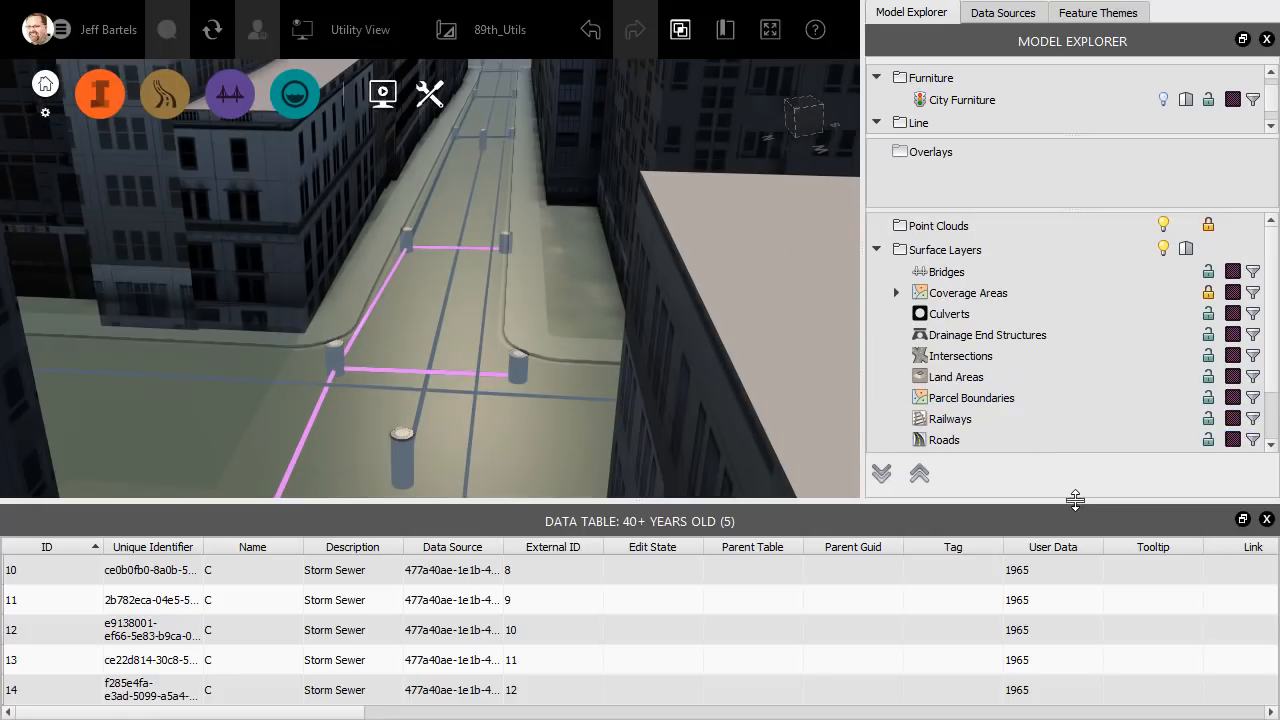
pyautogui.moveTo(210, 569)
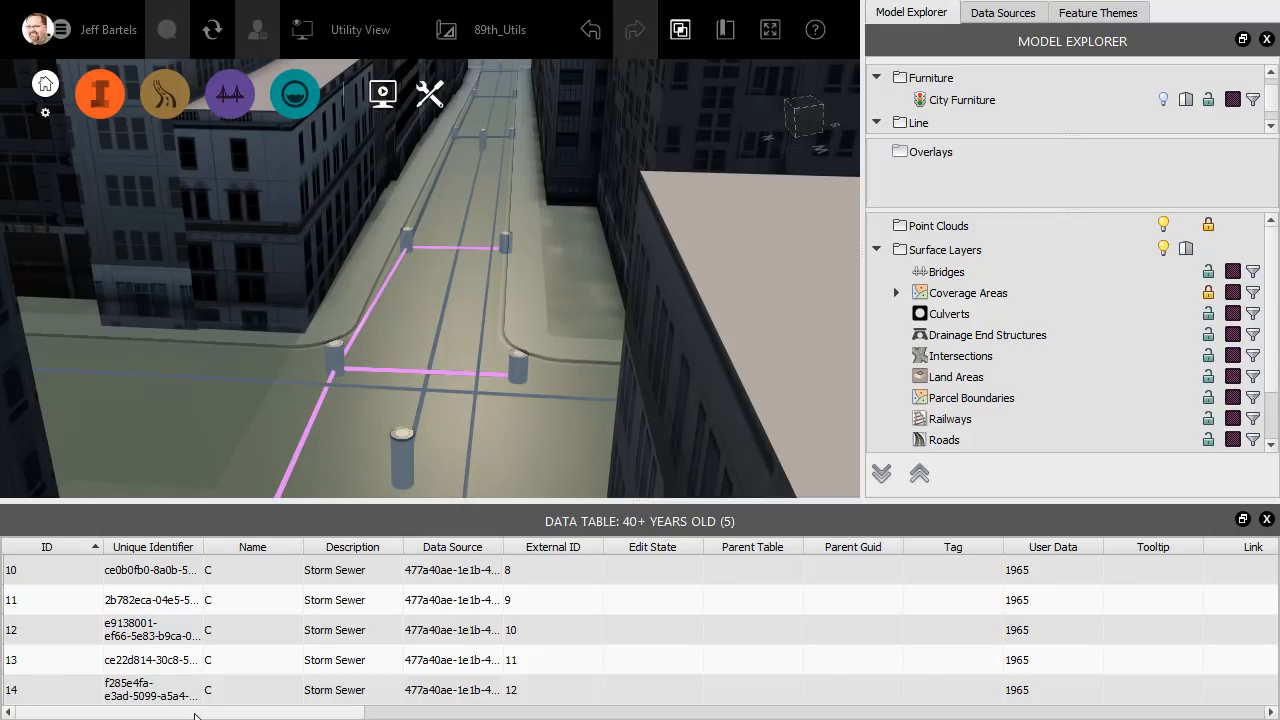
pyautogui.hscroll(3)
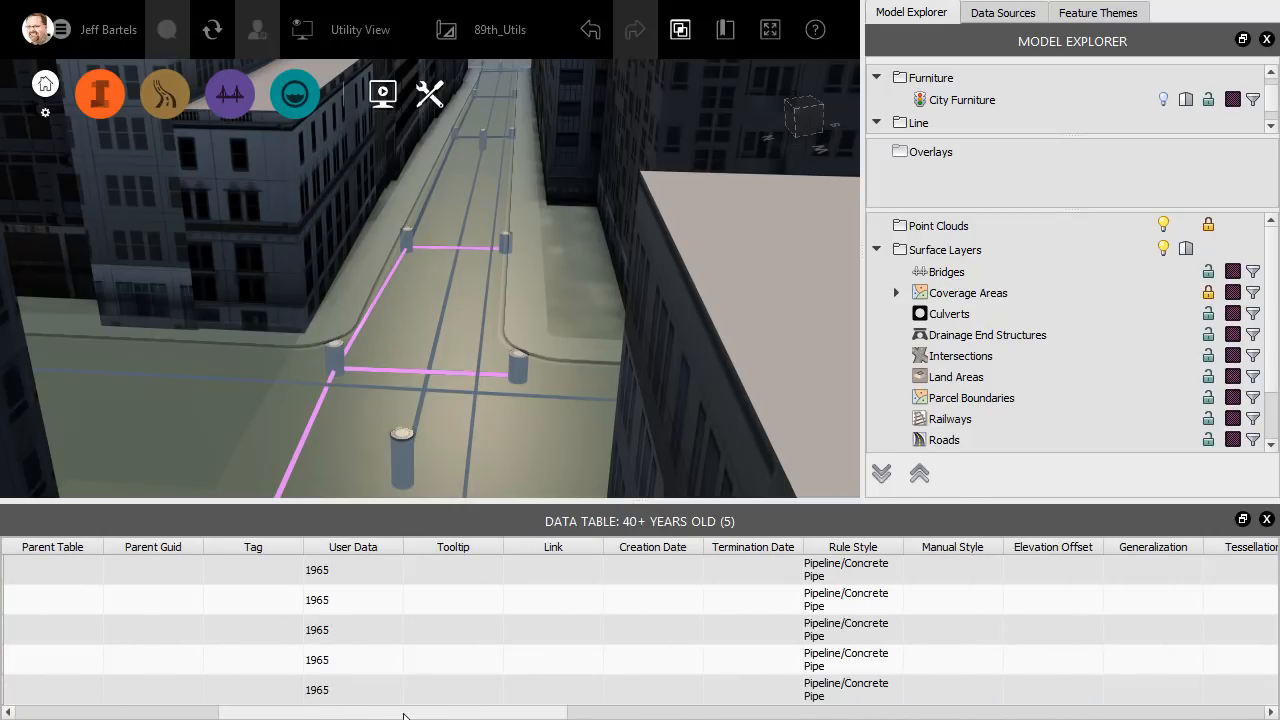
pyautogui.hscroll(-3)
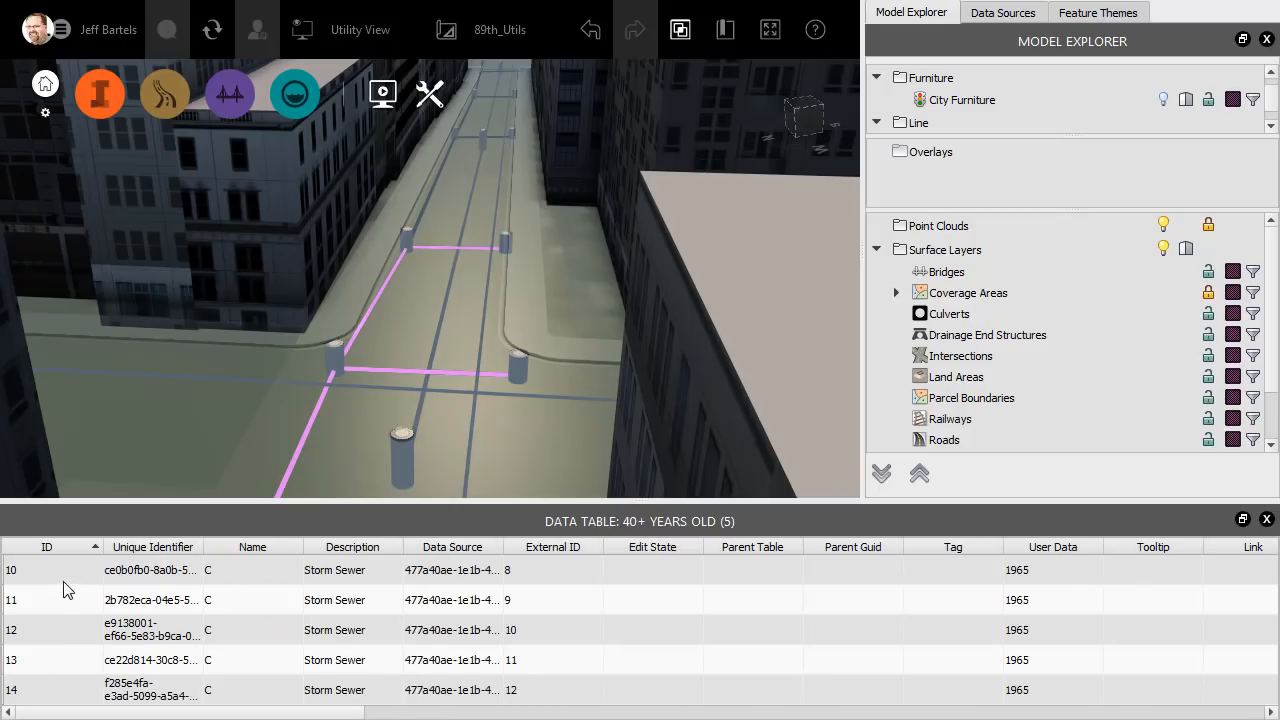
# Select the pipe with ID 10 and zoom the view onto it via Zoom to selected.
pyautogui.click(60, 569)
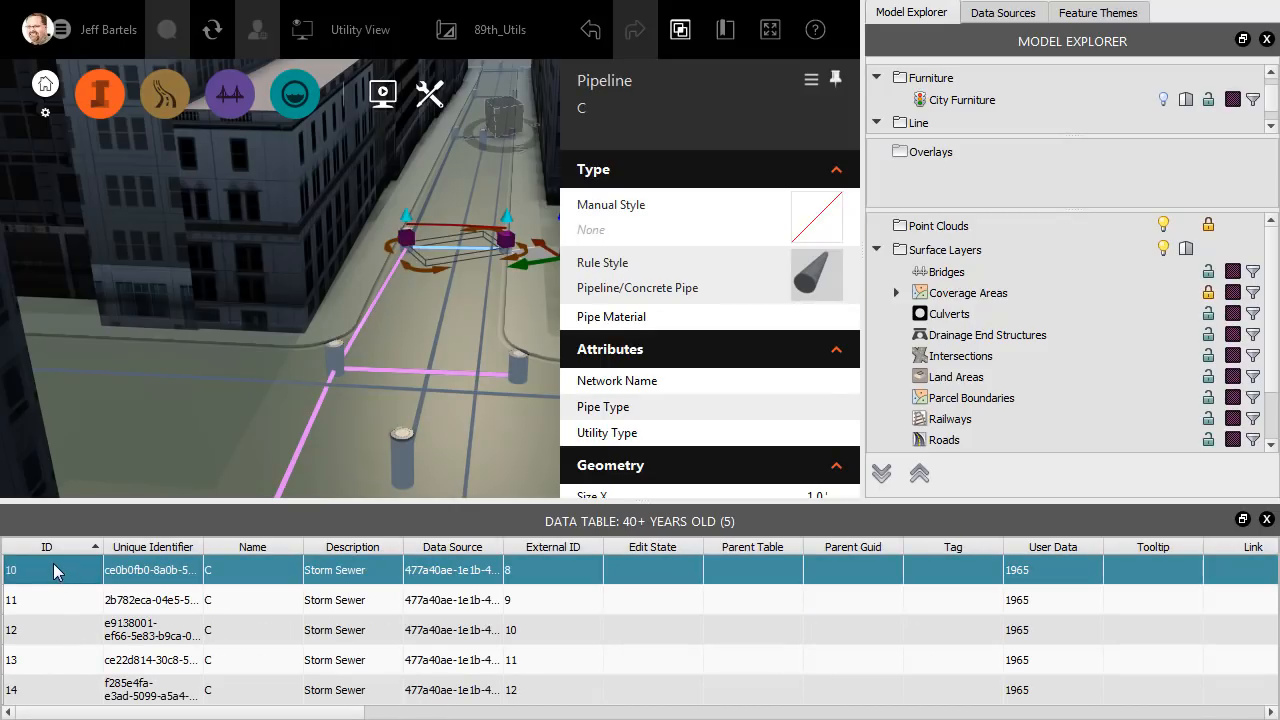
pyautogui.rightClick(55, 571)
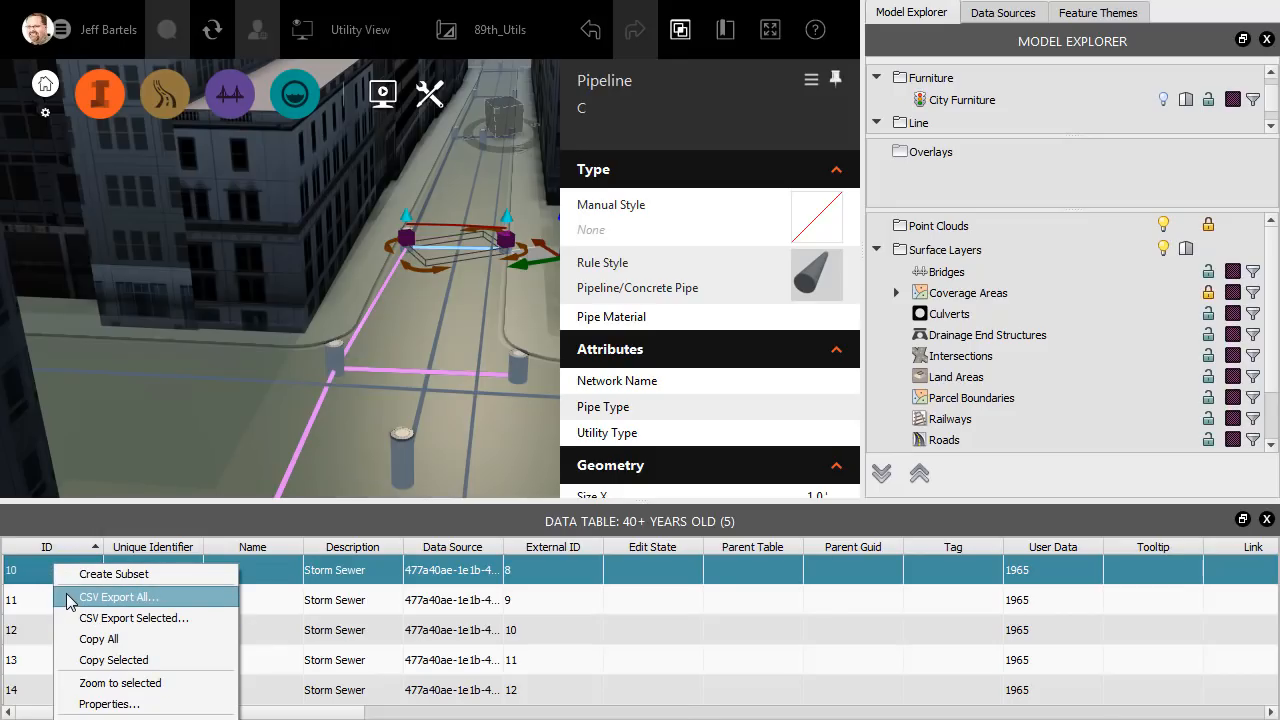
pyautogui.moveTo(119, 683)
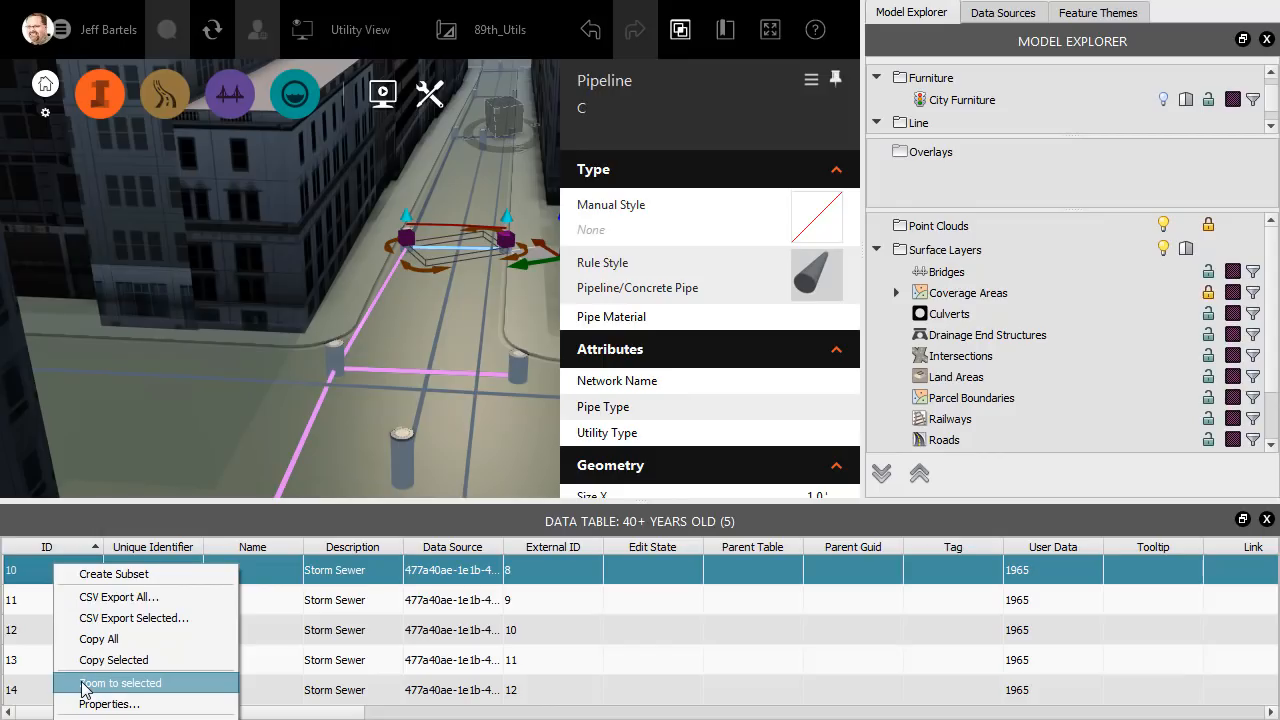
pyautogui.click(120, 683)
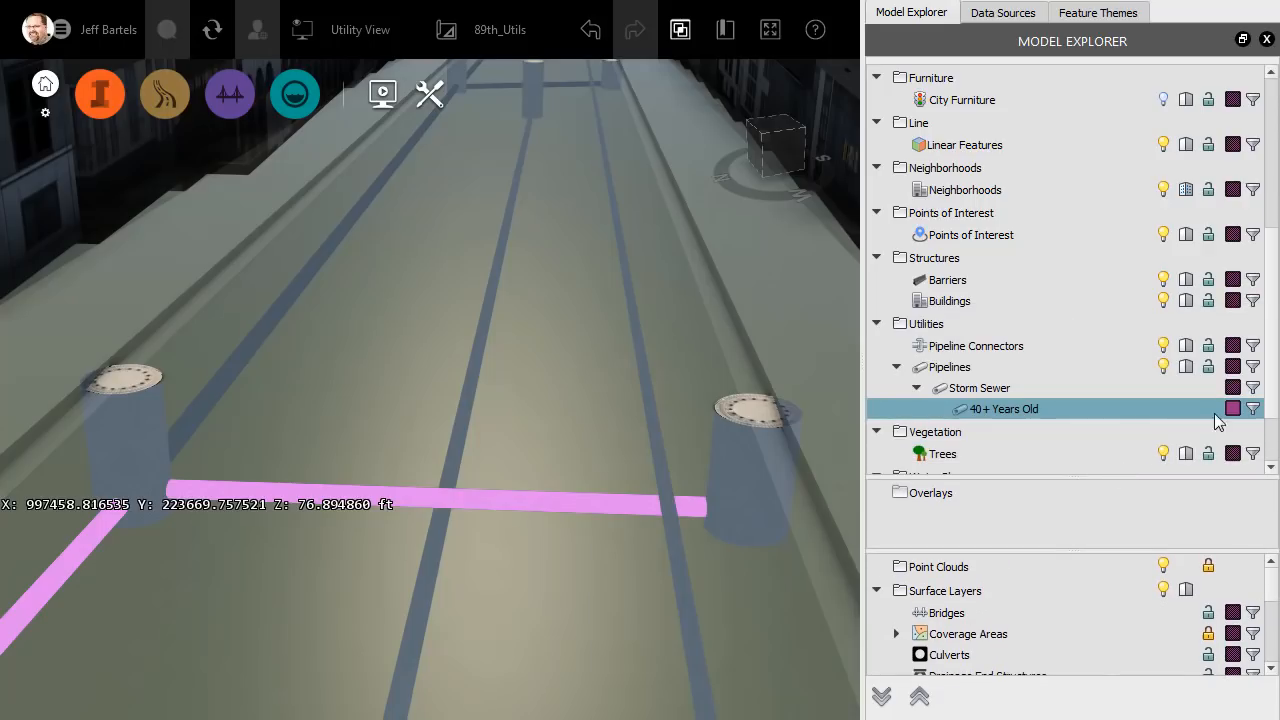
# Clear the old-pipe highlight, show City Furniture, and return to a bookmarked street overview.
pyautogui.click(1233, 408)
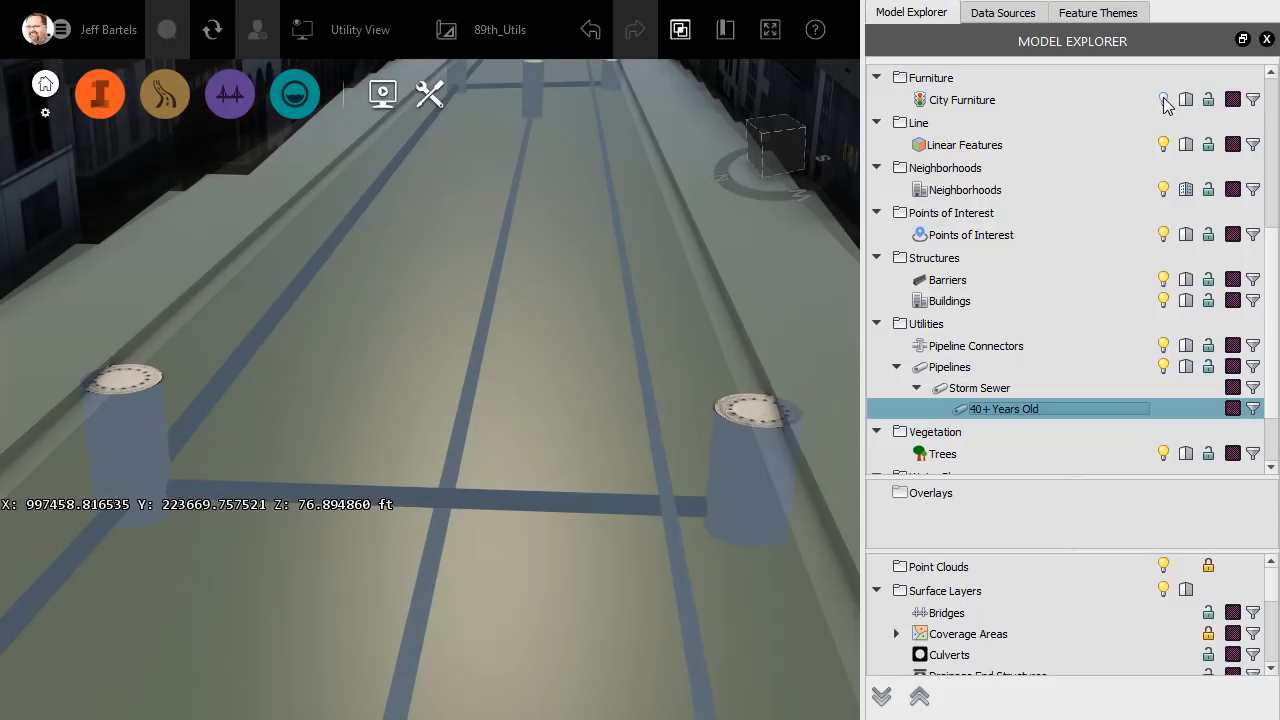
pyautogui.click(360, 29)
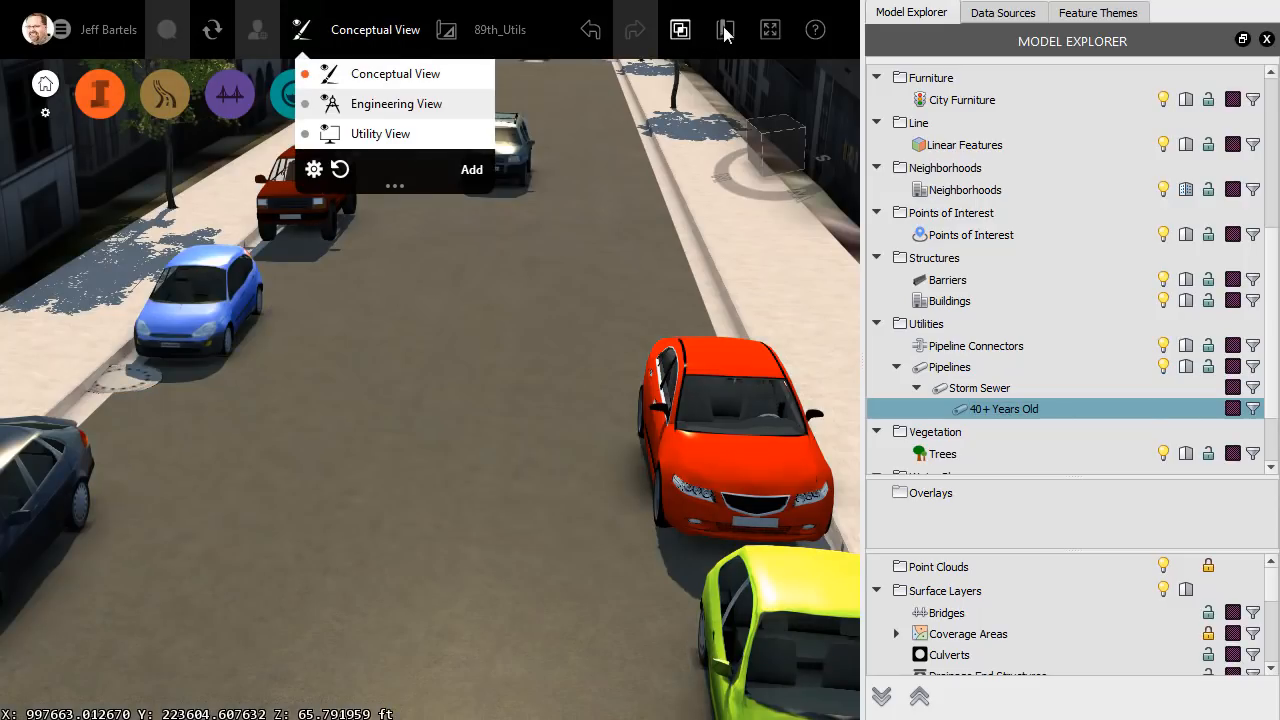
pyautogui.click(725, 29)
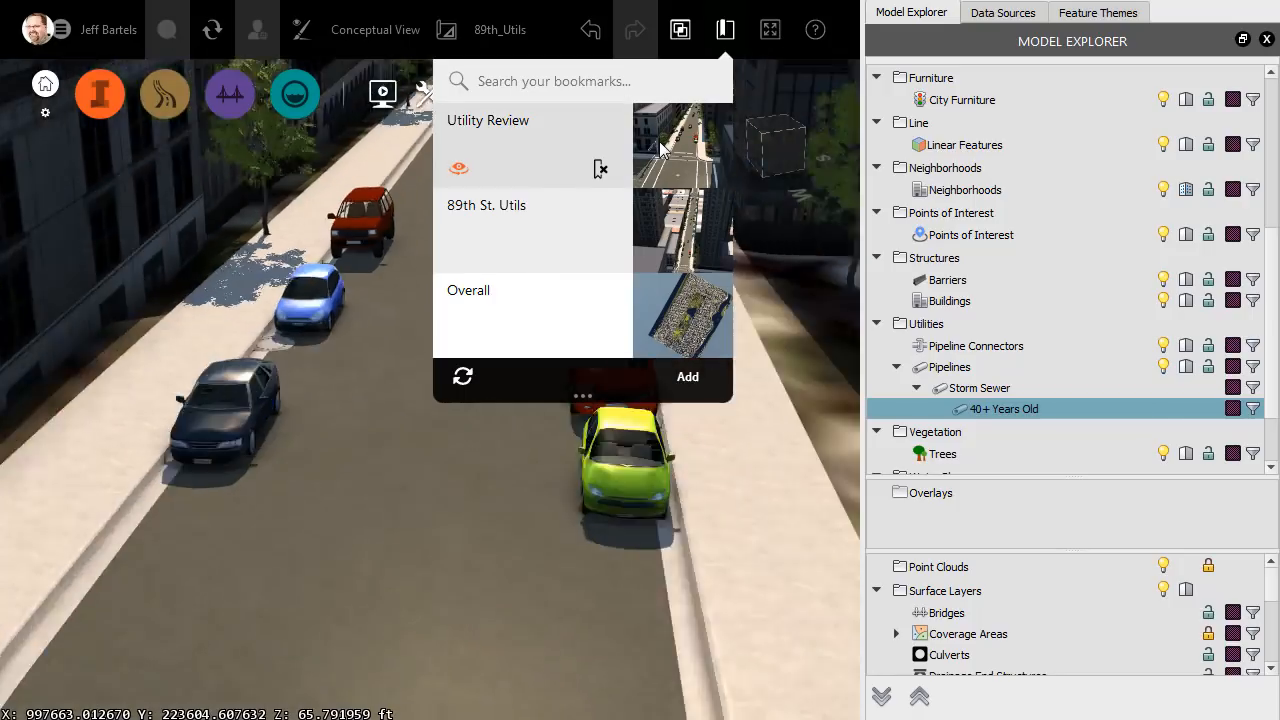
pyautogui.click(725, 29)
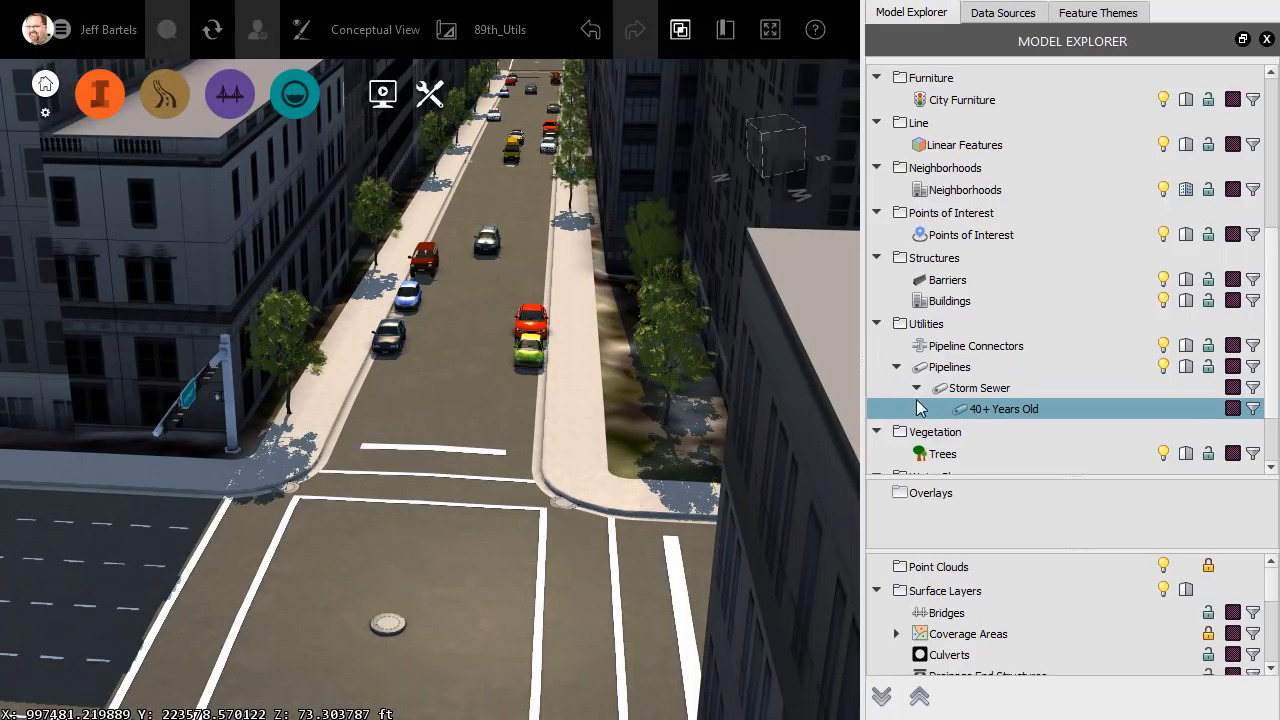
pyautogui.moveTo(928, 245)
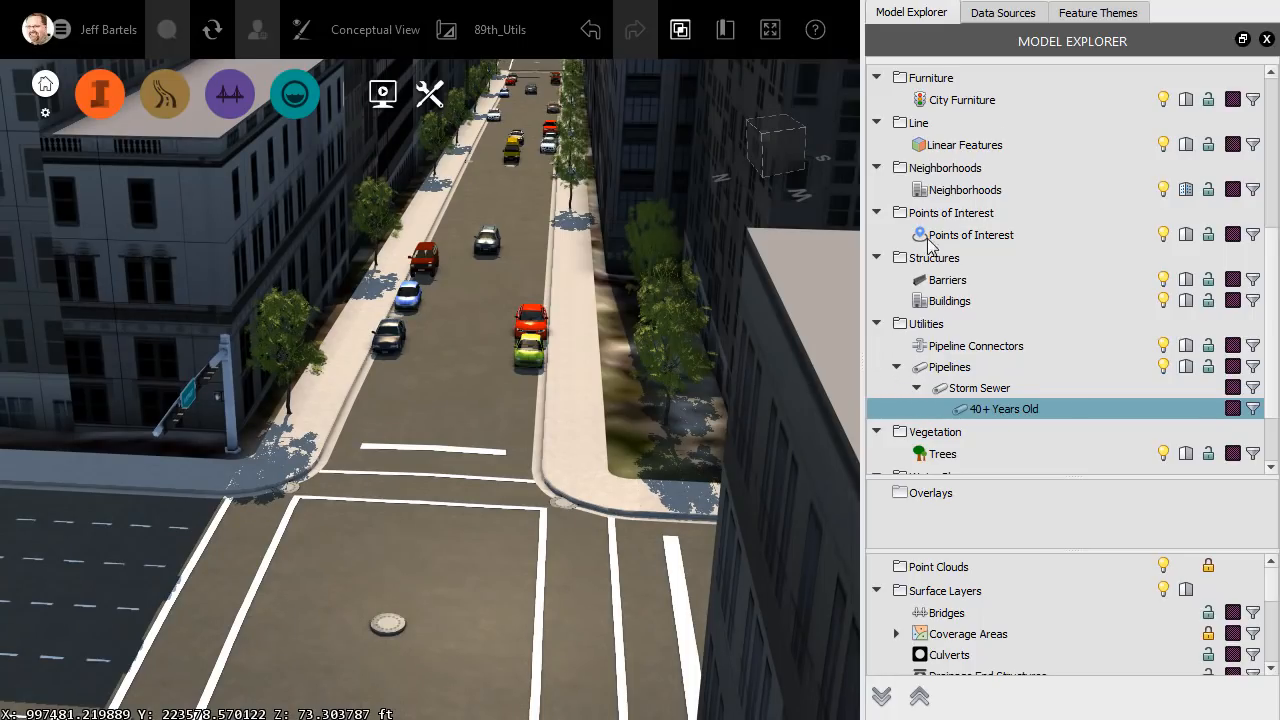